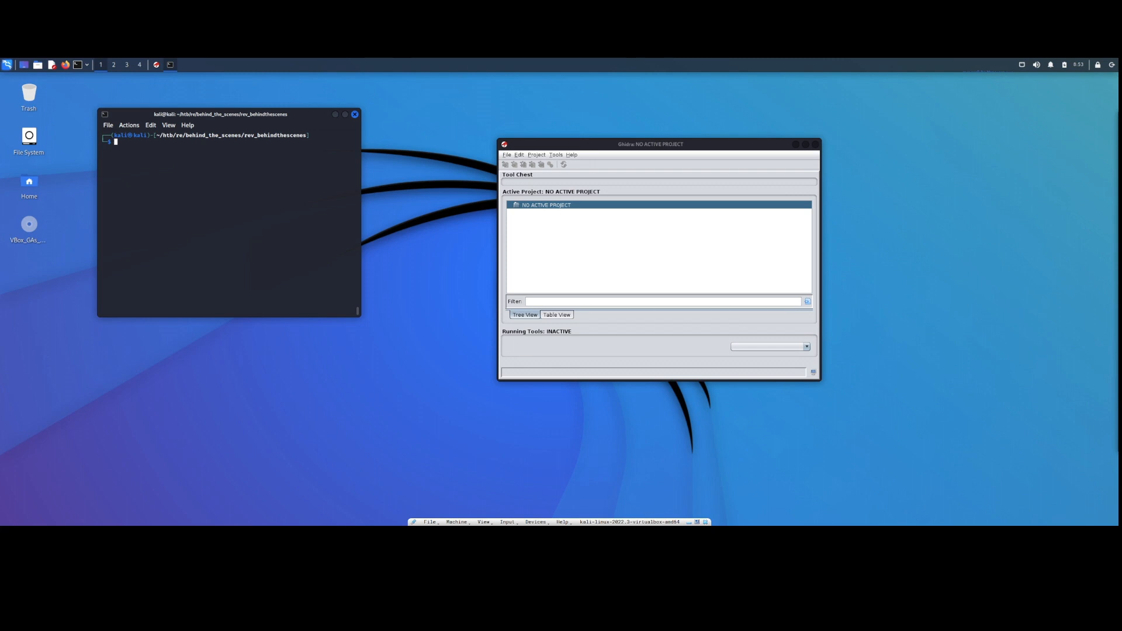
{"action": "mouse_move", "coordinate": [632, 60]}
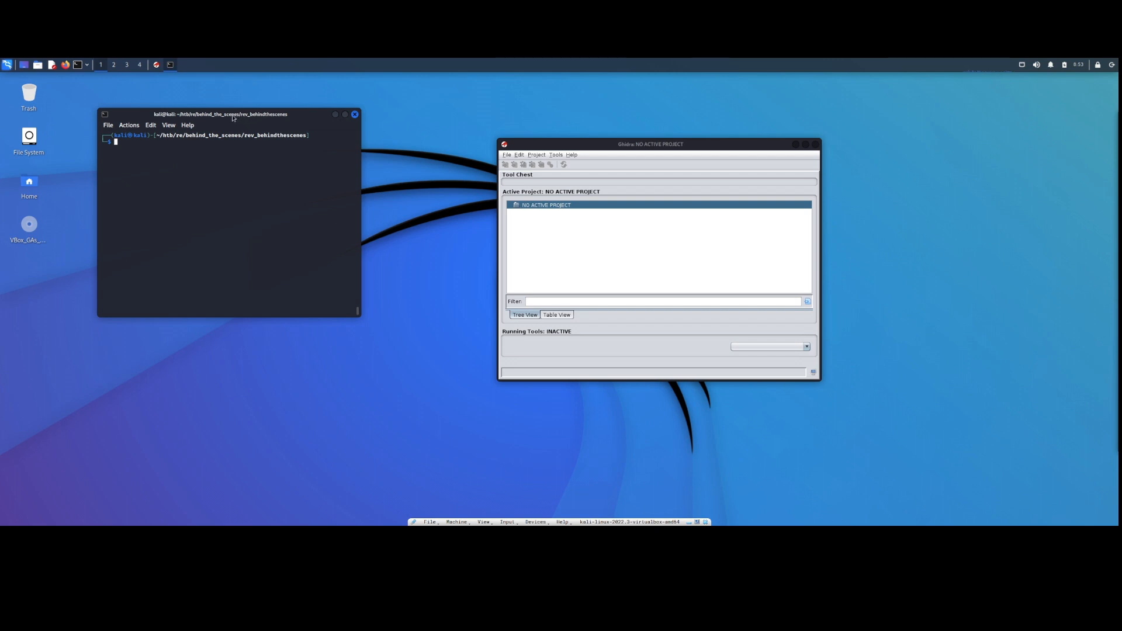
{"action": "mouse_move", "coordinate": [625, 148]}
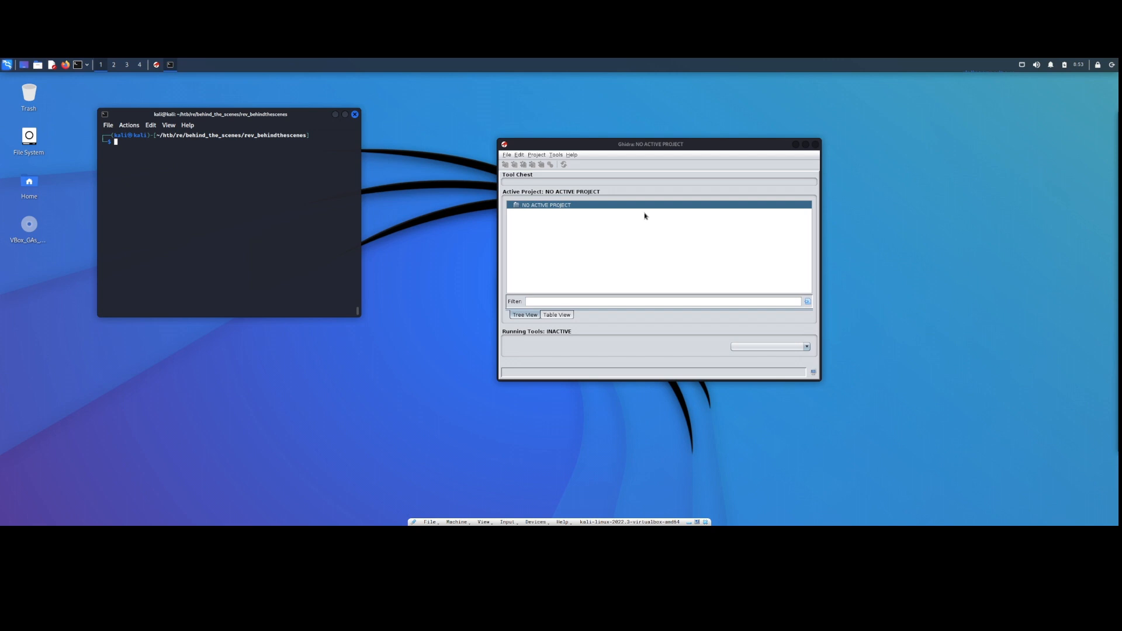
Create a non-shared Ghidra project named behind_the_scenes in the challenge folder
{"action": "left_click", "coordinate": [506, 154]}
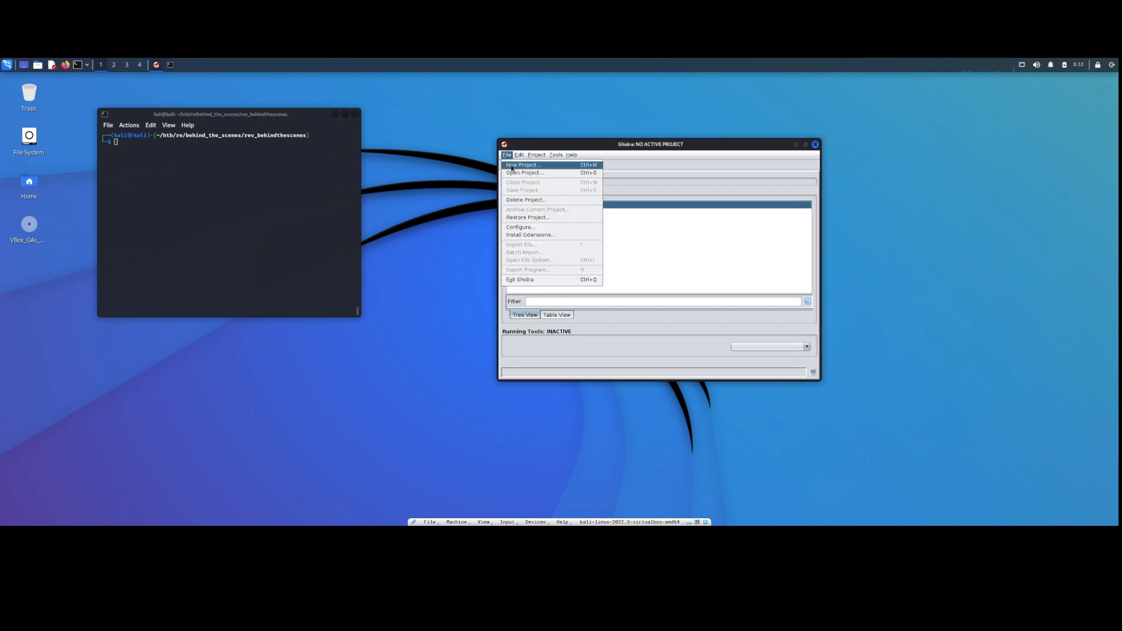
{"action": "left_click", "coordinate": [523, 165]}
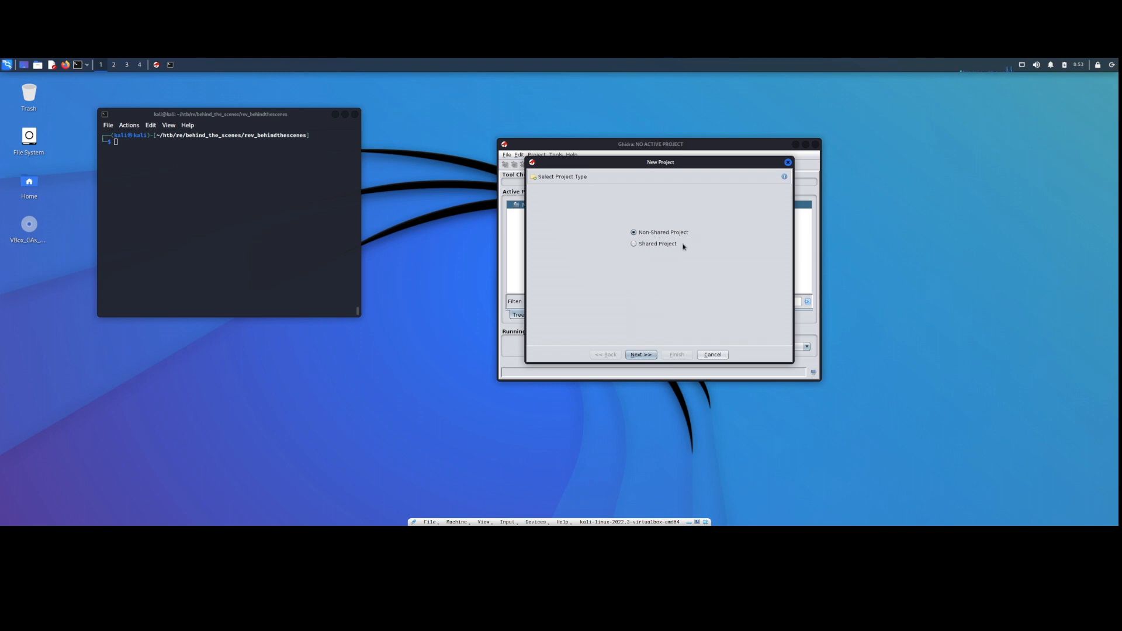
{"action": "left_click", "coordinate": [640, 354]}
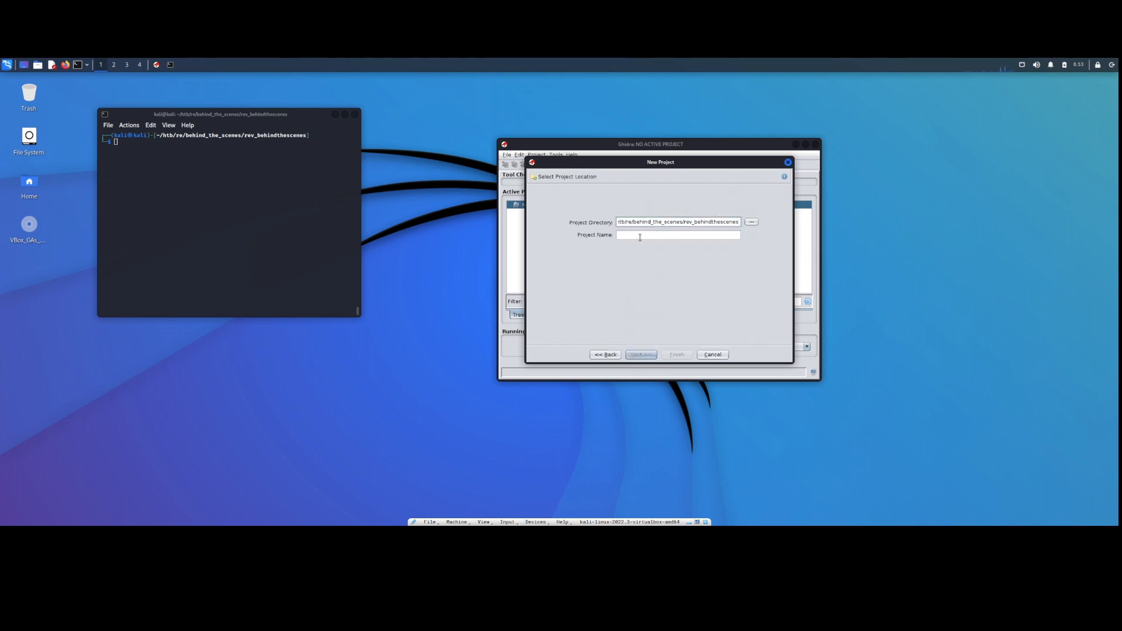
{"action": "left_click", "coordinate": [676, 234]}
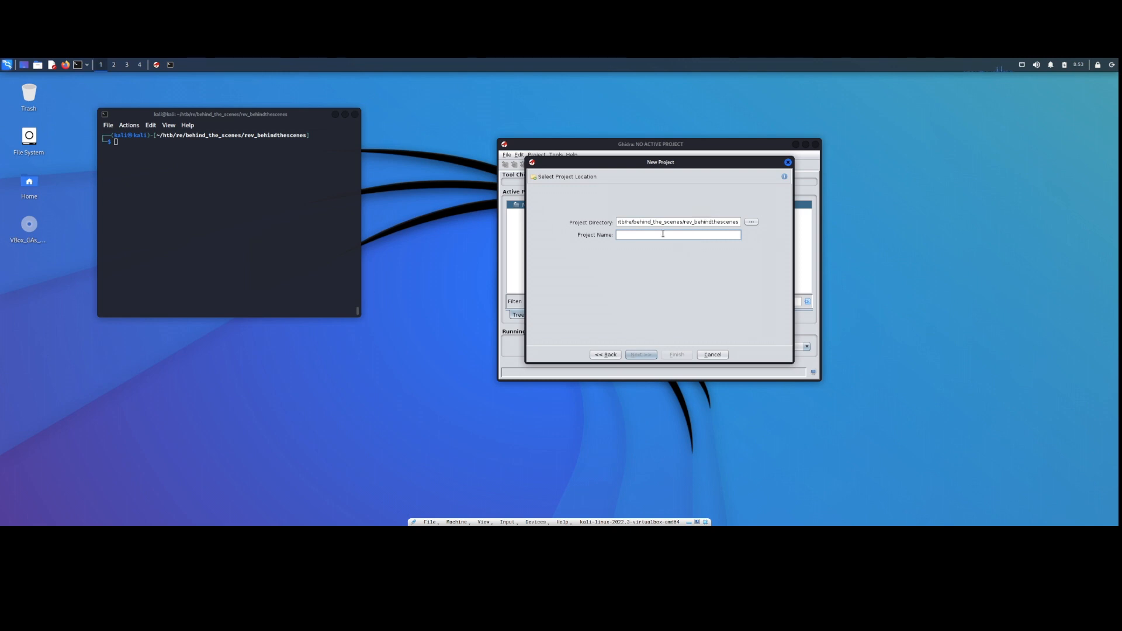
{"action": "type", "text": "behind_the_scenes"}
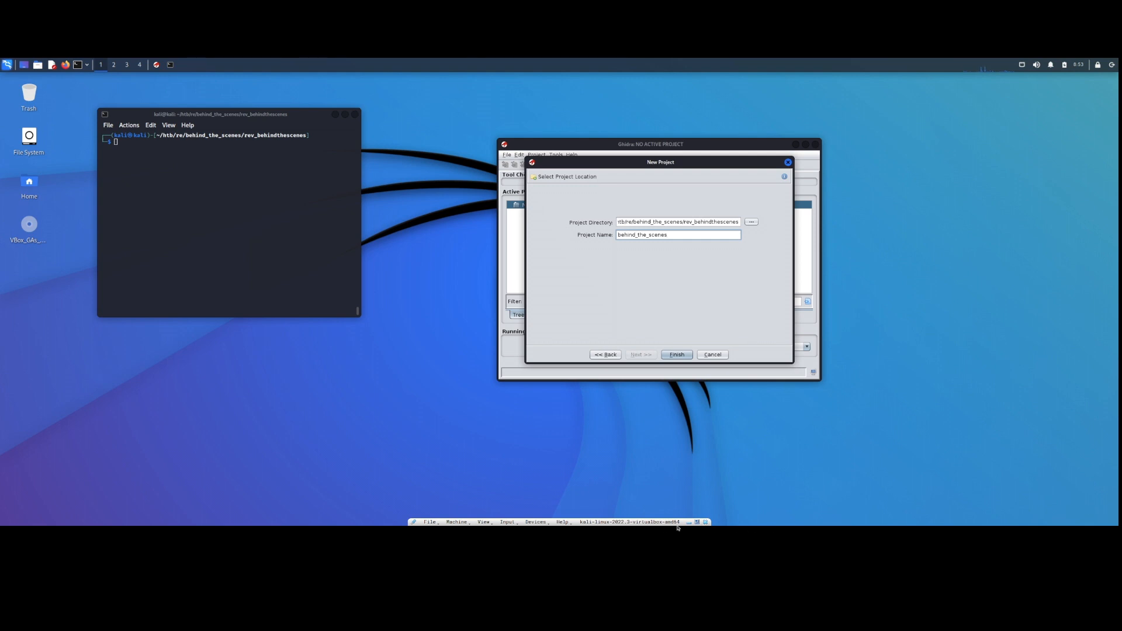
{"action": "left_click", "coordinate": [676, 354]}
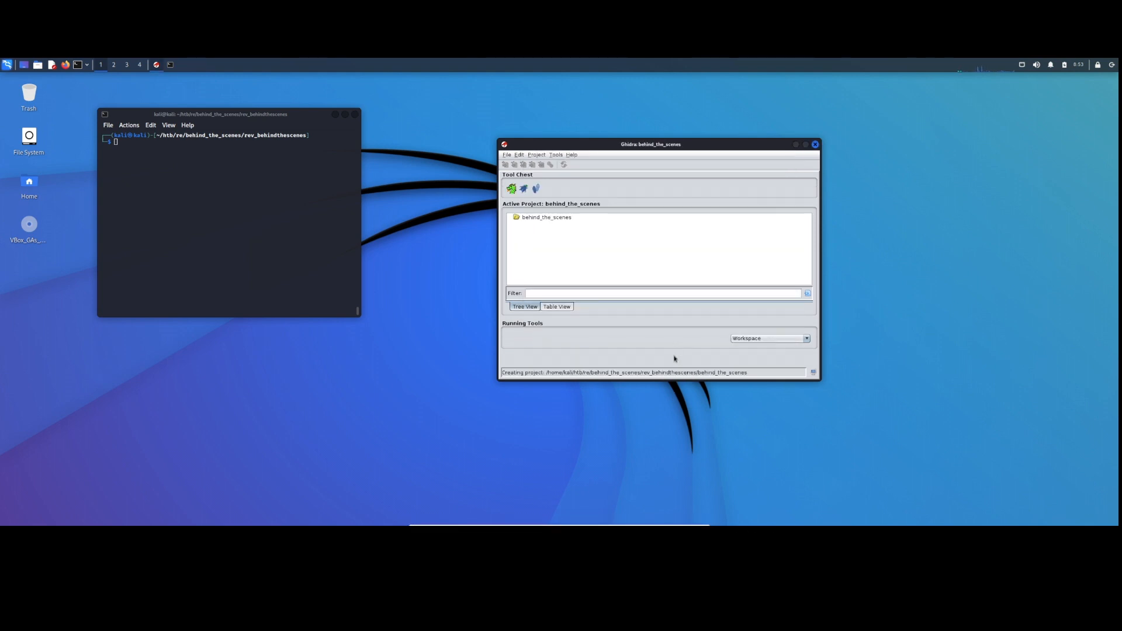
Import the behindthescenes binary with default ELF settings and dismiss the import summary
{"action": "left_click", "coordinate": [507, 155]}
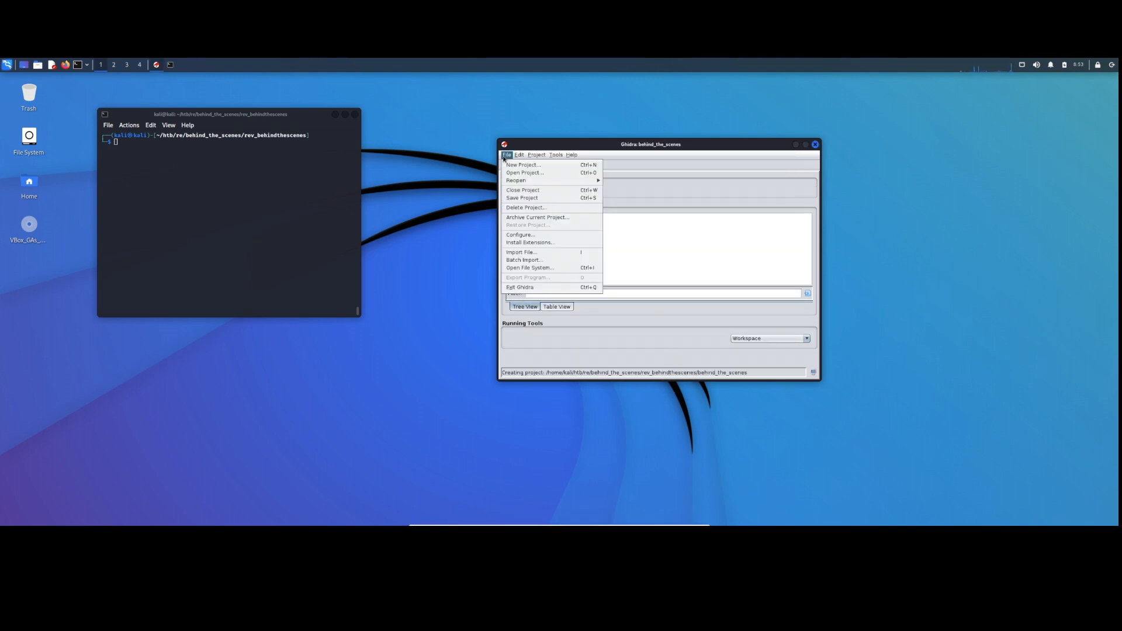
{"action": "left_click", "coordinate": [522, 252]}
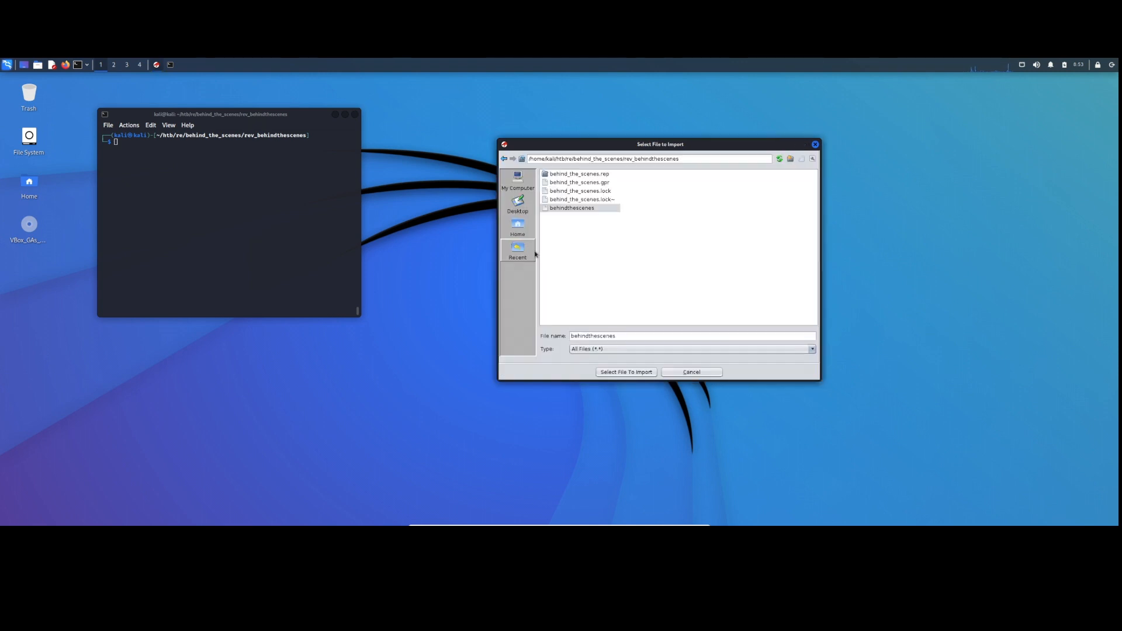
{"action": "left_click", "coordinate": [625, 372]}
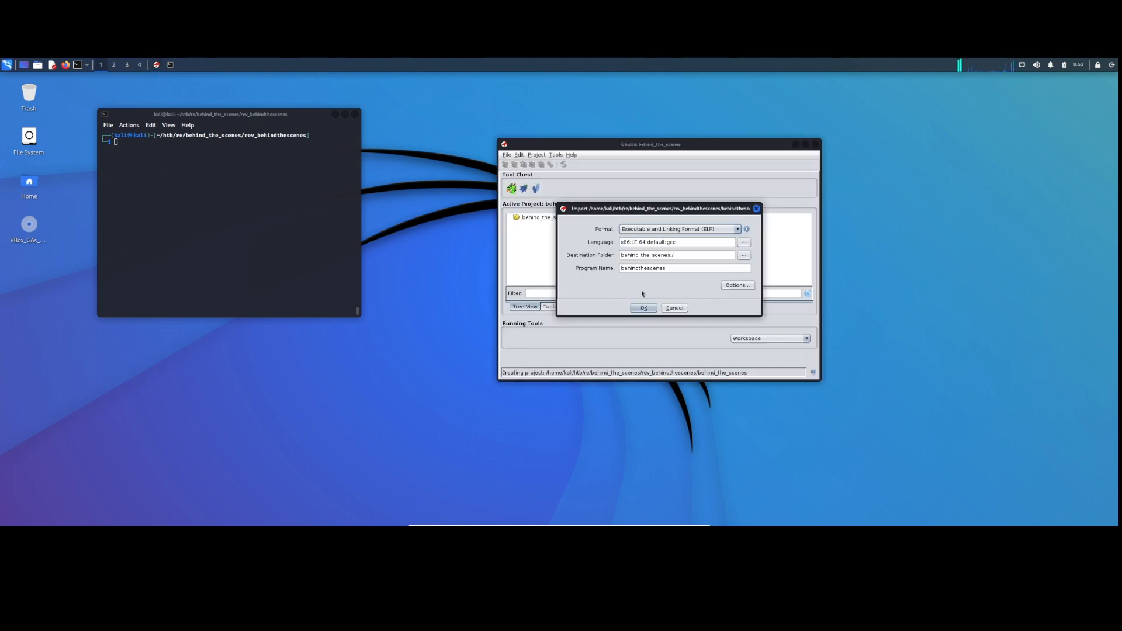
{"action": "left_click", "coordinate": [642, 308]}
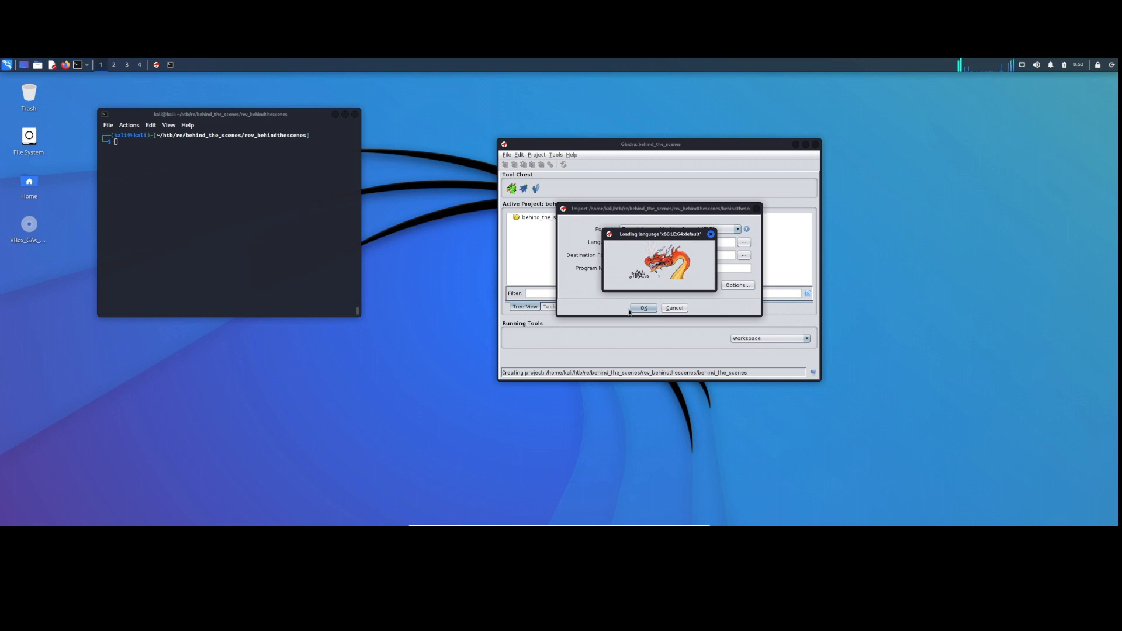
{"action": "left_click", "coordinate": [642, 308]}
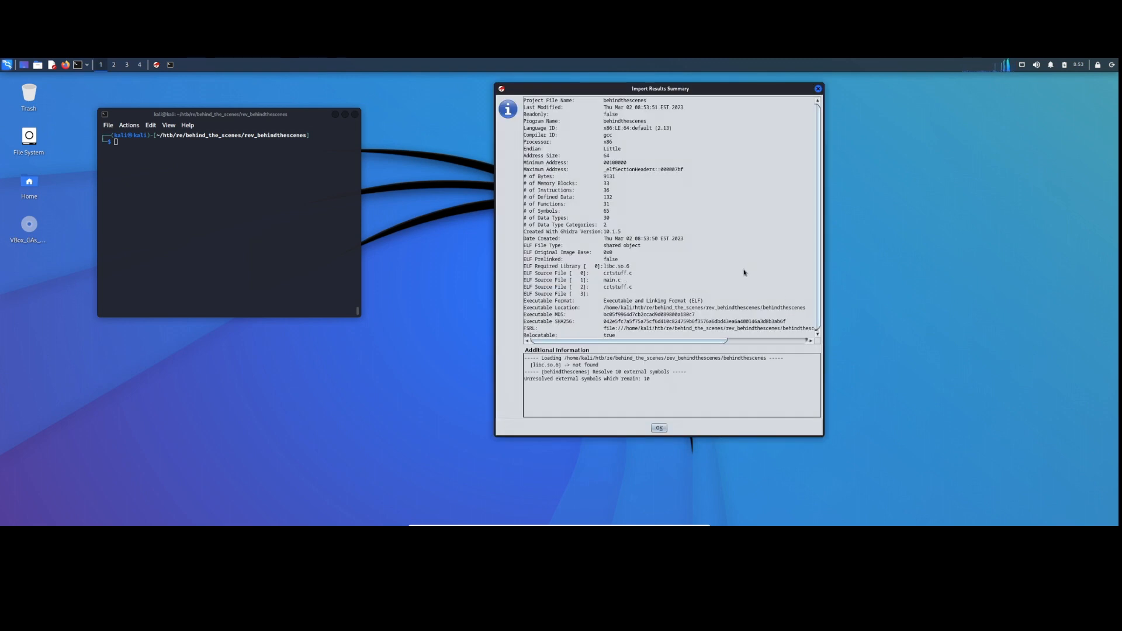
{"action": "double_click", "coordinate": [630, 299]}
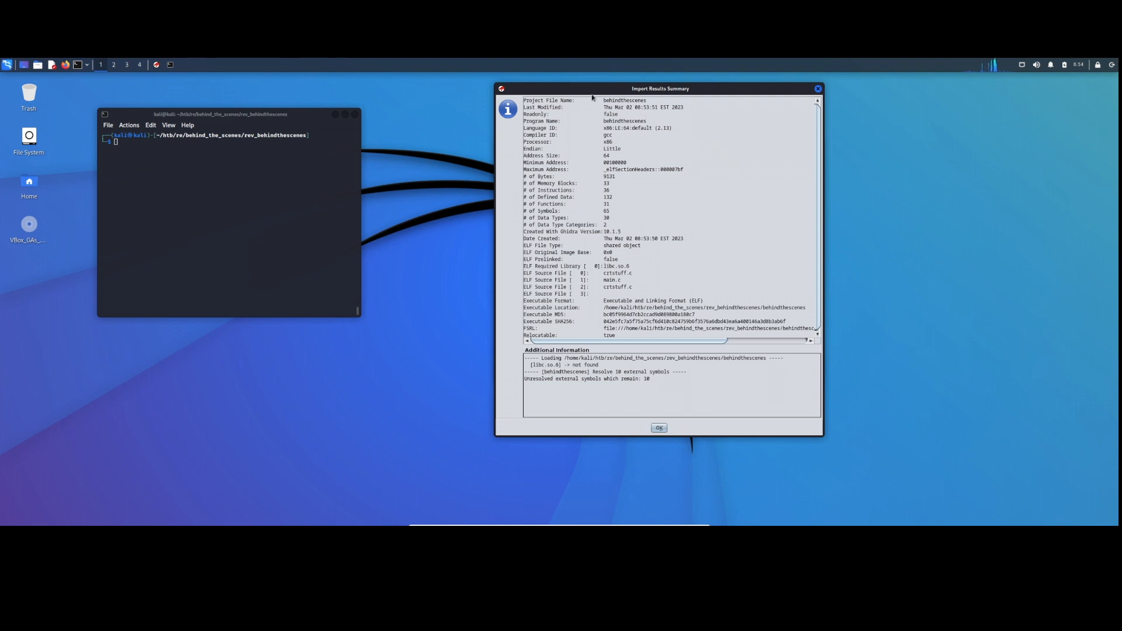
{"action": "left_click", "coordinate": [658, 428]}
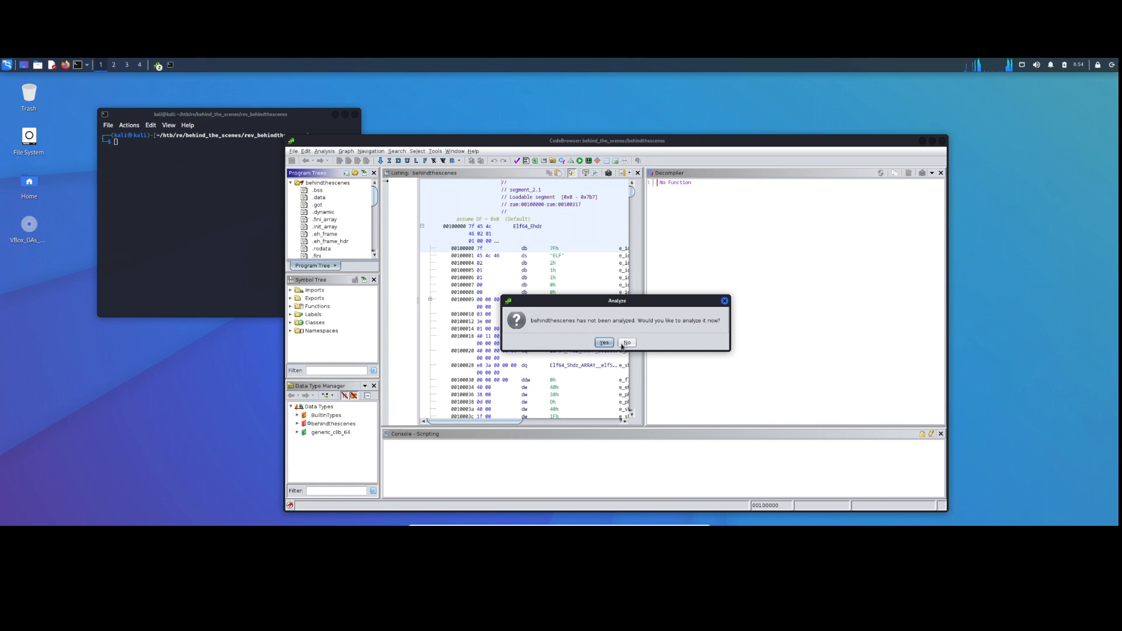
Analyze behindthescenes now using the Standard Defaults analyzers
{"action": "left_click", "coordinate": [603, 342]}
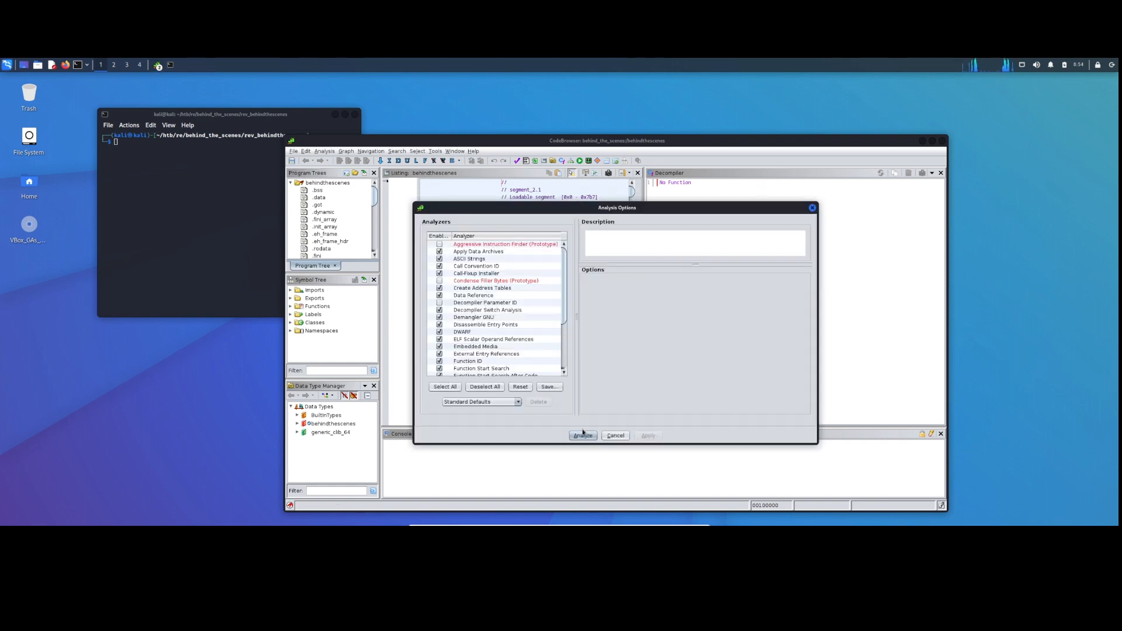
{"action": "left_click", "coordinate": [583, 435]}
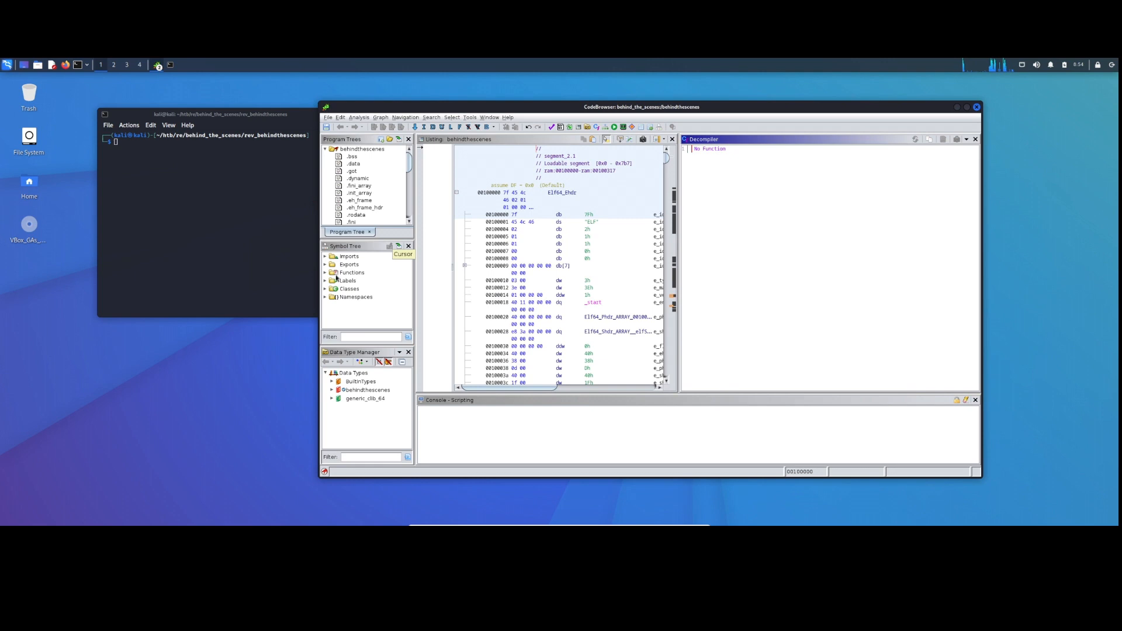
Expand Functions in the Symbol Tree and load main into Listing and Decompiler
{"action": "left_click", "coordinate": [326, 271]}
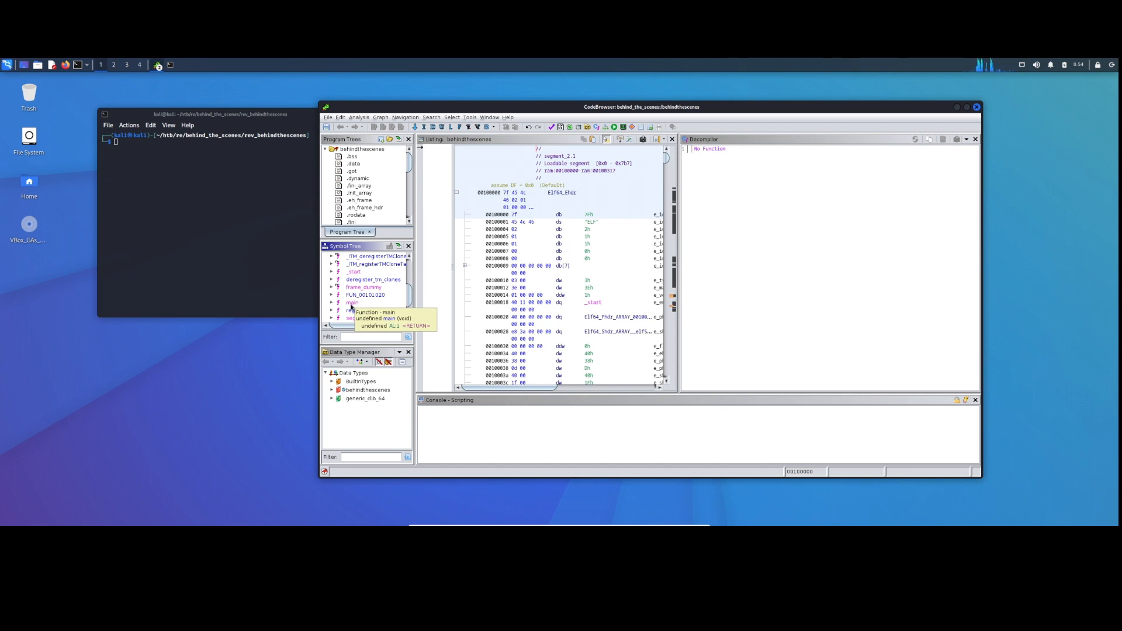
{"action": "mouse_move", "coordinate": [354, 310]}
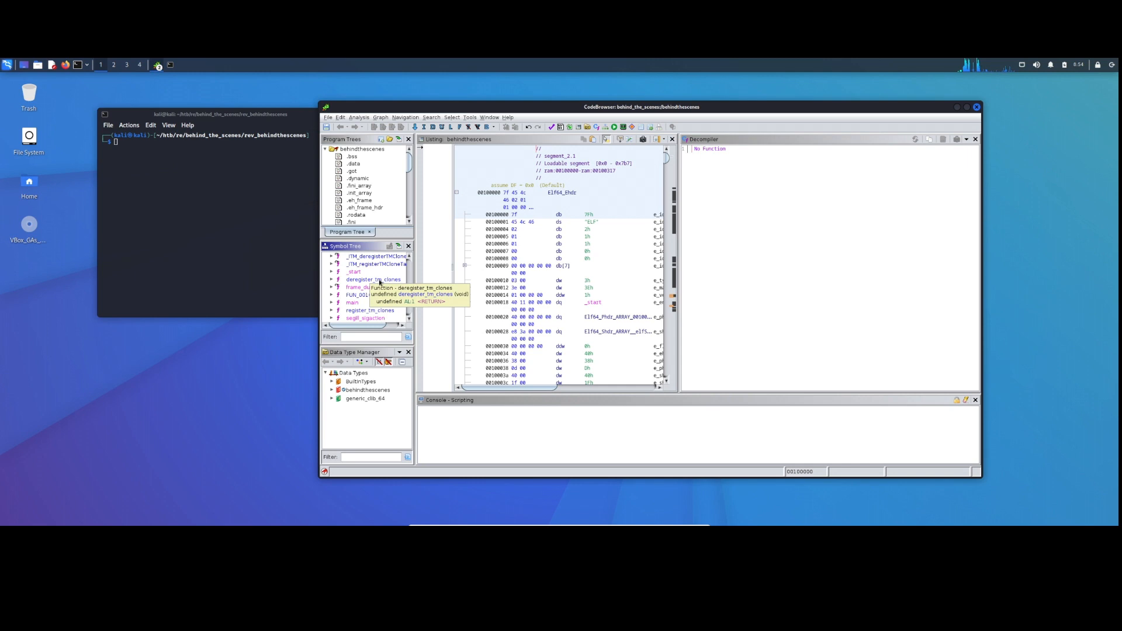
{"action": "left_click", "coordinate": [352, 302]}
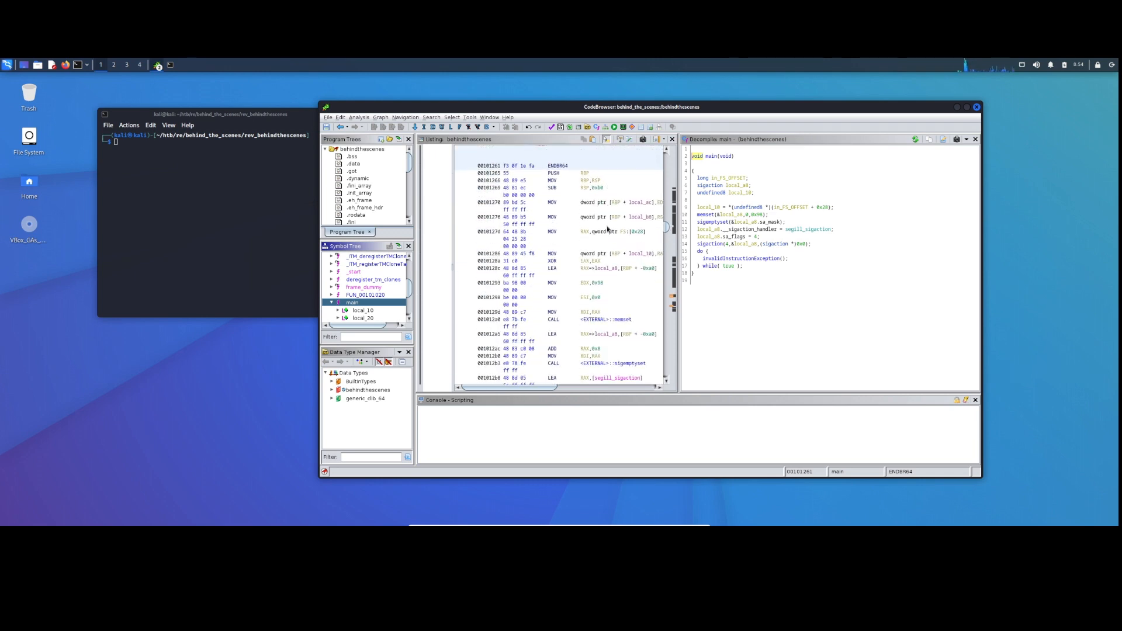
{"action": "scroll", "scroll_direction": "down", "scroll_amount": 3}
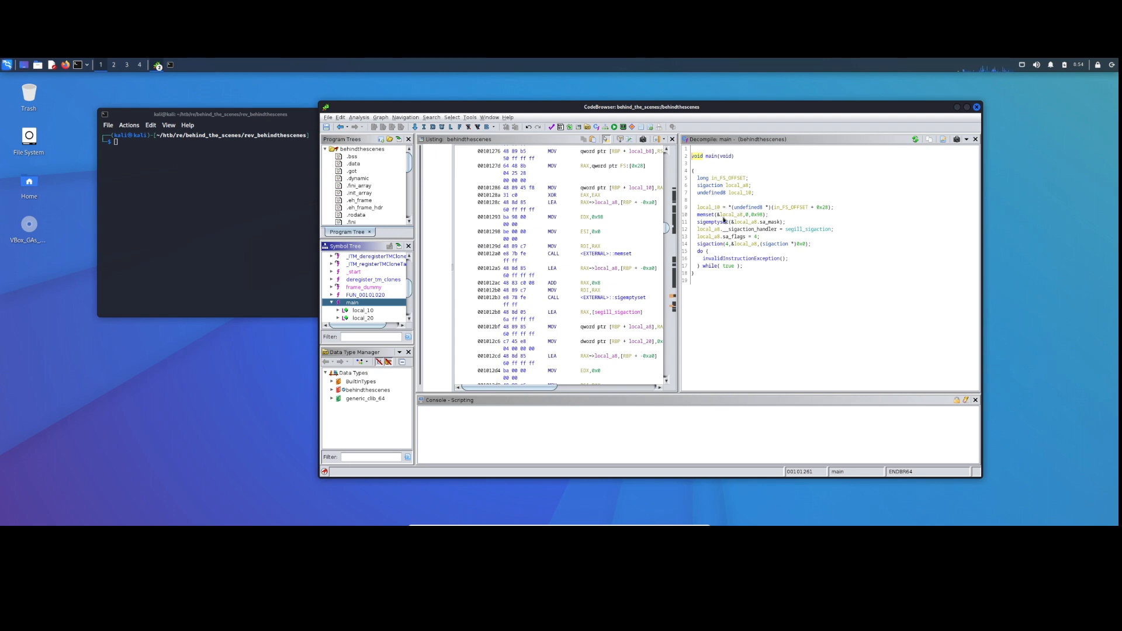
{"action": "mouse_move", "coordinate": [733, 239]}
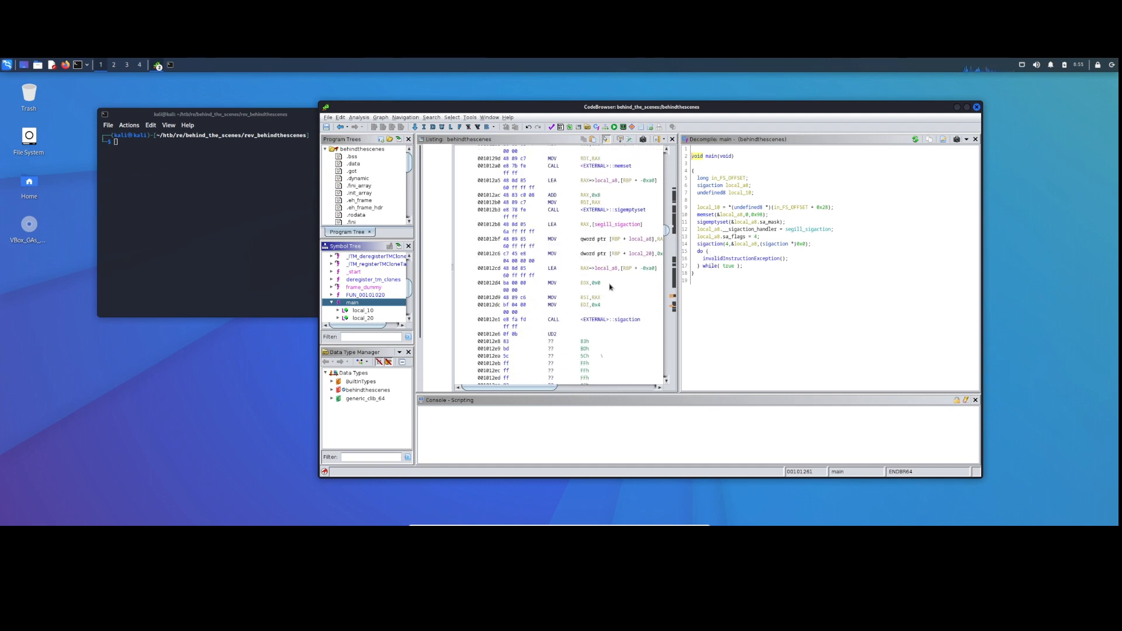
{"action": "mouse_move", "coordinate": [614, 277]}
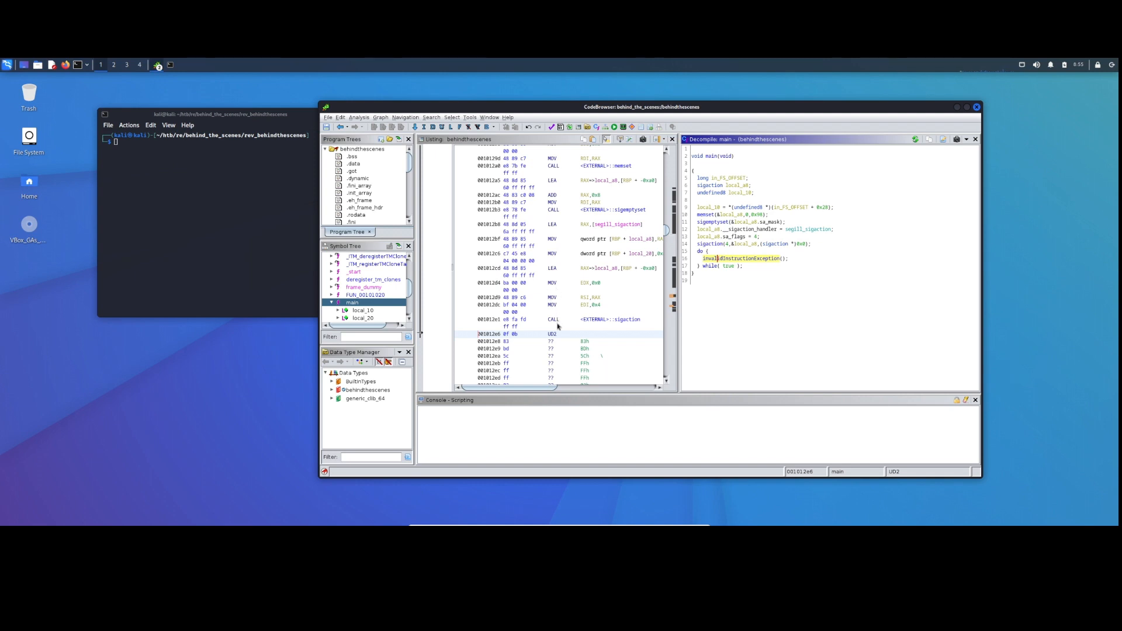
{"action": "mouse_move", "coordinate": [242, 157]}
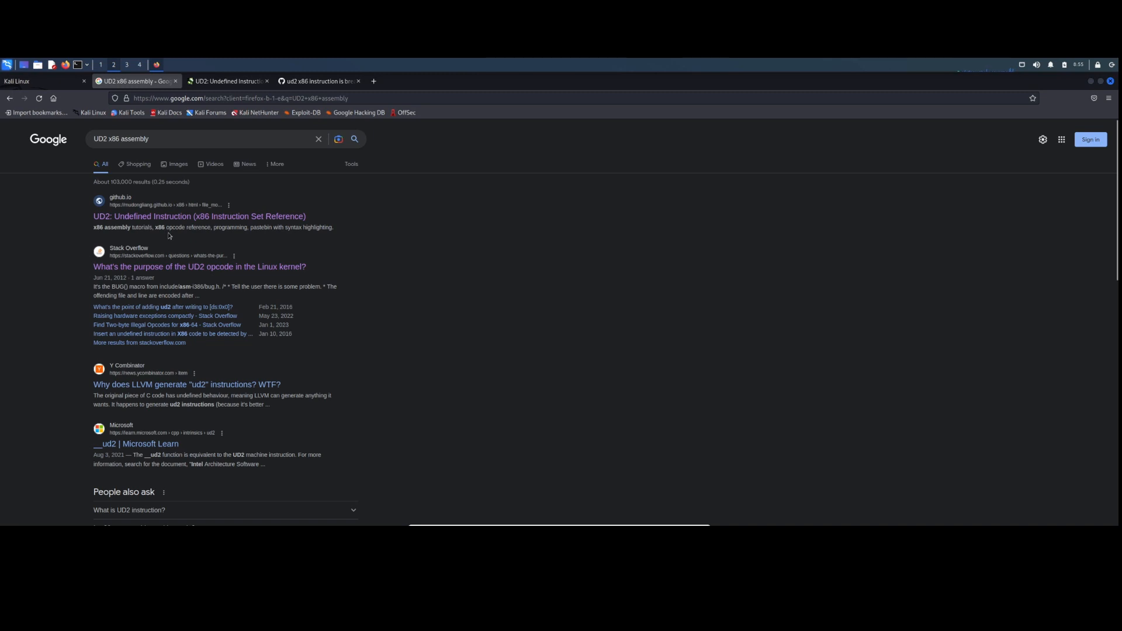
{"action": "mouse_move", "coordinate": [194, 129]}
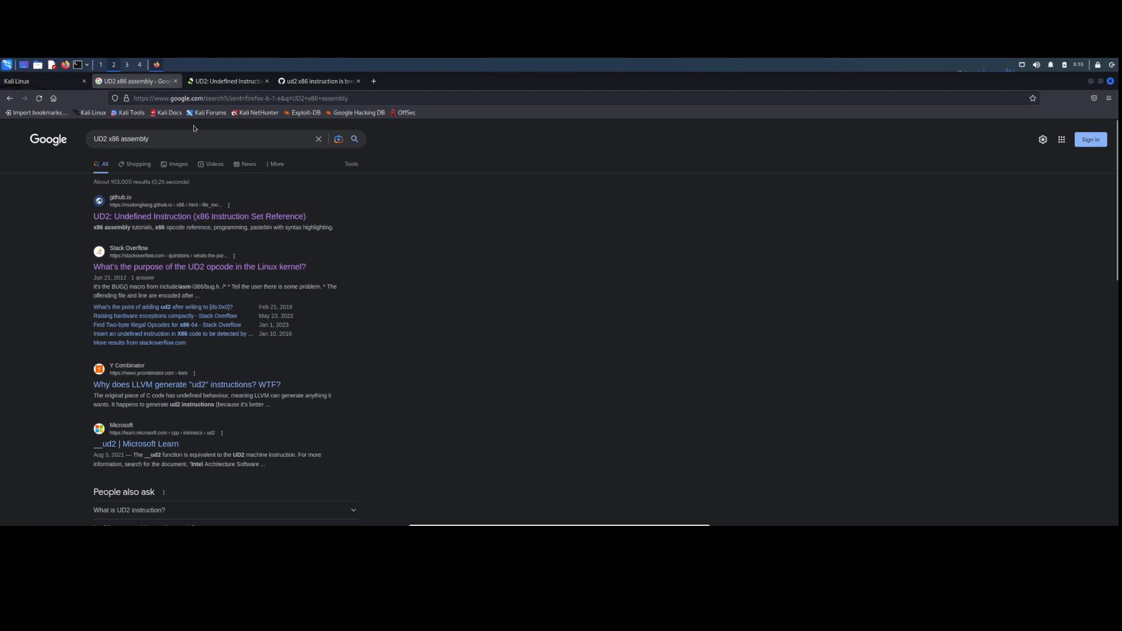
Open the 'UD2: Undefined Instruction (x86 Instruction Set Reference)' result
{"action": "left_click", "coordinate": [227, 80]}
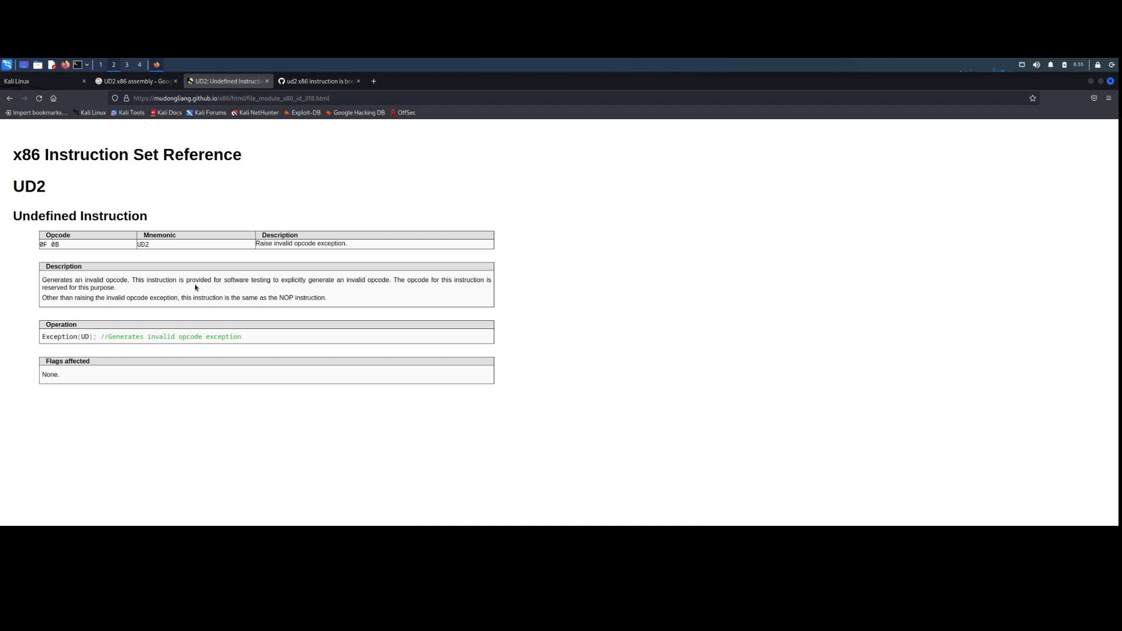
{"action": "mouse_move", "coordinate": [275, 287]}
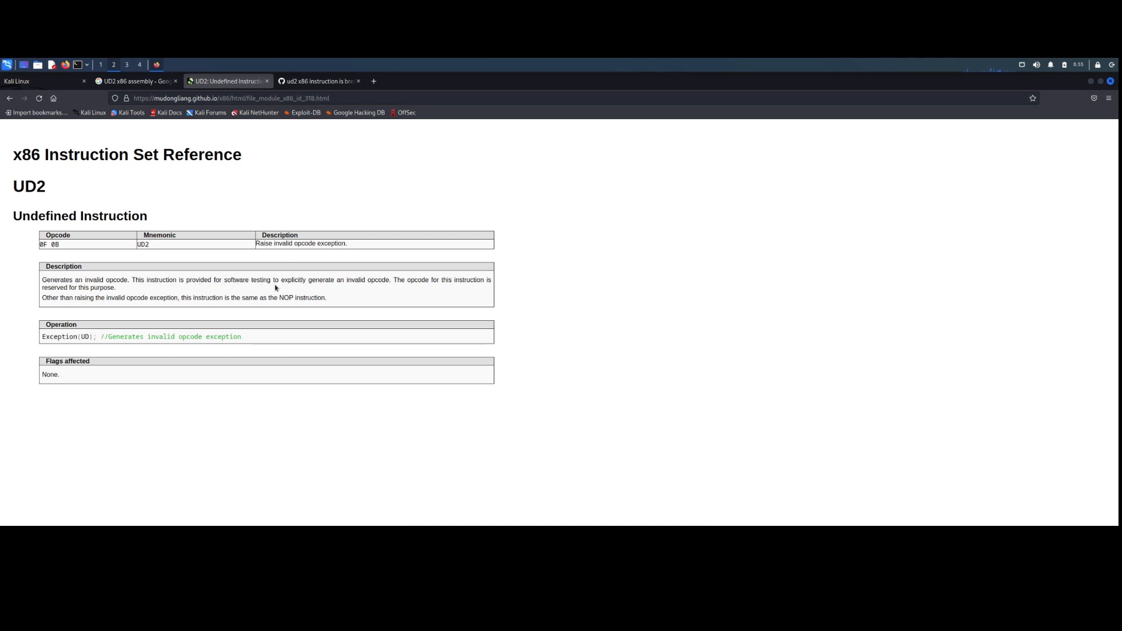
{"action": "mouse_move", "coordinate": [324, 287]}
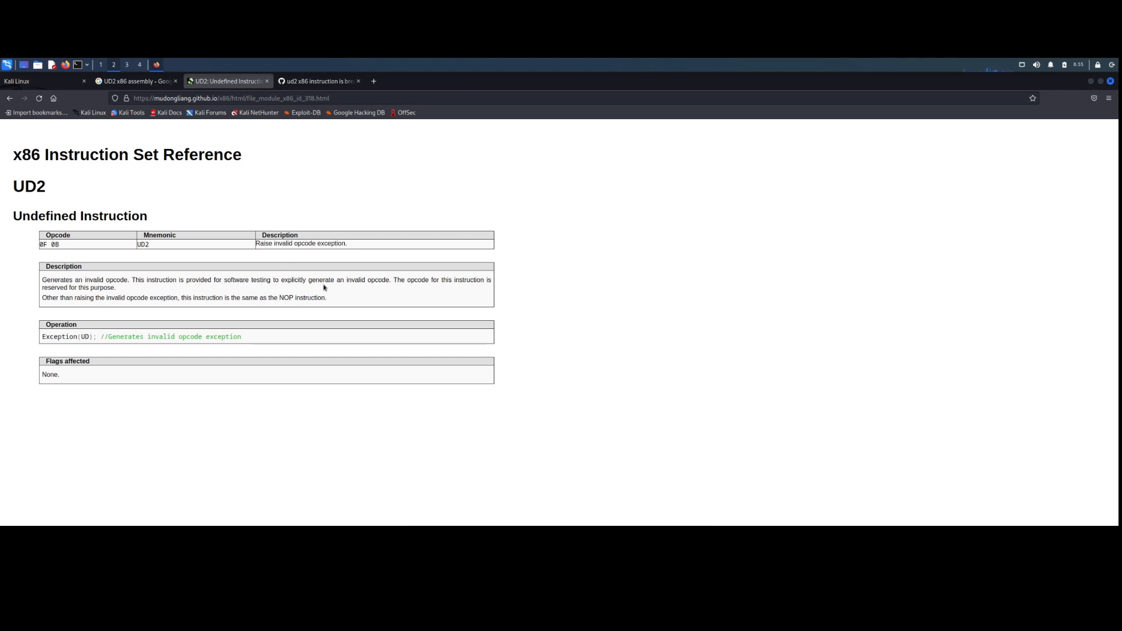
{"action": "mouse_move", "coordinate": [380, 288]}
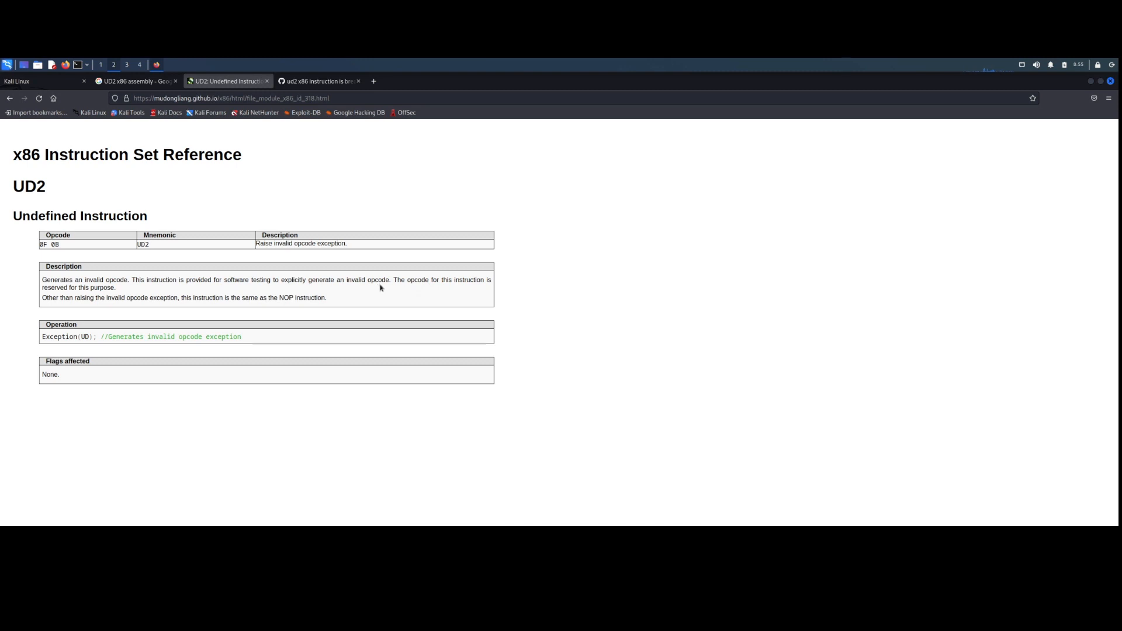
{"action": "mouse_move", "coordinate": [459, 287]}
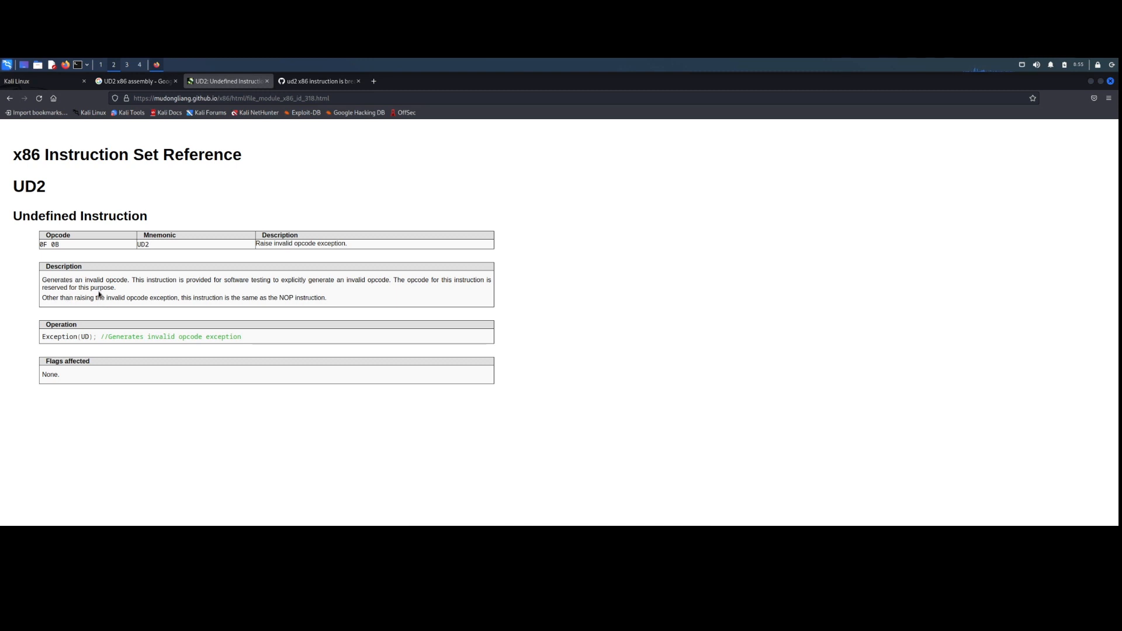
{"action": "mouse_move", "coordinate": [87, 303]}
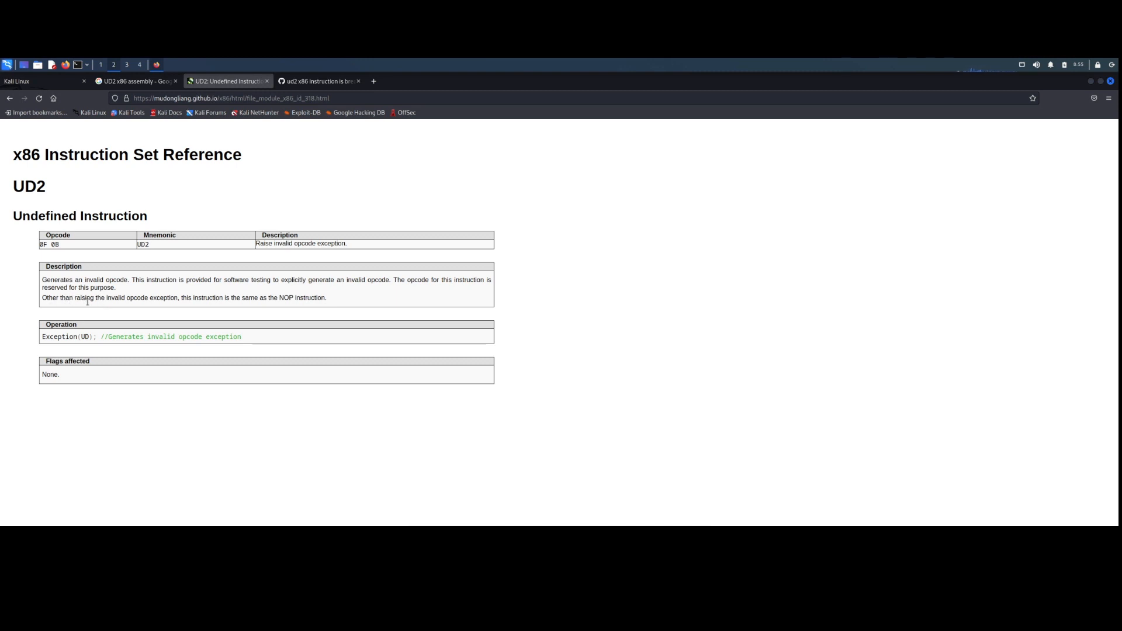
{"action": "mouse_move", "coordinate": [166, 301]}
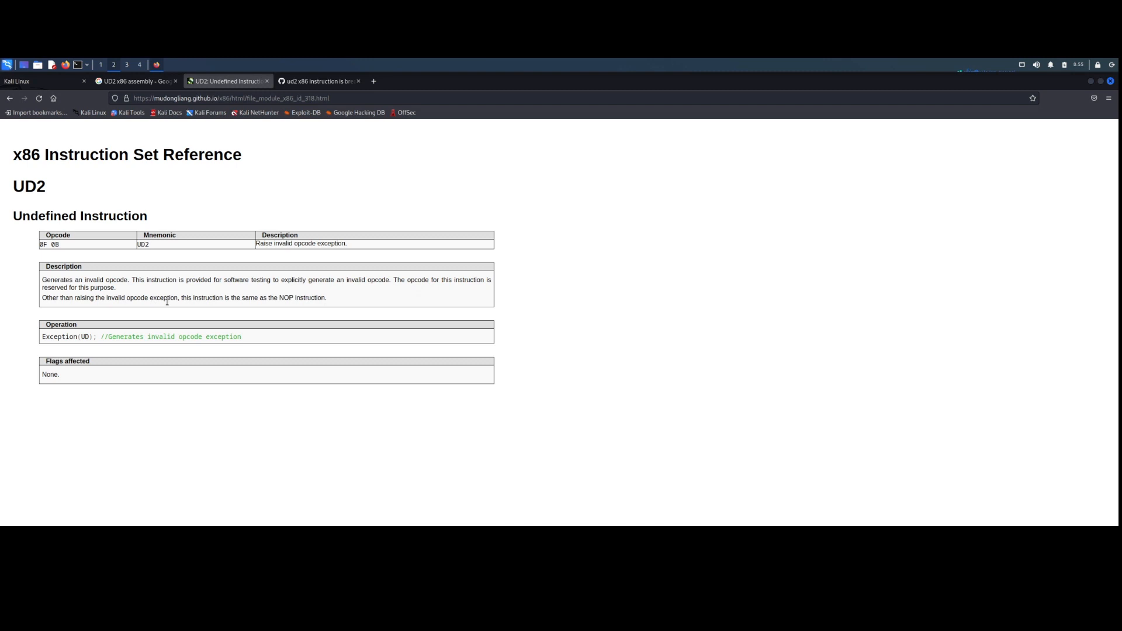
{"action": "mouse_move", "coordinate": [274, 297]}
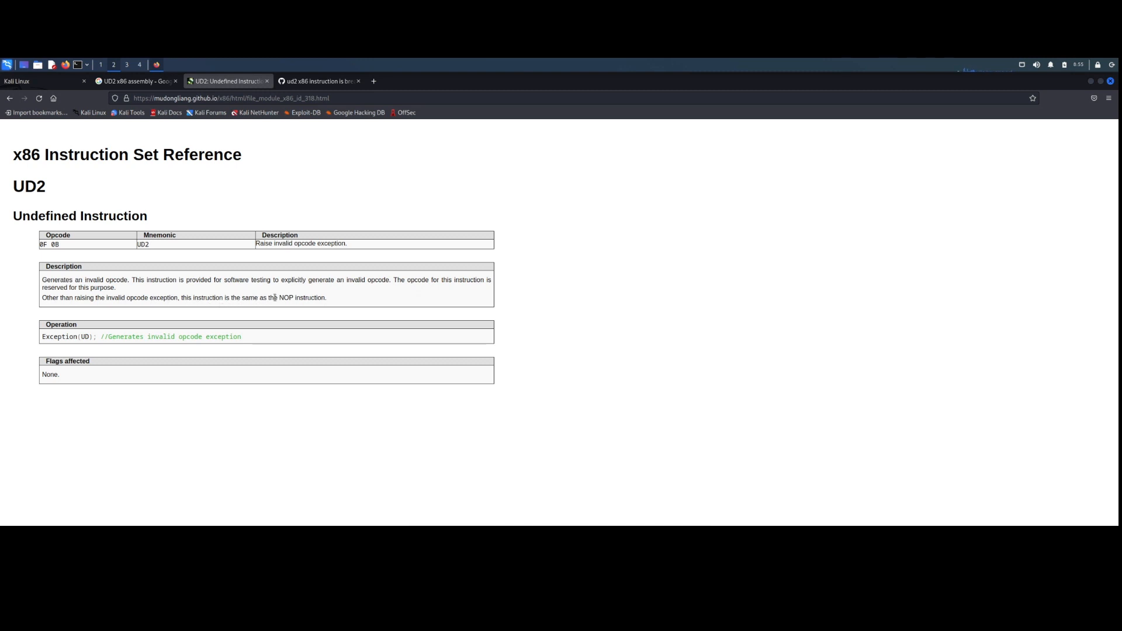
Highlight 'NOP instruction.' in the UD2 Description box
{"action": "left_click_drag", "start_coordinate": [279, 297], "coordinate": [328, 296]}
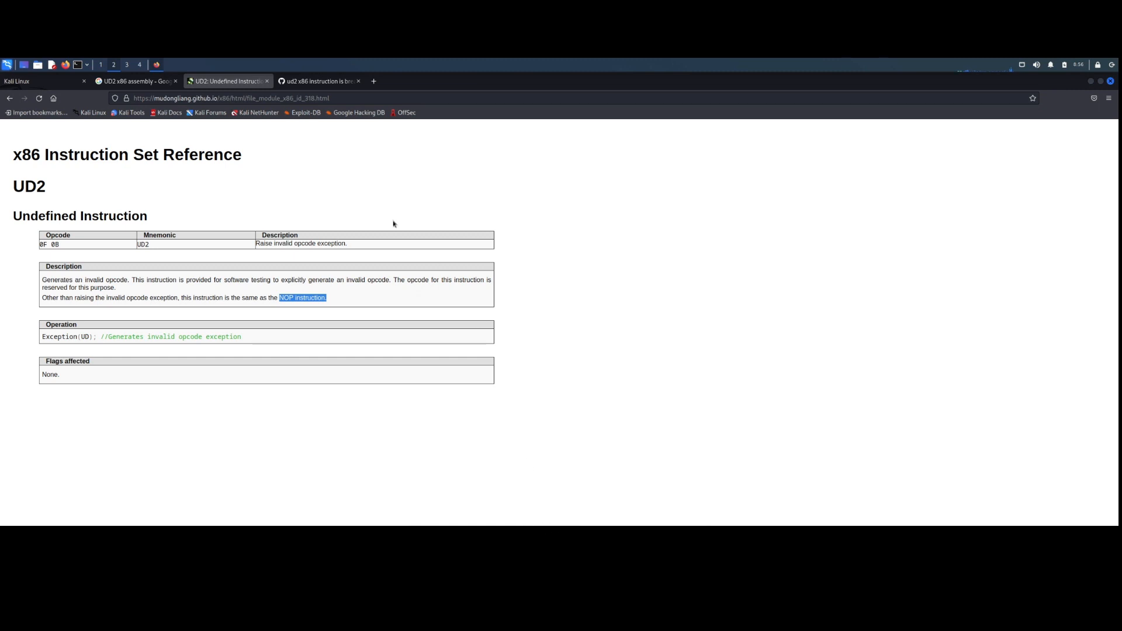
{"action": "mouse_move", "coordinate": [279, 215]}
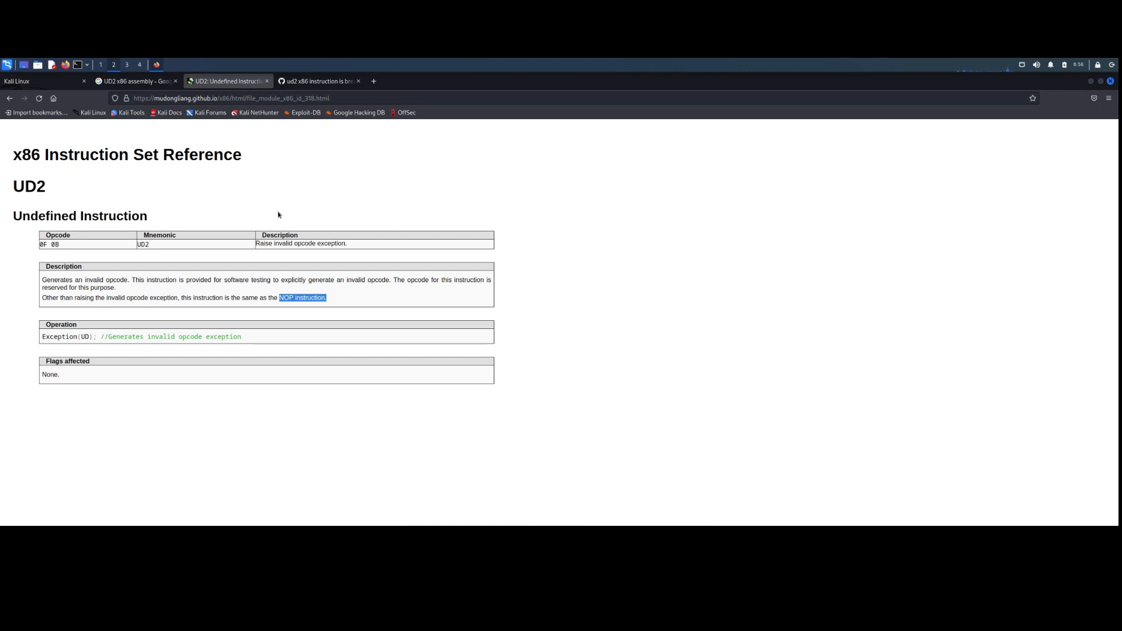
{"action": "mouse_move", "coordinate": [248, 206]}
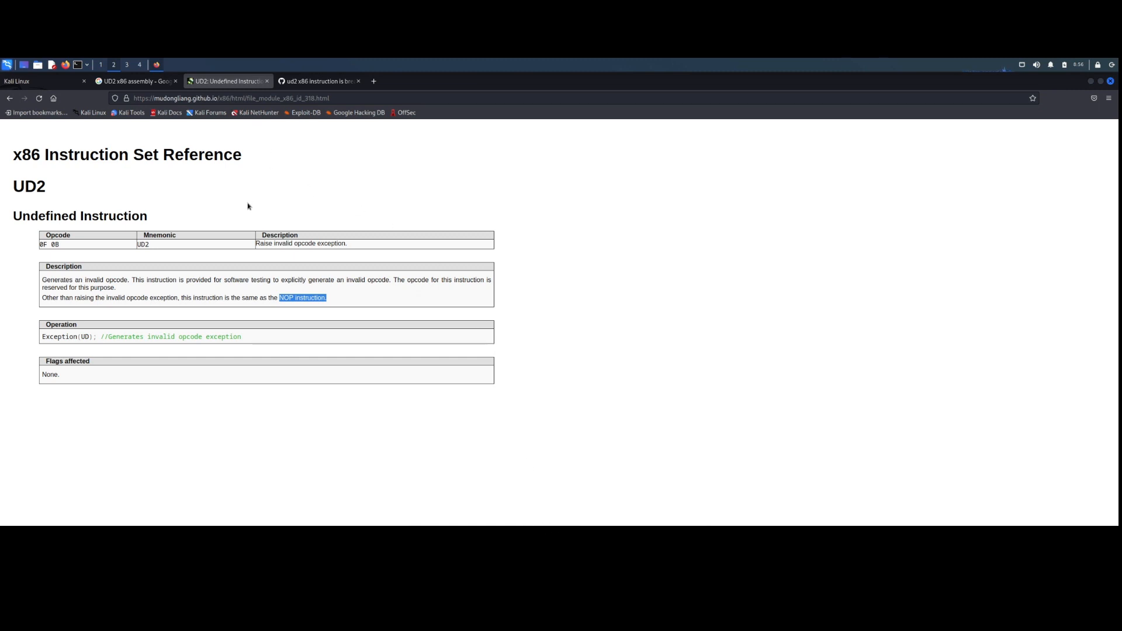
{"action": "mouse_move", "coordinate": [181, 291]}
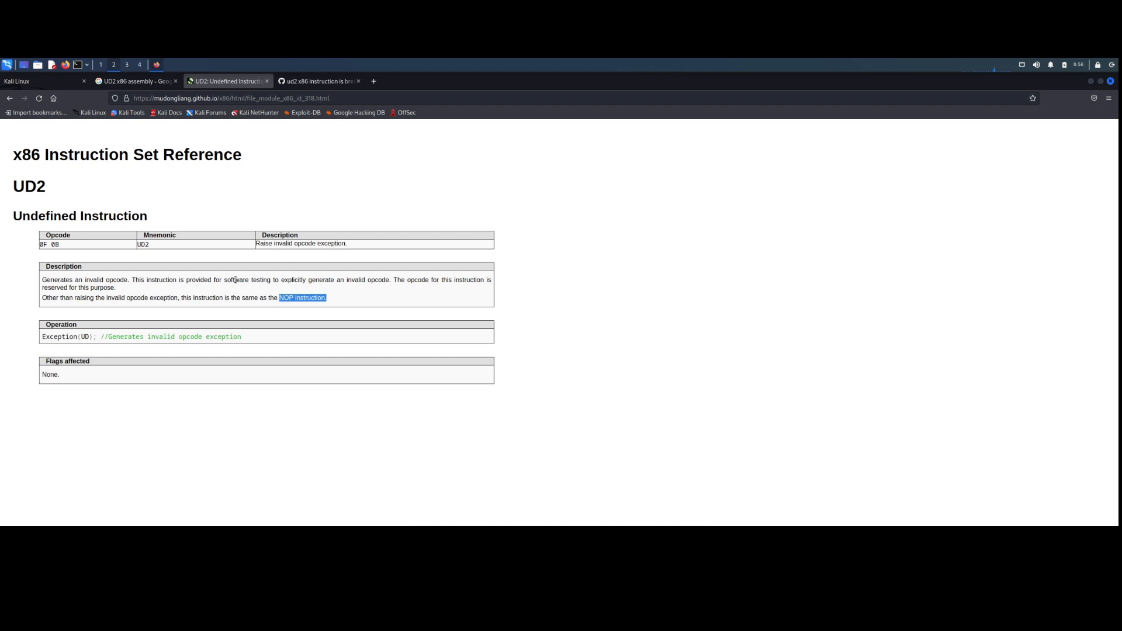
{"action": "mouse_move", "coordinate": [303, 313]}
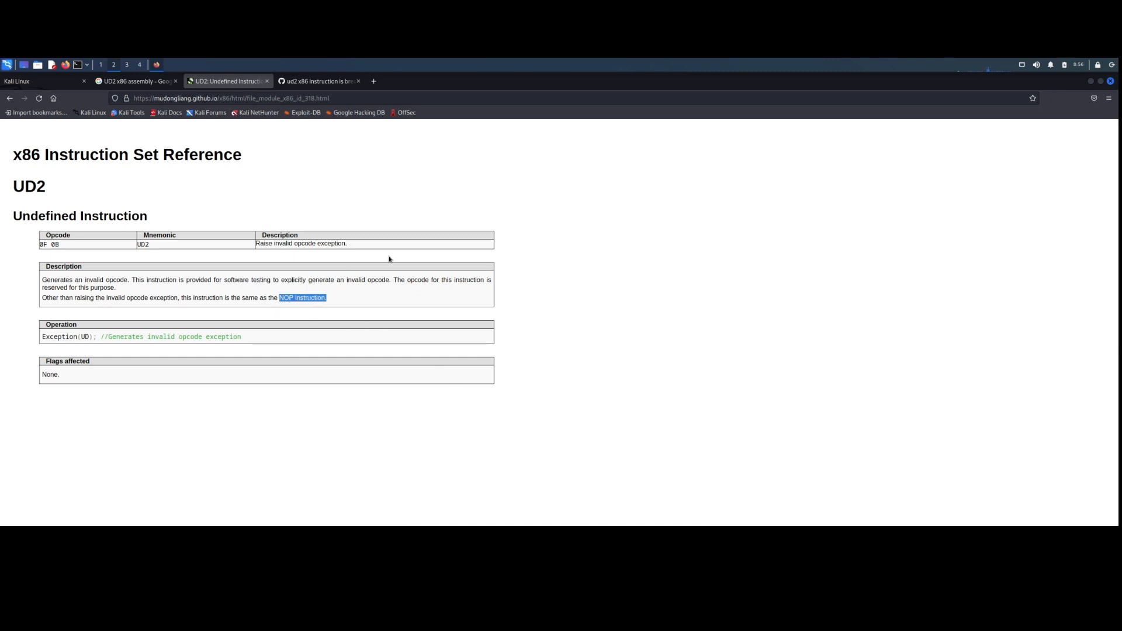
Return to the Google results and scroll down to the GitHub 'ud2 breaking disassembly' entry
{"action": "left_click", "coordinate": [133, 80]}
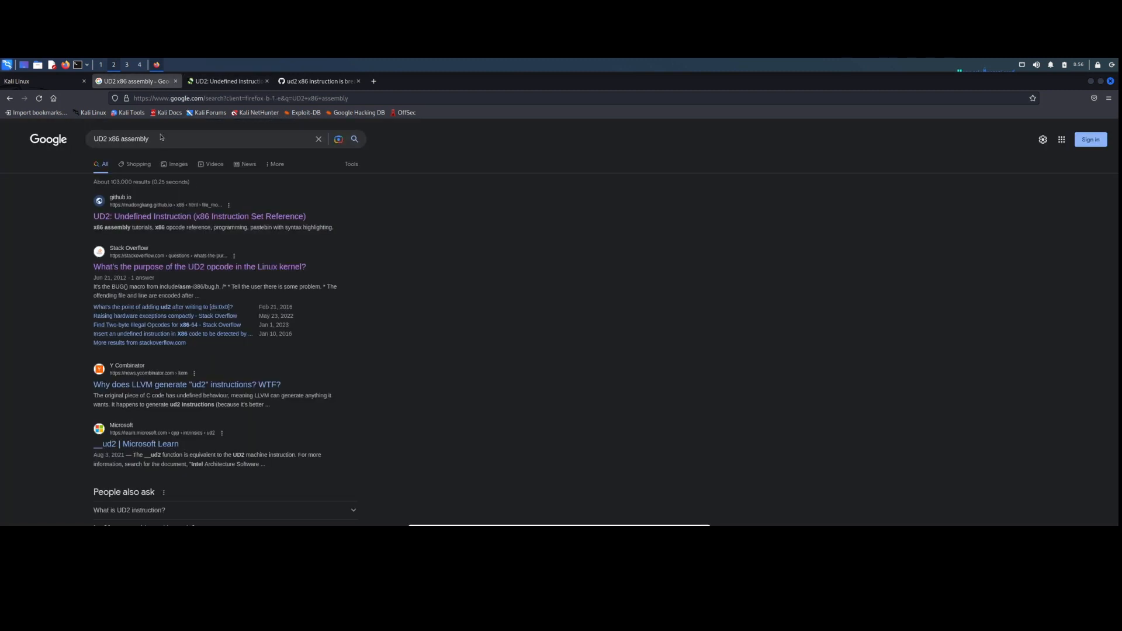
{"action": "scroll", "scroll_direction": "down", "scroll_amount": 3}
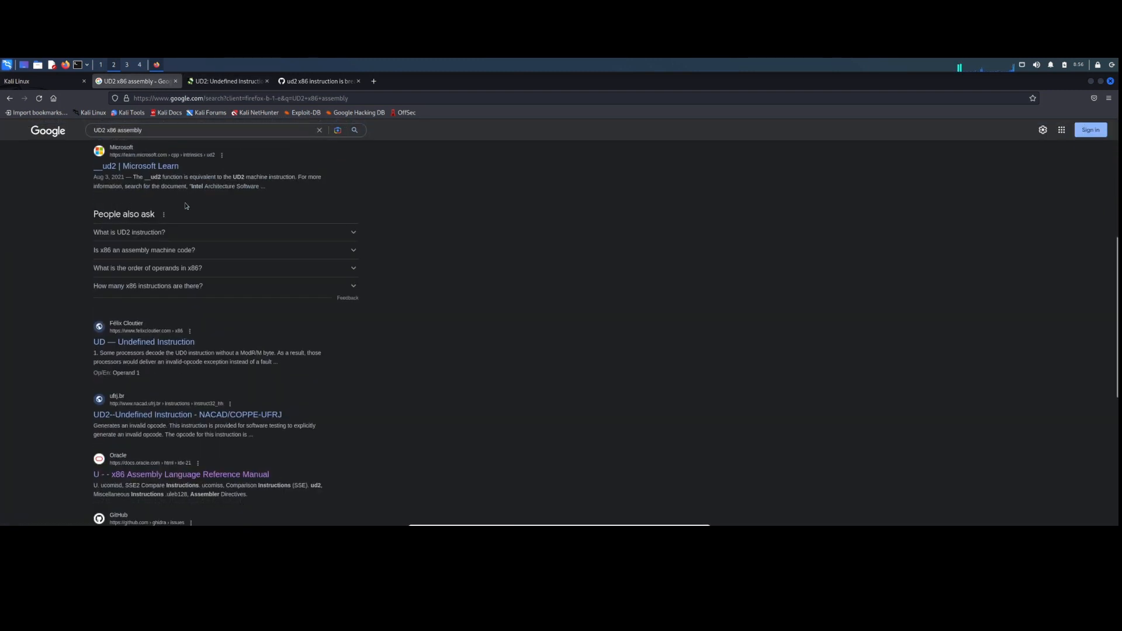
{"action": "scroll", "scroll_direction": "down", "scroll_amount": 3}
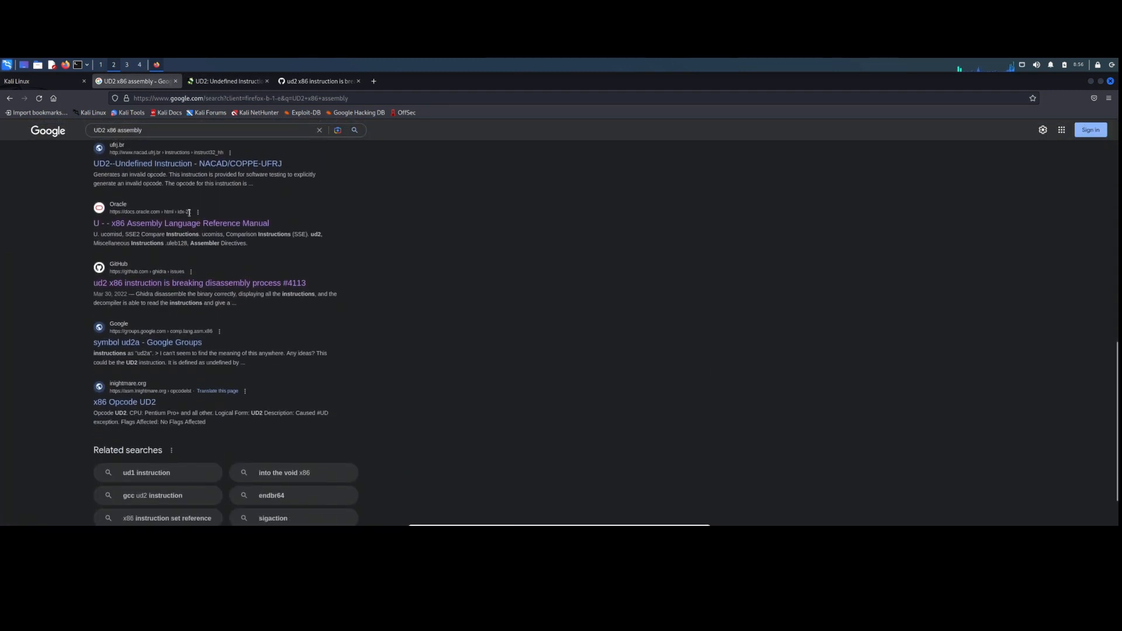
{"action": "scroll", "scroll_direction": "down", "scroll_amount": 3}
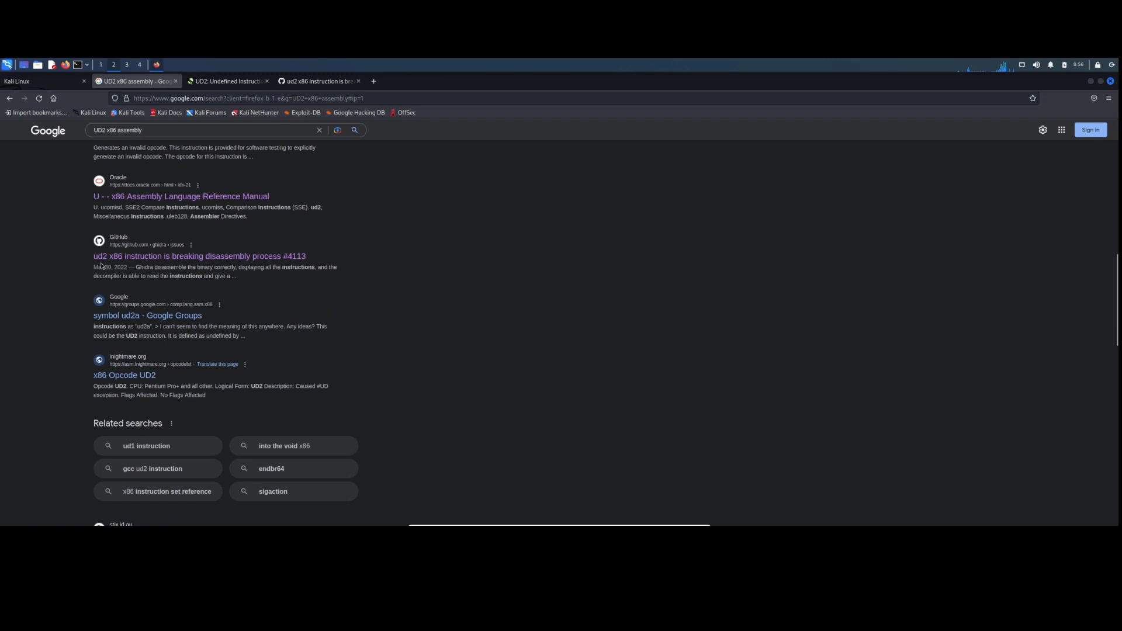
{"action": "mouse_move", "coordinate": [198, 256]}
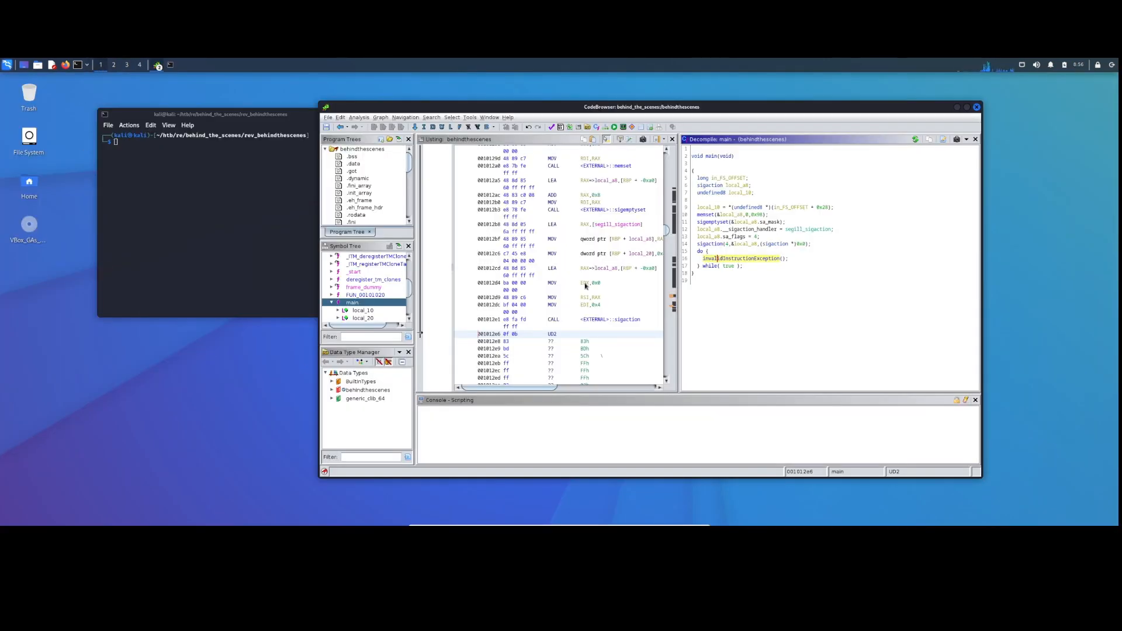
{"action": "scroll", "scroll_direction": "down", "scroll_amount": 3}
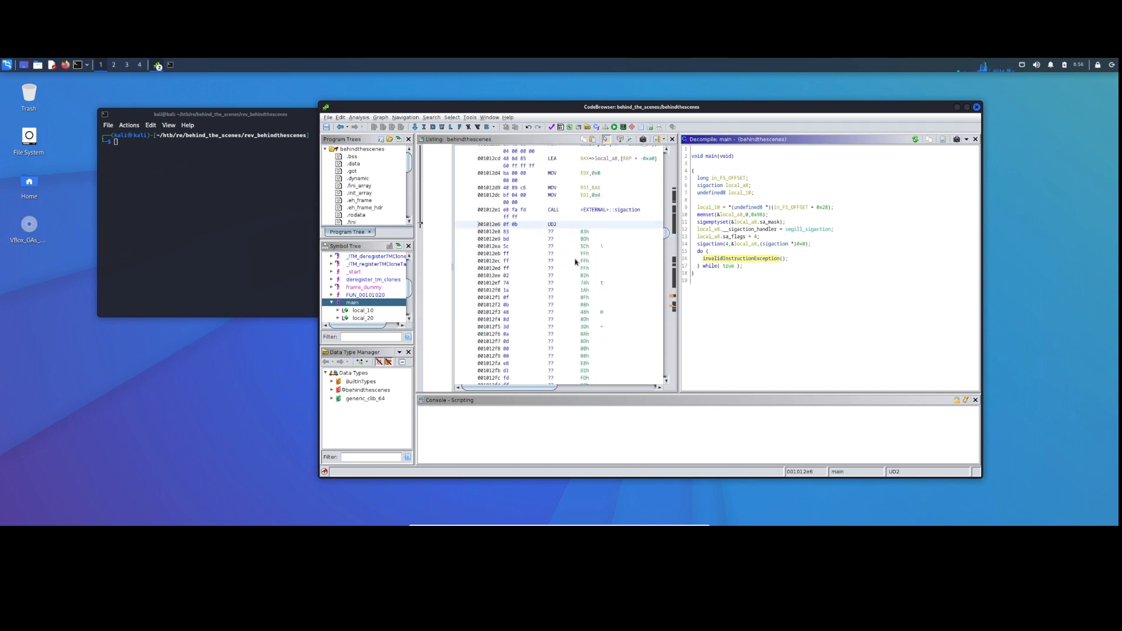
{"action": "scroll", "scroll_direction": "down", "scroll_amount": 3}
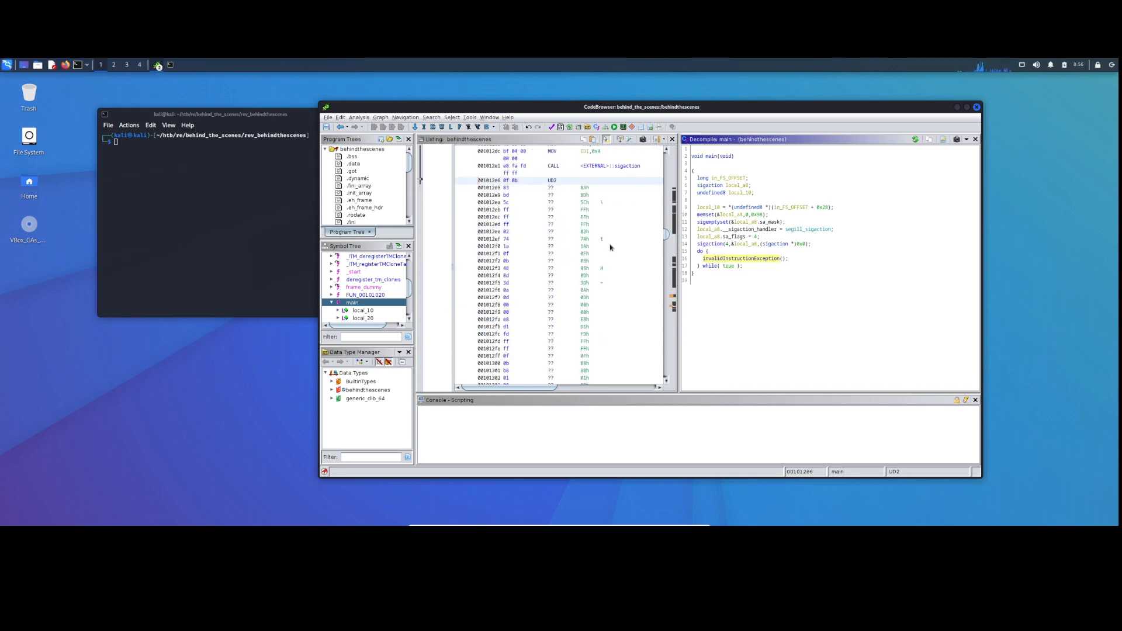
{"action": "scroll", "scroll_direction": "down", "scroll_amount": 3}
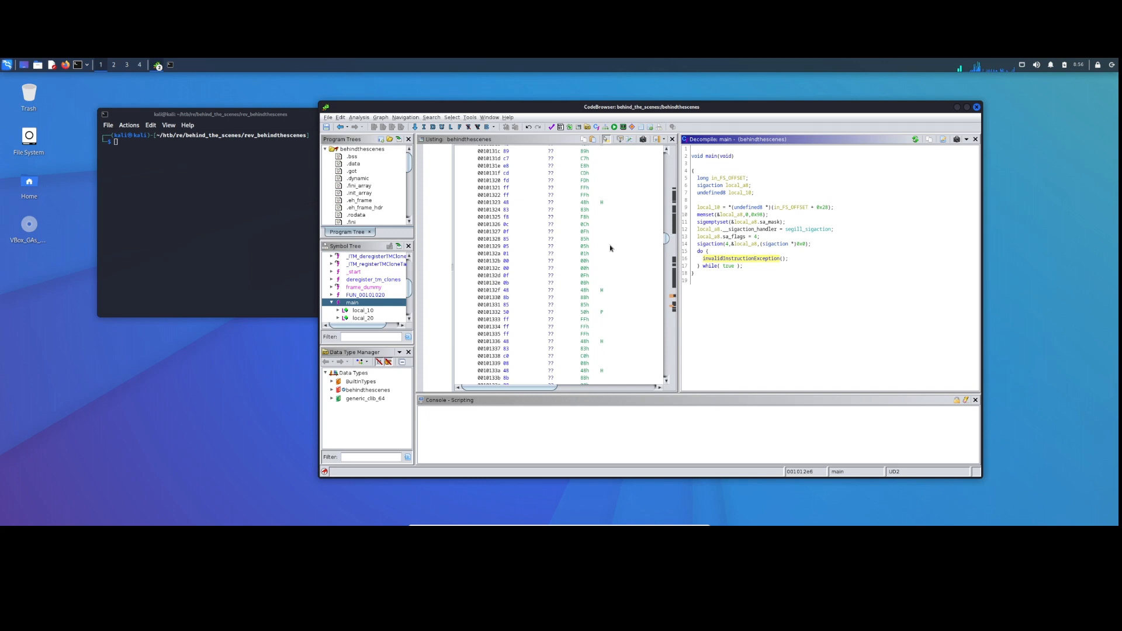
{"action": "scroll", "scroll_direction": "down", "scroll_amount": 3}
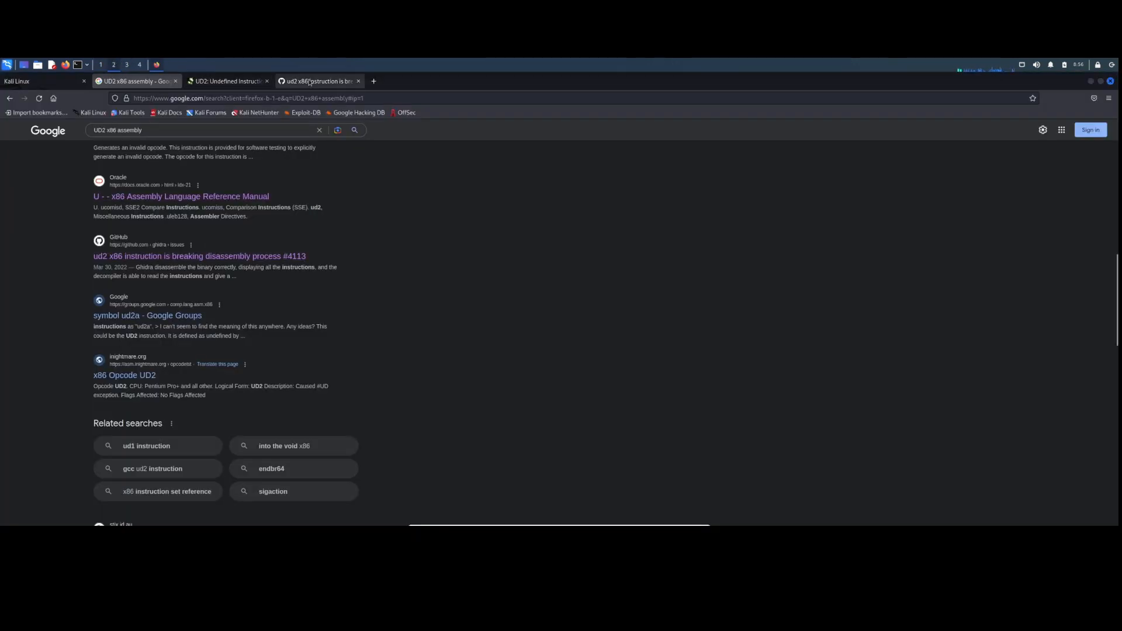
Read through Ghidra GitHub issue #4113 on ud2 breaking disassembly
{"action": "left_click", "coordinate": [318, 80]}
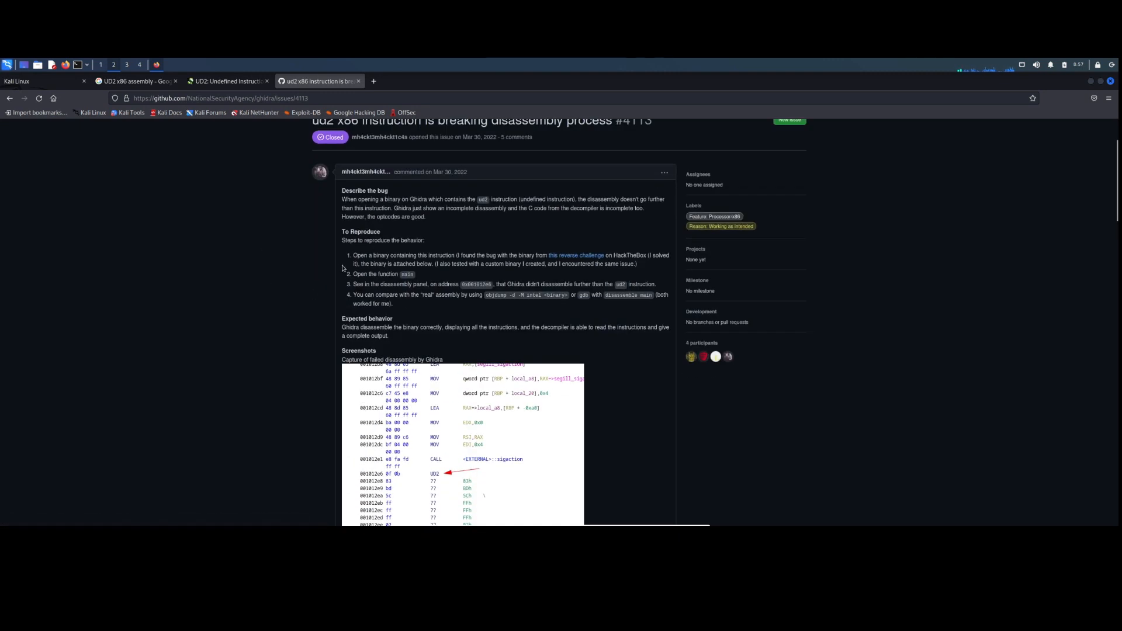
{"action": "mouse_move", "coordinate": [359, 201]}
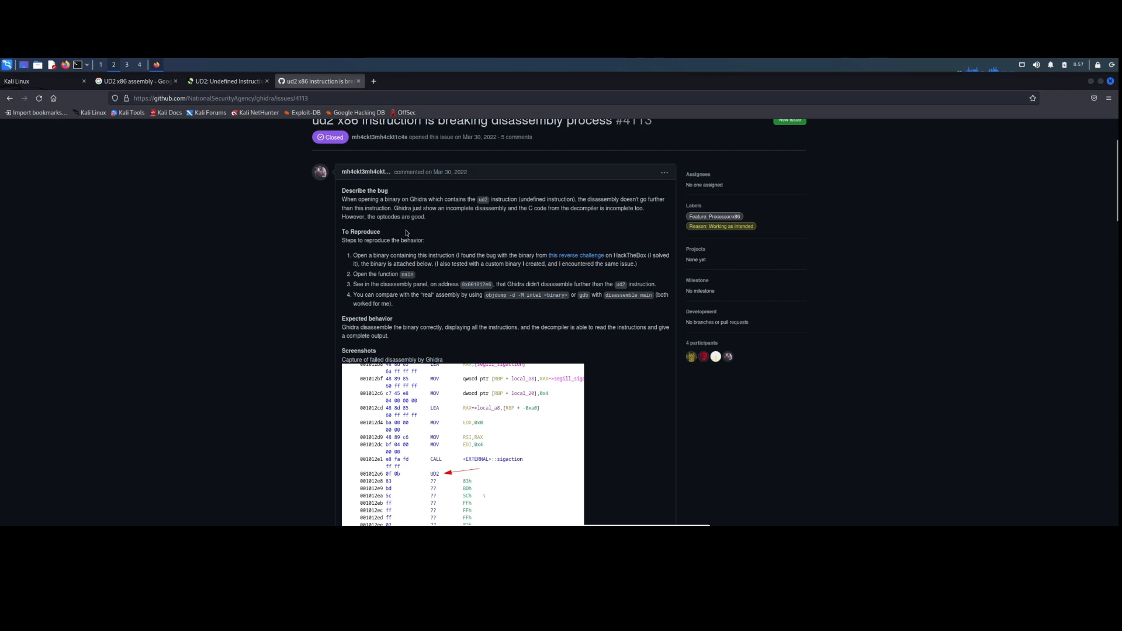
{"action": "mouse_move", "coordinate": [486, 327]}
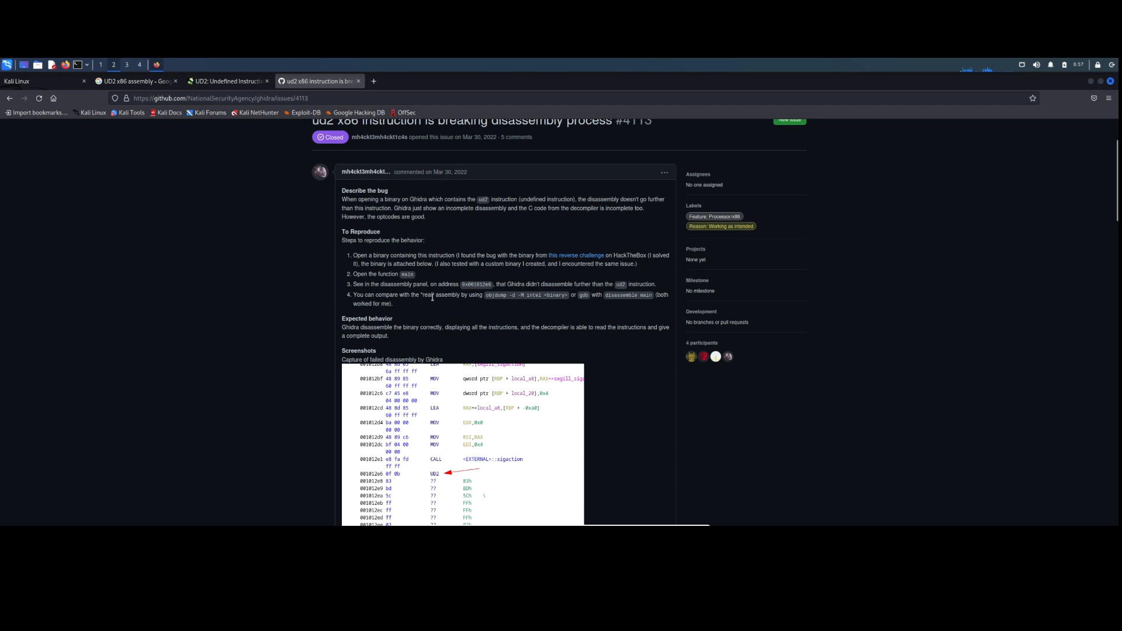
{"action": "mouse_move", "coordinate": [485, 299]}
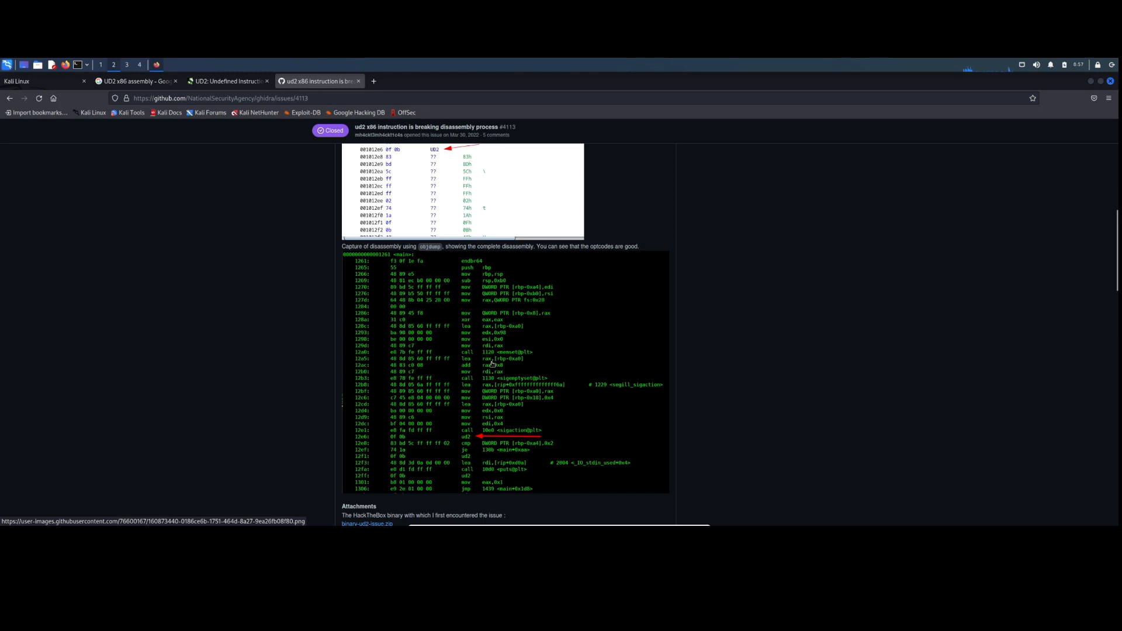
{"action": "scroll", "scroll_direction": "down", "scroll_amount": 3}
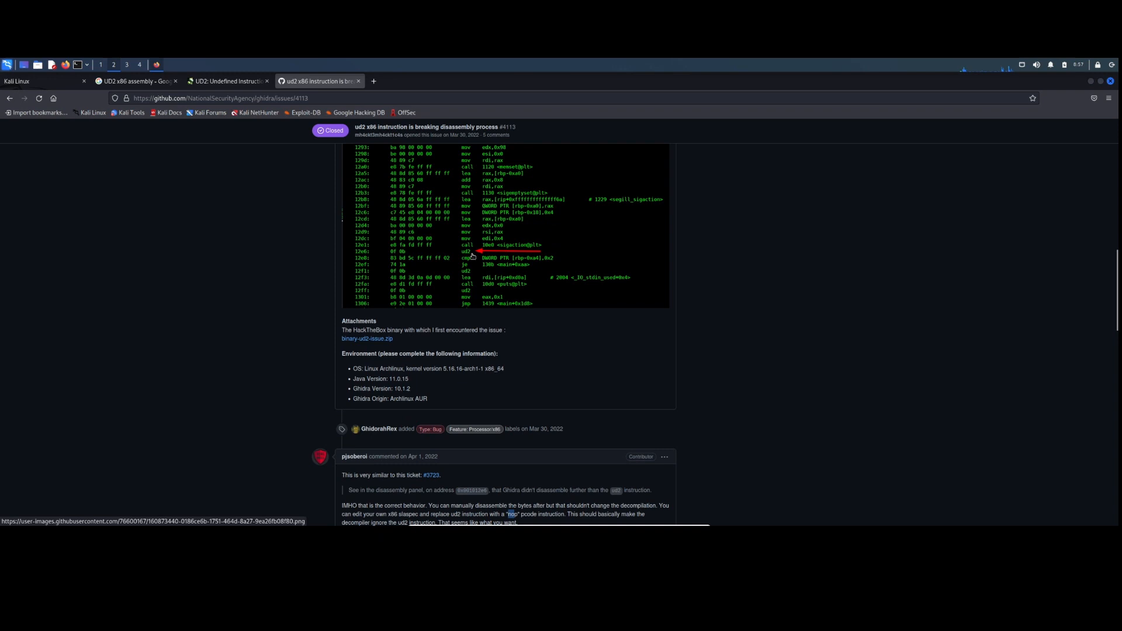
{"action": "mouse_move", "coordinate": [303, 376]}
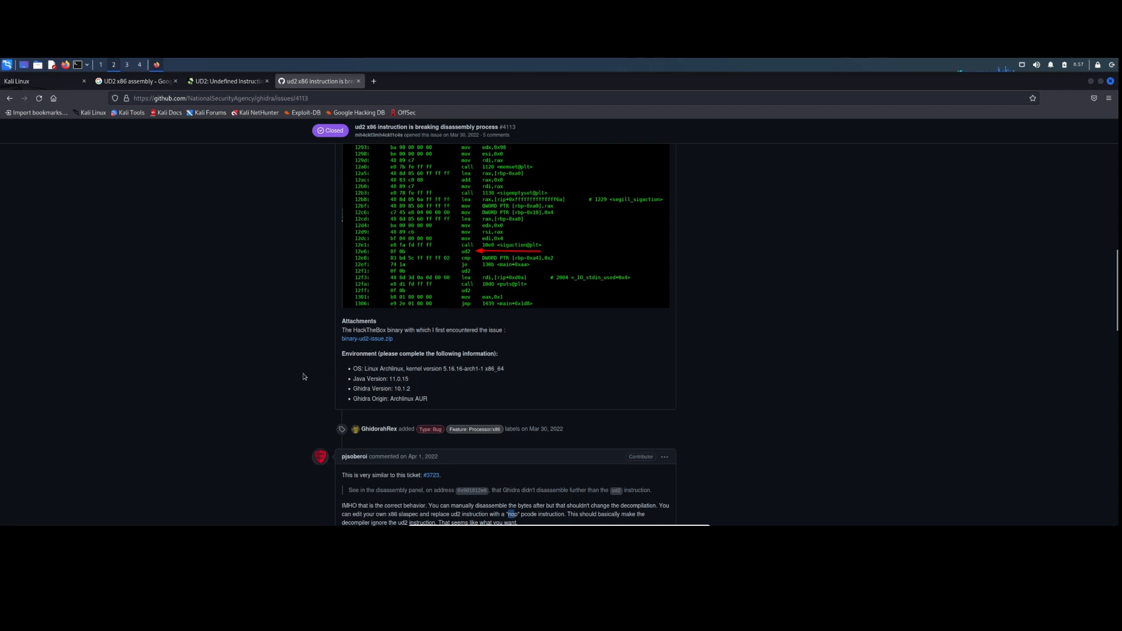
{"action": "scroll", "scroll_direction": "down", "scroll_amount": 3}
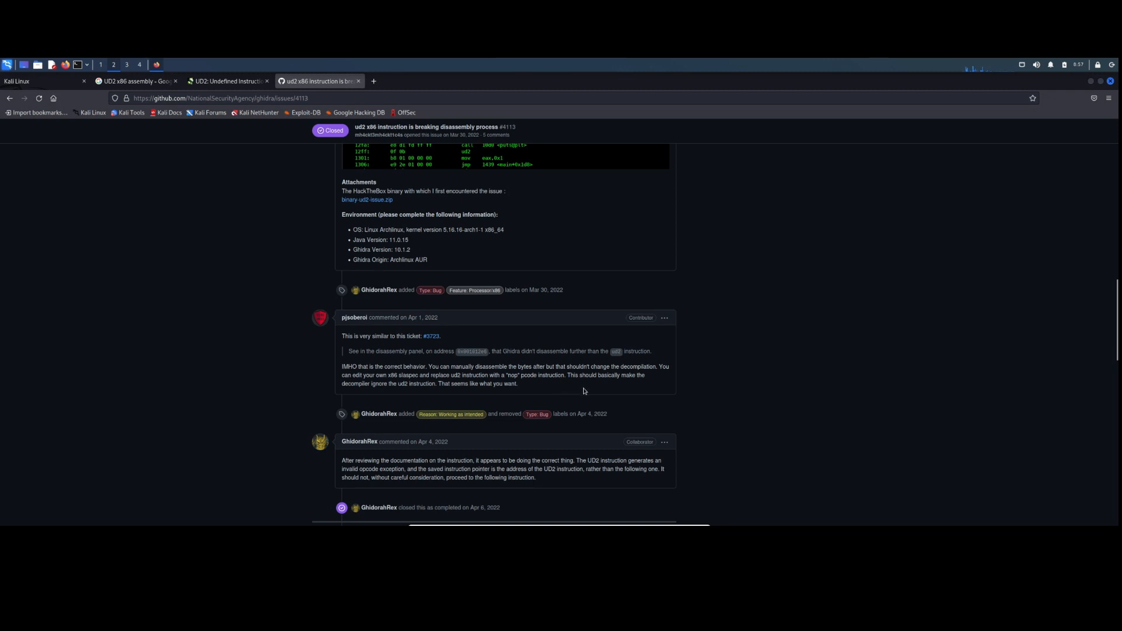
{"action": "mouse_move", "coordinate": [647, 382]}
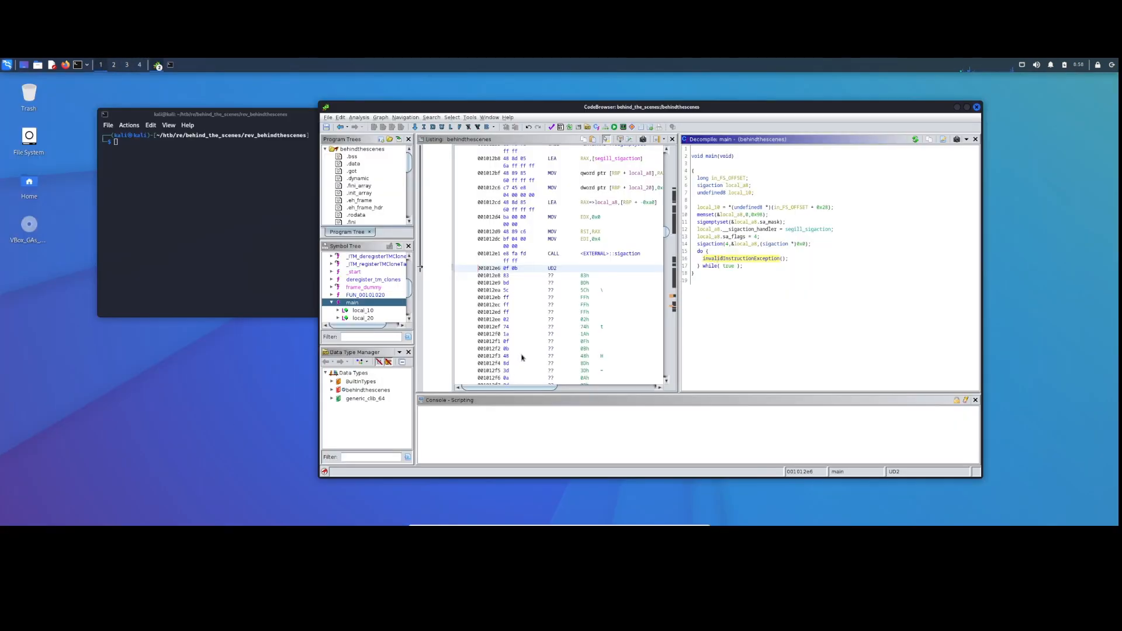
{"action": "mouse_move", "coordinate": [552, 273]}
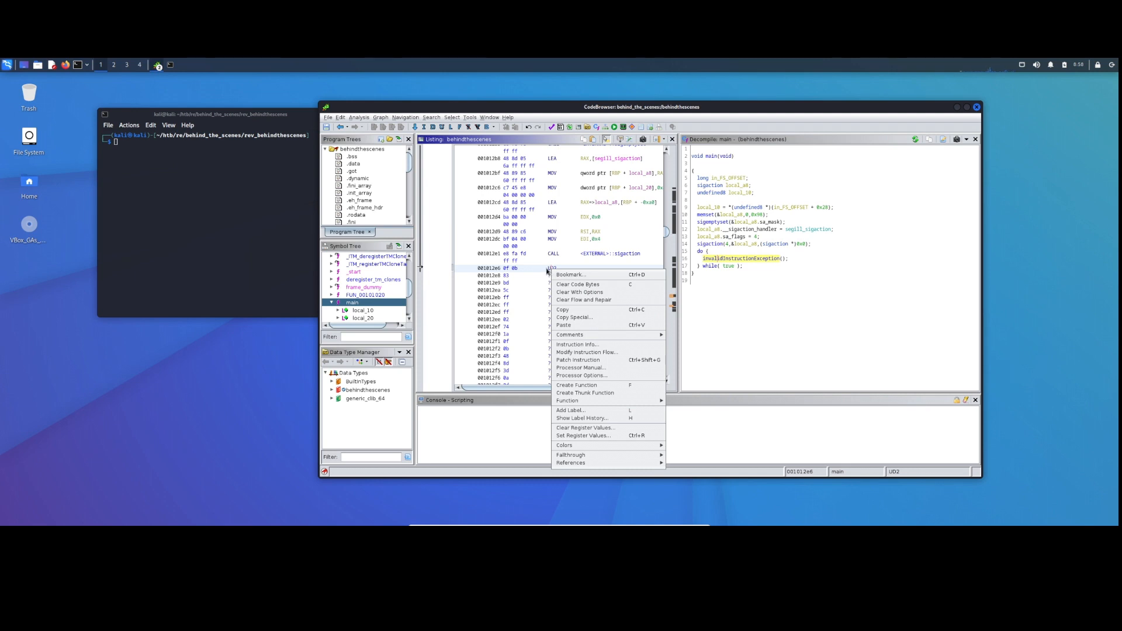
{"action": "mouse_move", "coordinate": [579, 352]}
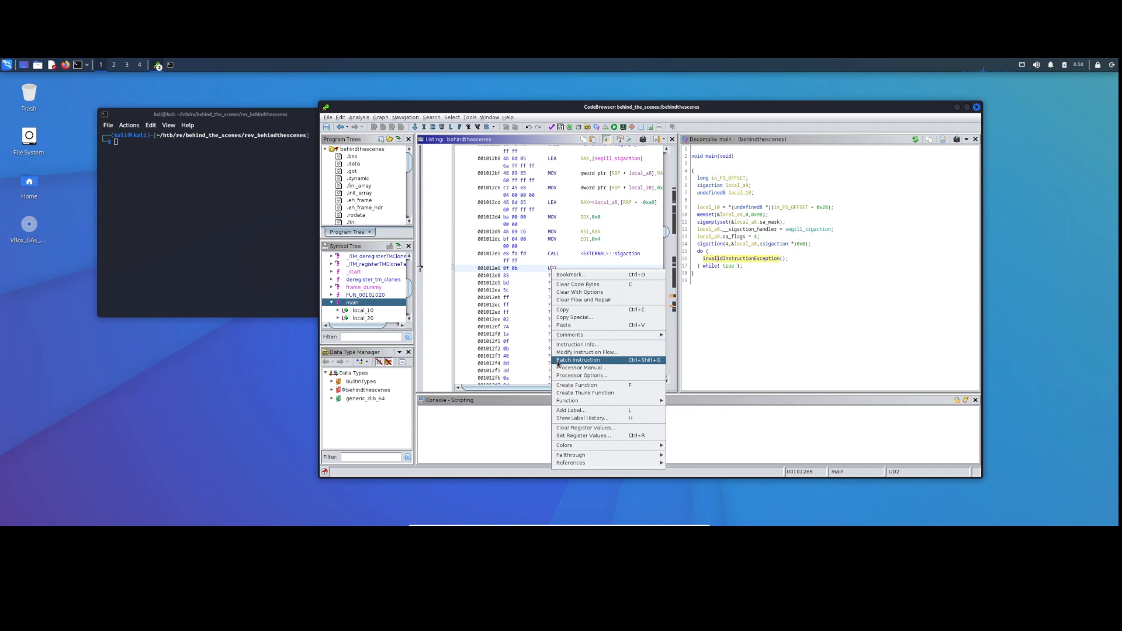
{"action": "mouse_move", "coordinate": [645, 364]}
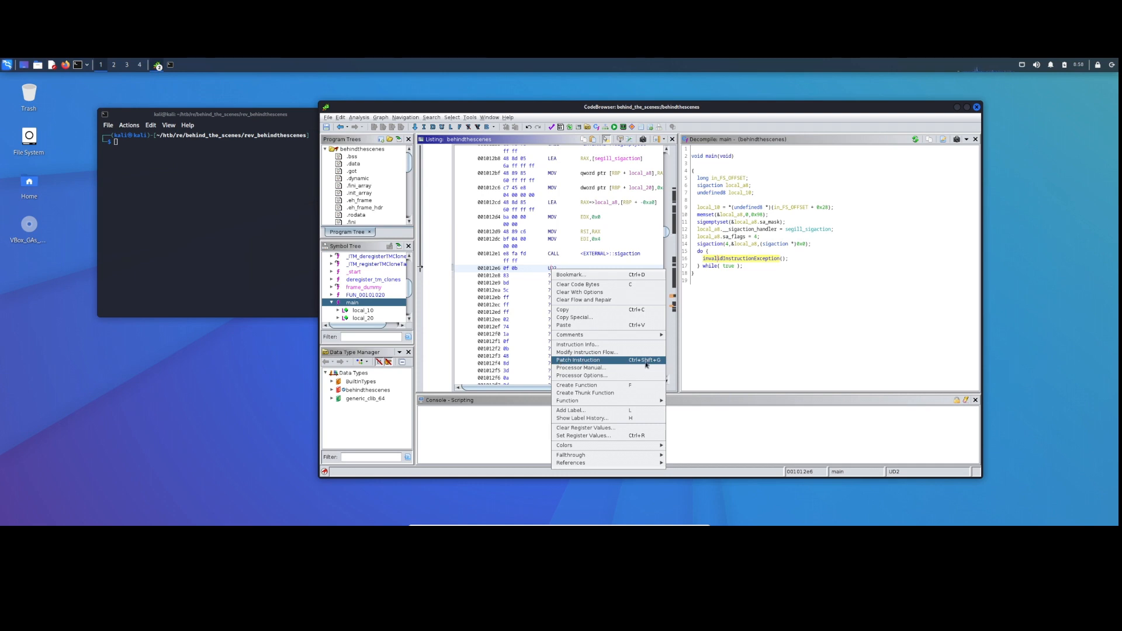
Choose Patch Instruction on the UD2 at 001012e6
{"action": "left_click", "coordinate": [577, 360]}
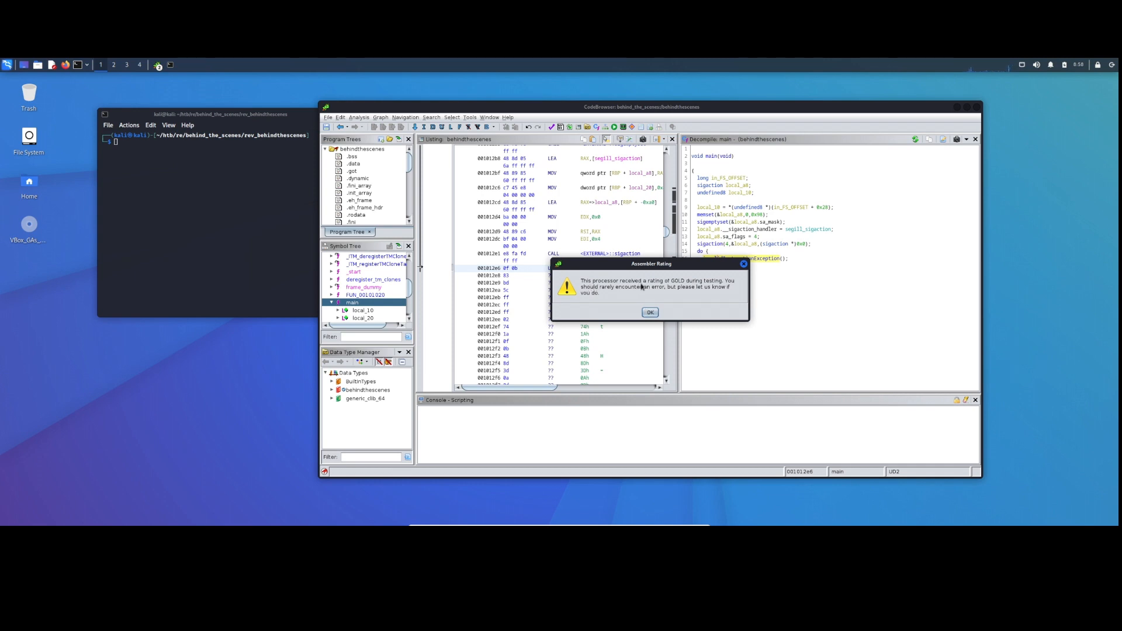
{"action": "mouse_move", "coordinate": [723, 286]}
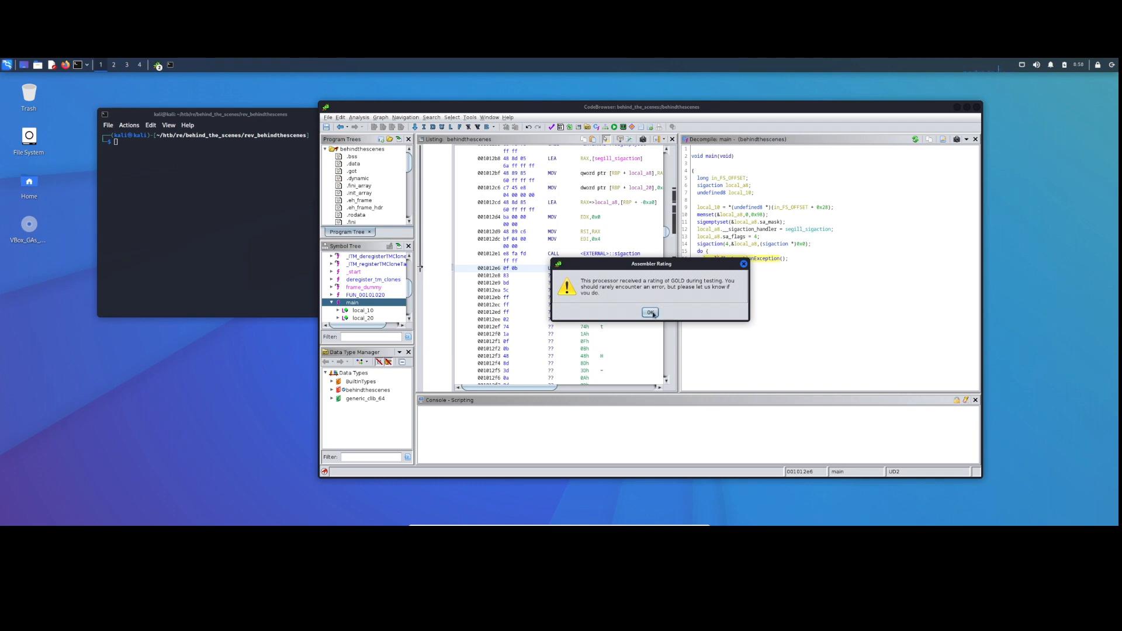
Dismiss the Assembler Rating warning with OK
{"action": "left_click", "coordinate": [650, 312]}
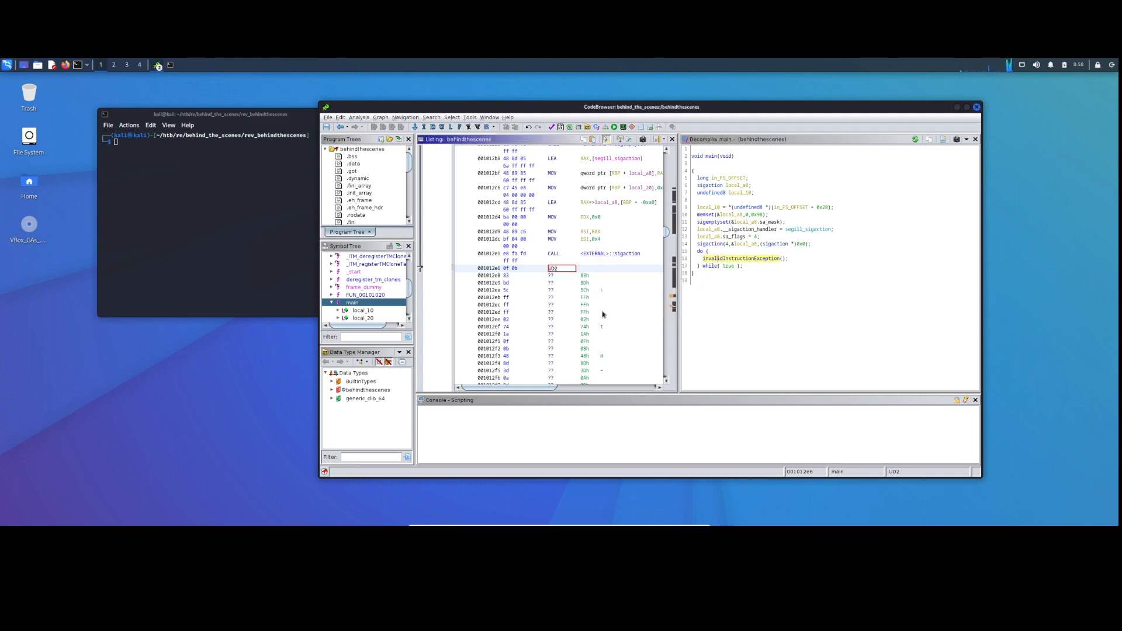
Replace the UD2 at 001012e6 with NOP, revealing the param_1 != 2 check
{"action": "double_click", "coordinate": [562, 268]}
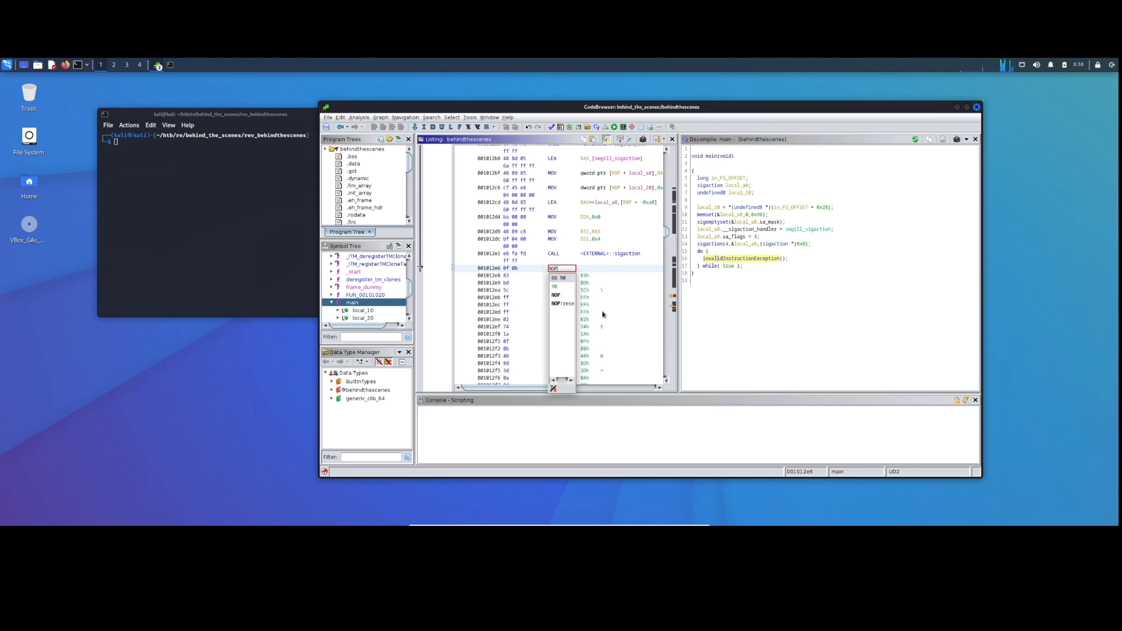
{"action": "left_click", "coordinate": [556, 278]}
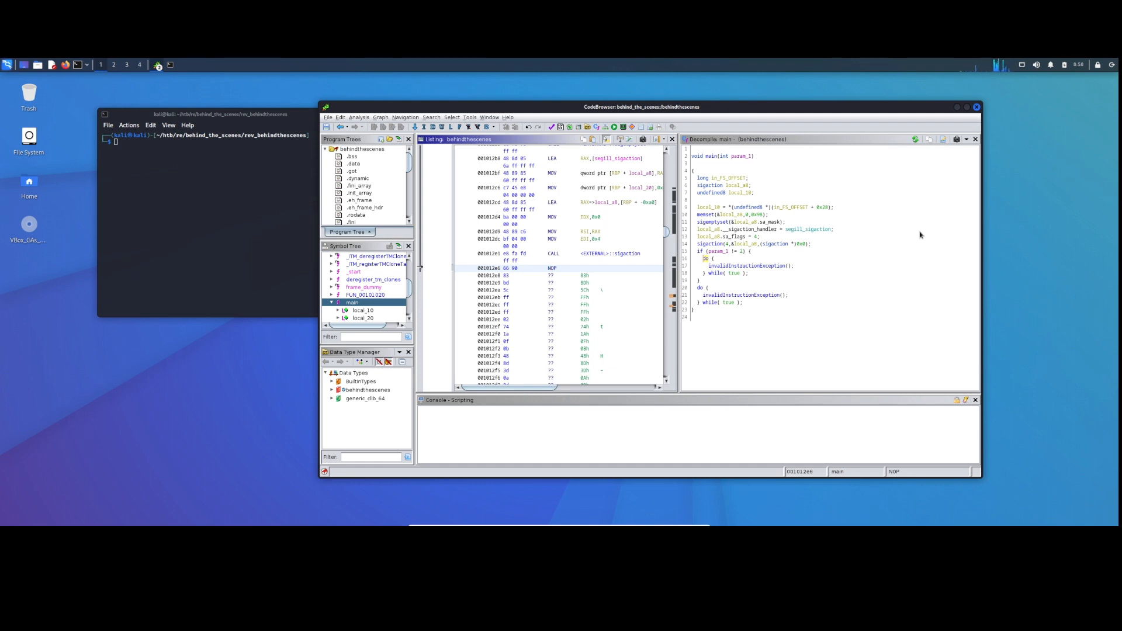
{"action": "mouse_move", "coordinate": [753, 259]}
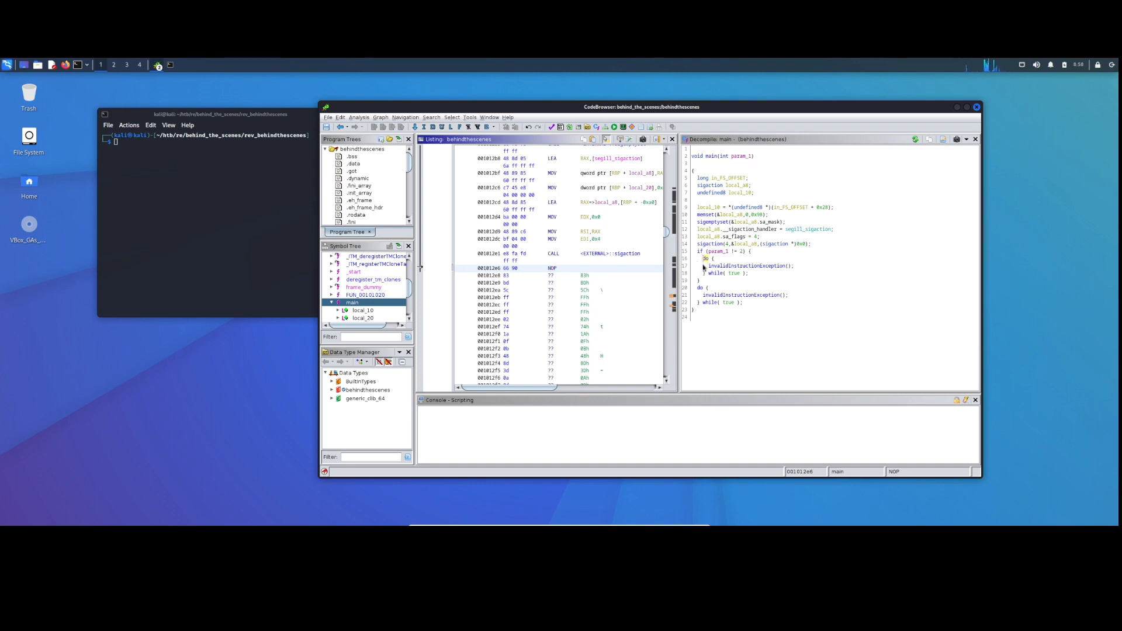
{"action": "scroll", "scroll_direction": "down", "scroll_amount": 3}
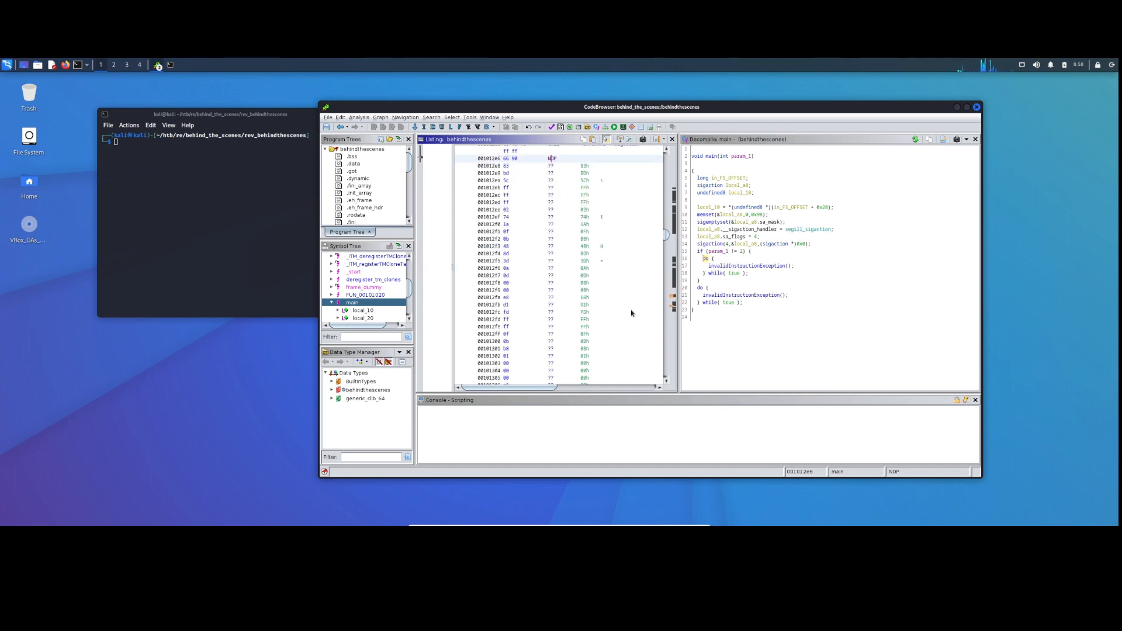
{"action": "scroll", "scroll_direction": "down", "scroll_amount": 3}
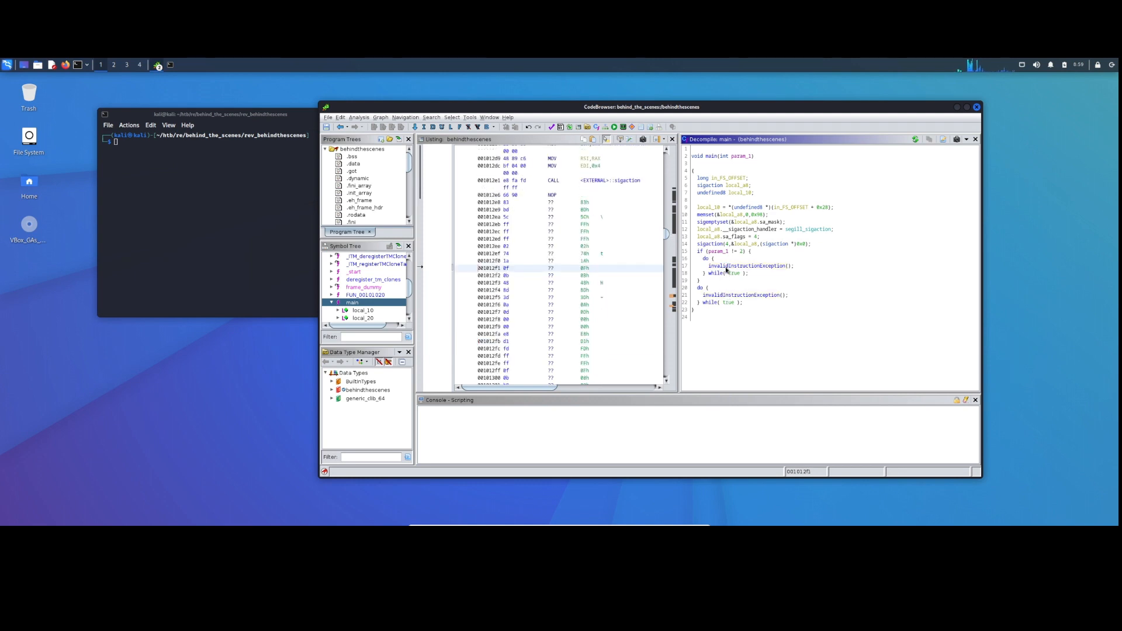
Disassemble the bytes from 001012e8, exposing CMP 2, JZ and a UD2 at 001012f1
{"action": "left_click", "coordinate": [492, 202]}
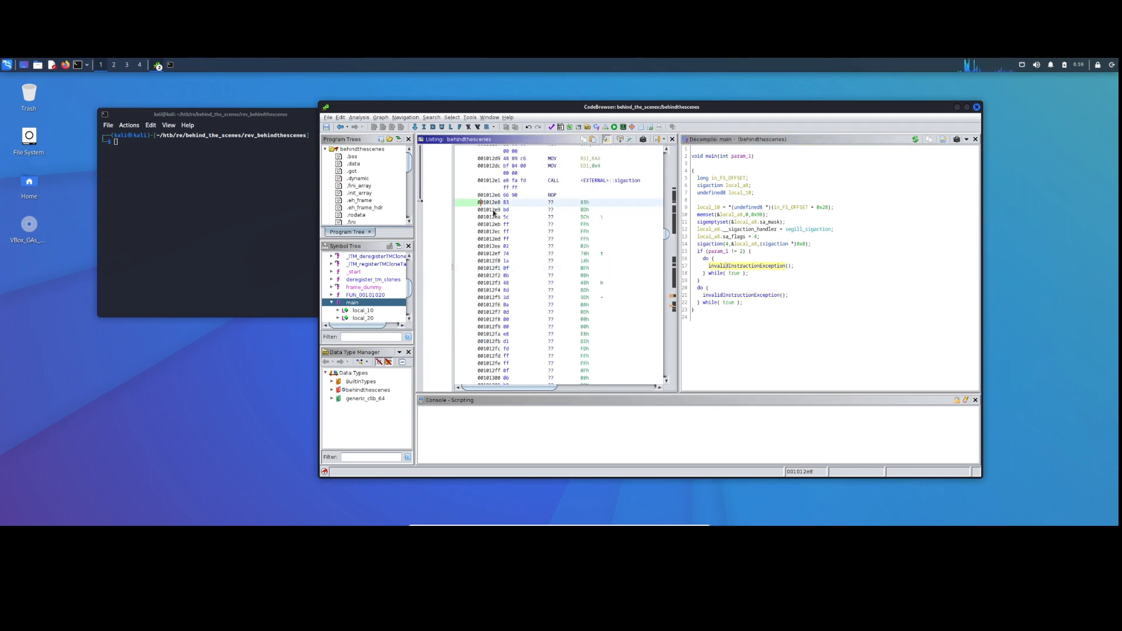
{"action": "scroll", "scroll_direction": "down", "scroll_amount": 3}
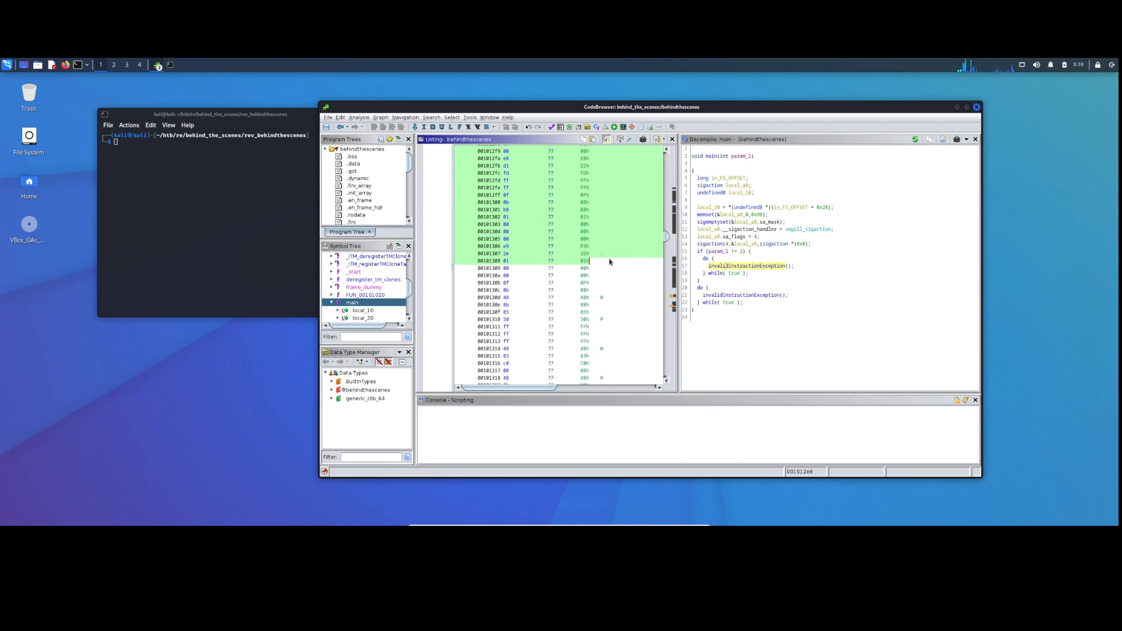
{"action": "scroll", "scroll_direction": "down", "scroll_amount": 3}
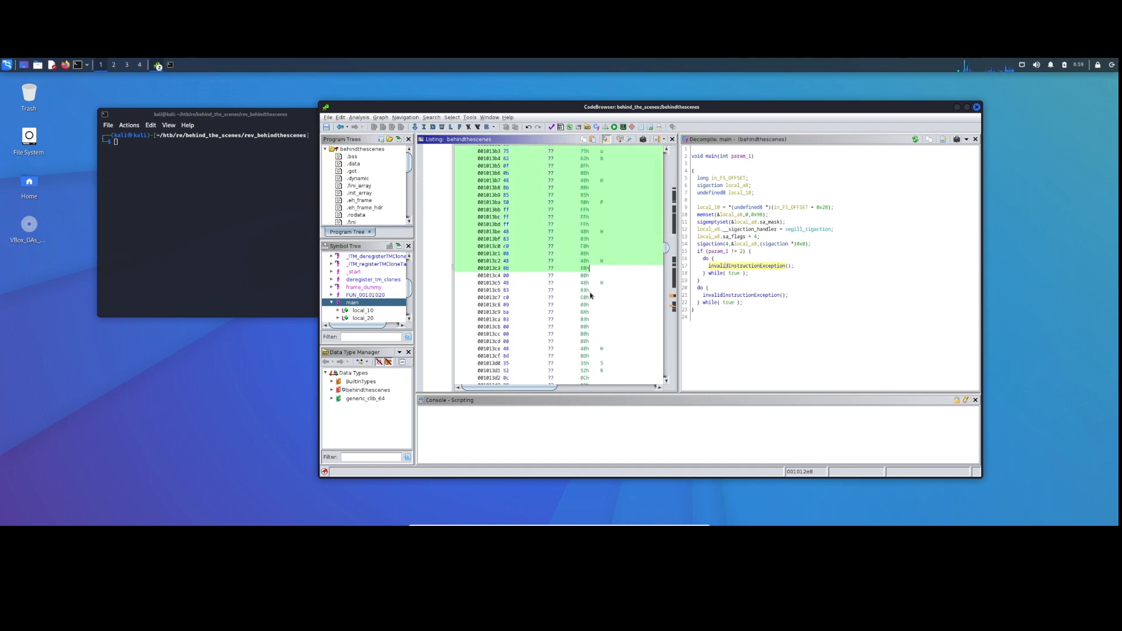
{"action": "scroll", "scroll_direction": "down", "scroll_amount": 3}
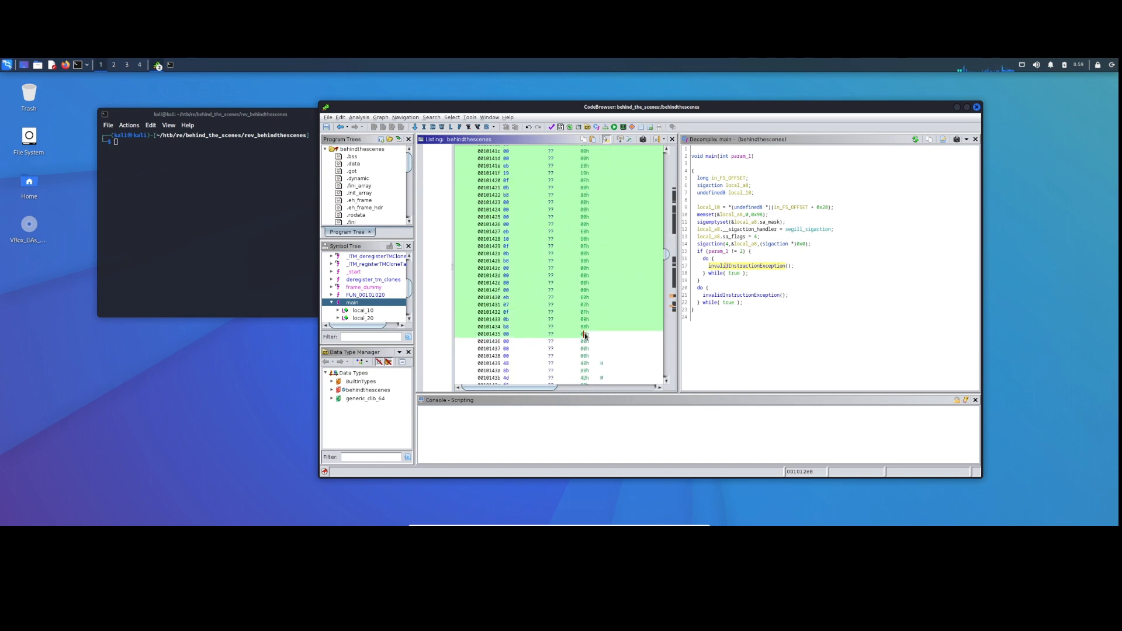
{"action": "scroll", "scroll_direction": "down", "scroll_amount": 3}
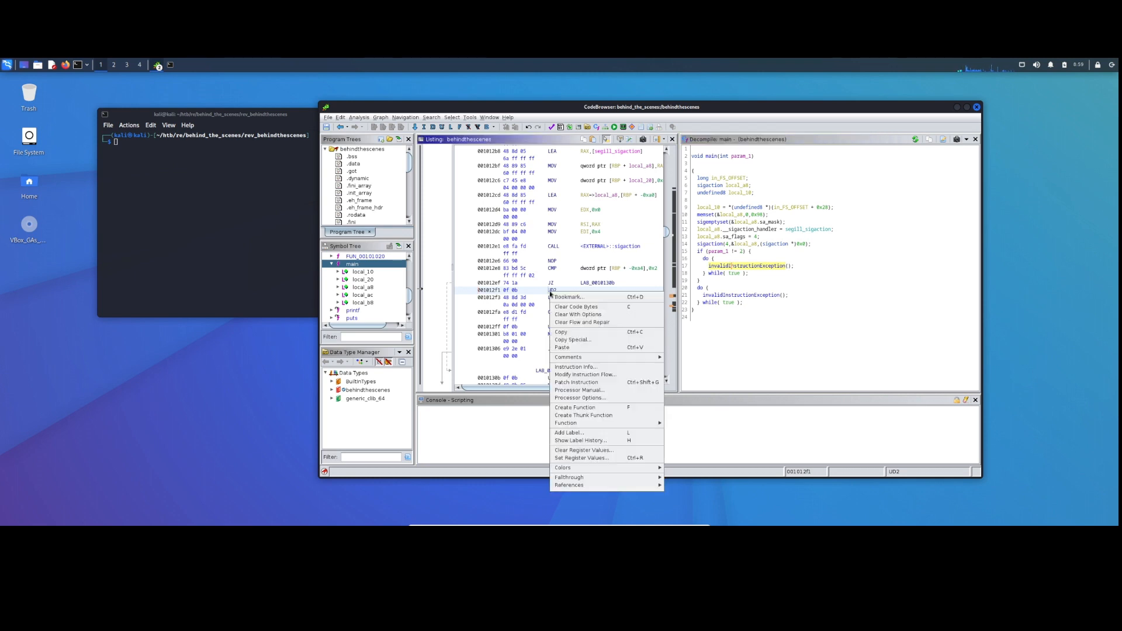
{"action": "mouse_move", "coordinate": [577, 382]}
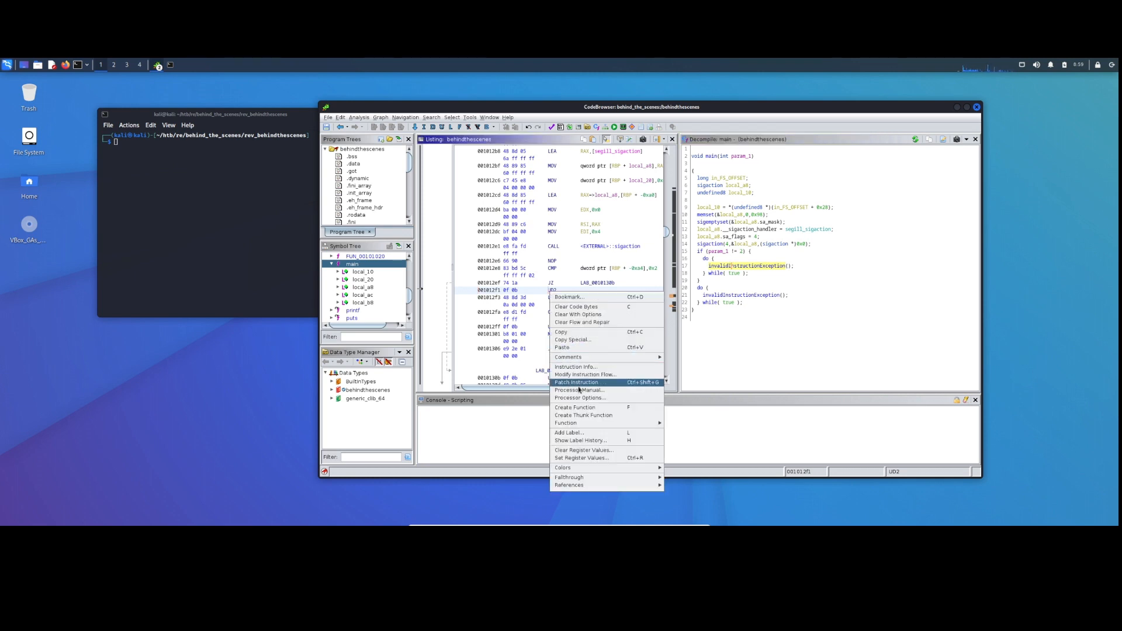
Patch the UD2s at 001012f1 and 001012ff to NOP
{"action": "left_click", "coordinate": [576, 381]}
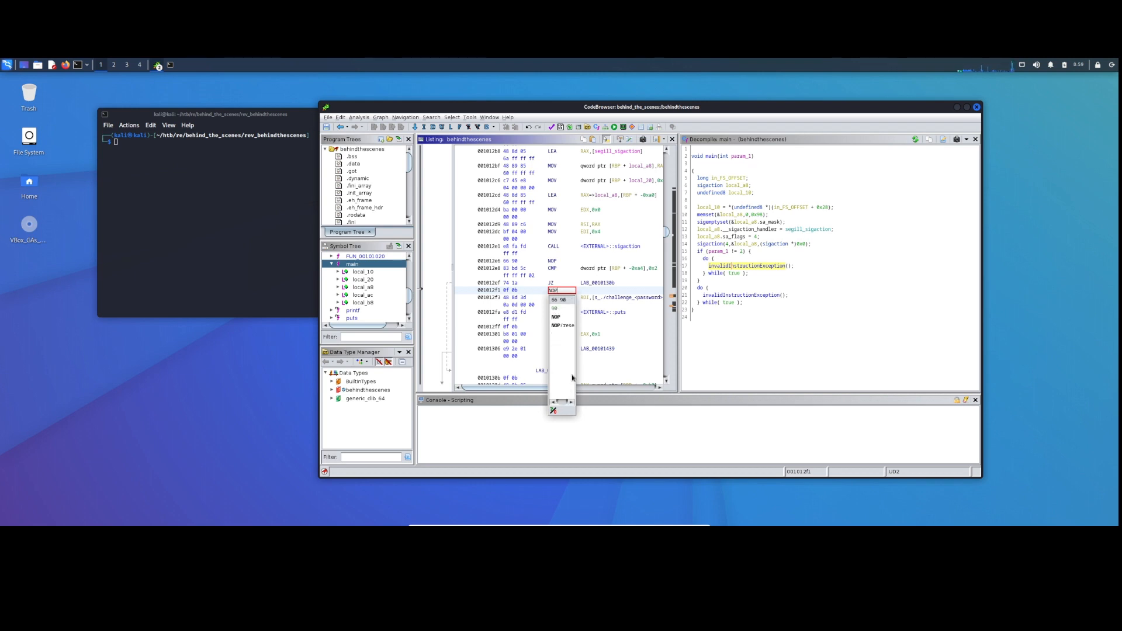
{"action": "left_click", "coordinate": [556, 317]}
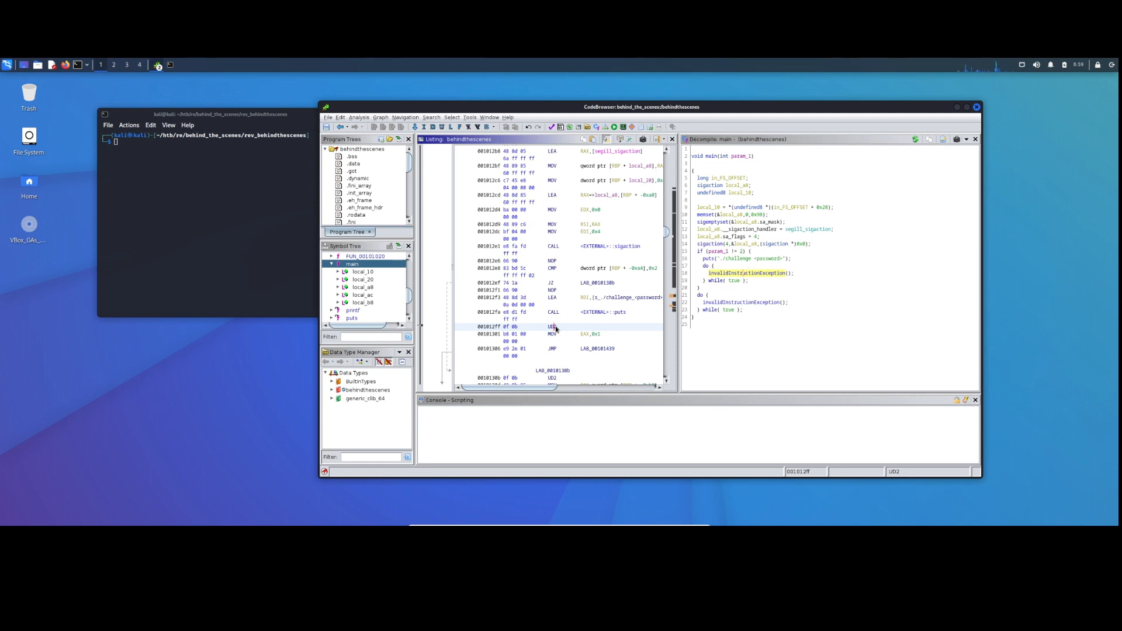
{"action": "double_click", "coordinate": [555, 326]}
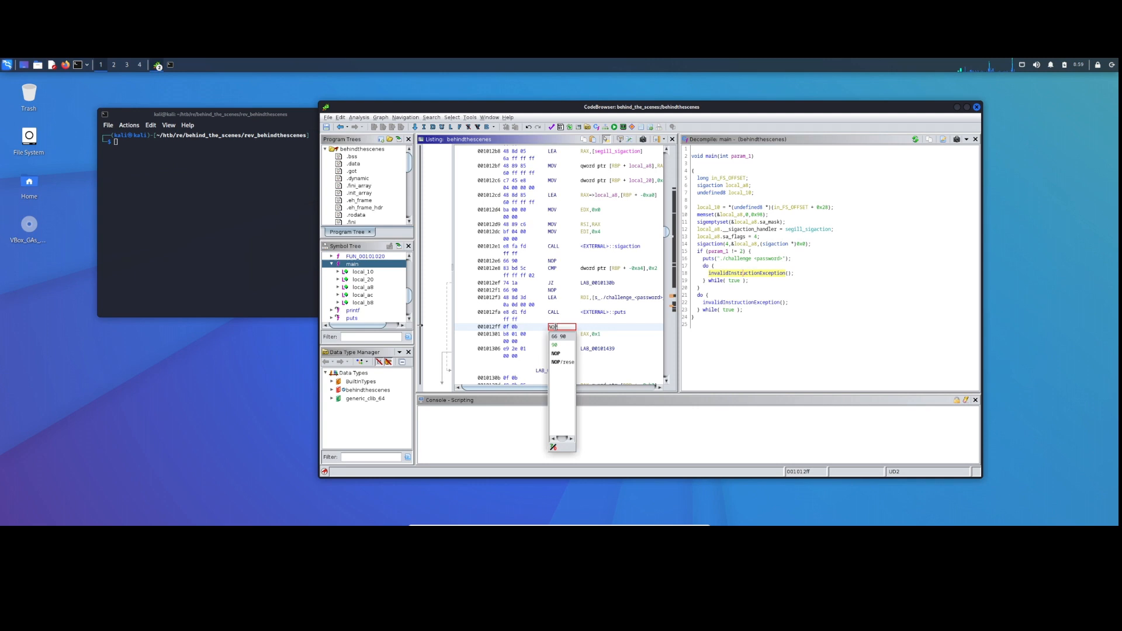
{"action": "left_click", "coordinate": [555, 353]}
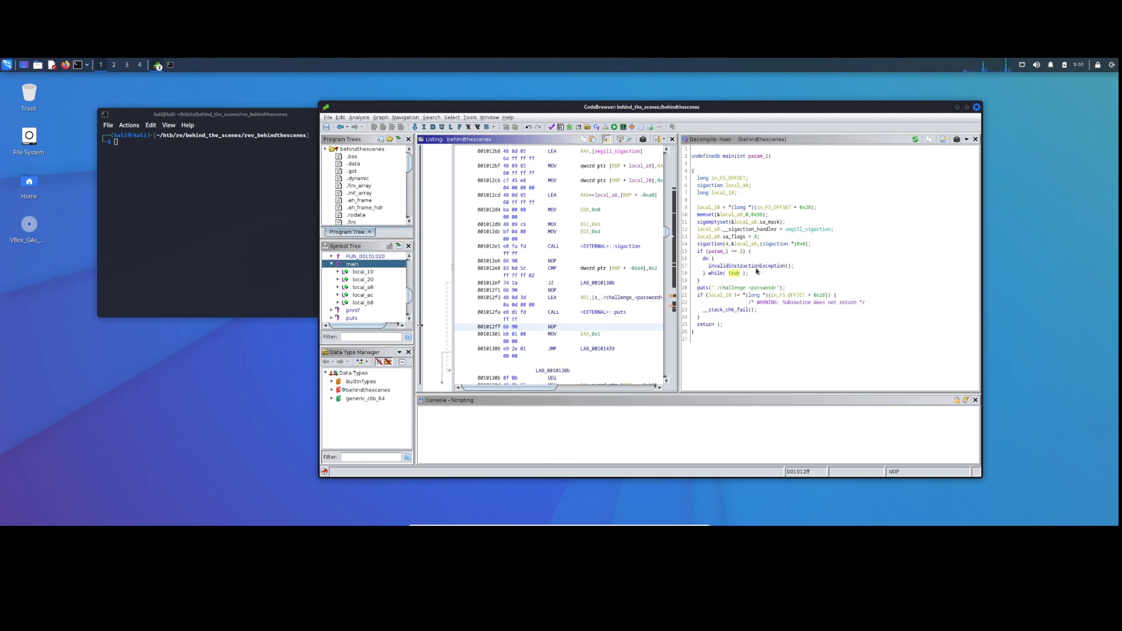
Patch the UD2s at 0010130b, 0010132d, 00101420, 00101429 and 00101432 to NOP
{"action": "left_click", "coordinate": [747, 265]}
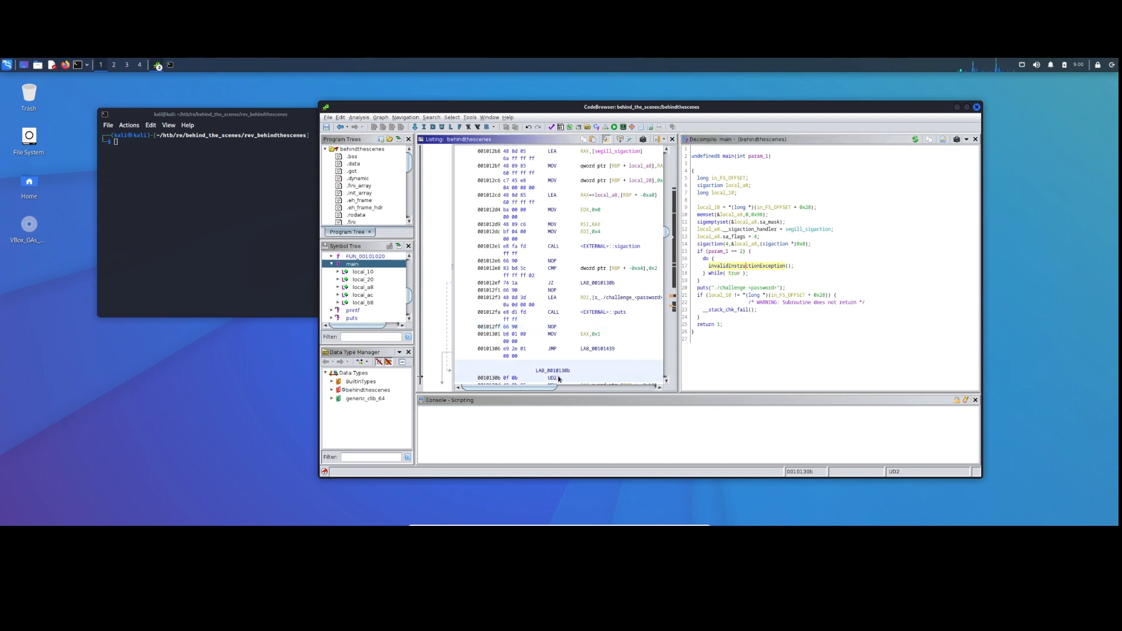
{"action": "double_click", "coordinate": [554, 379]}
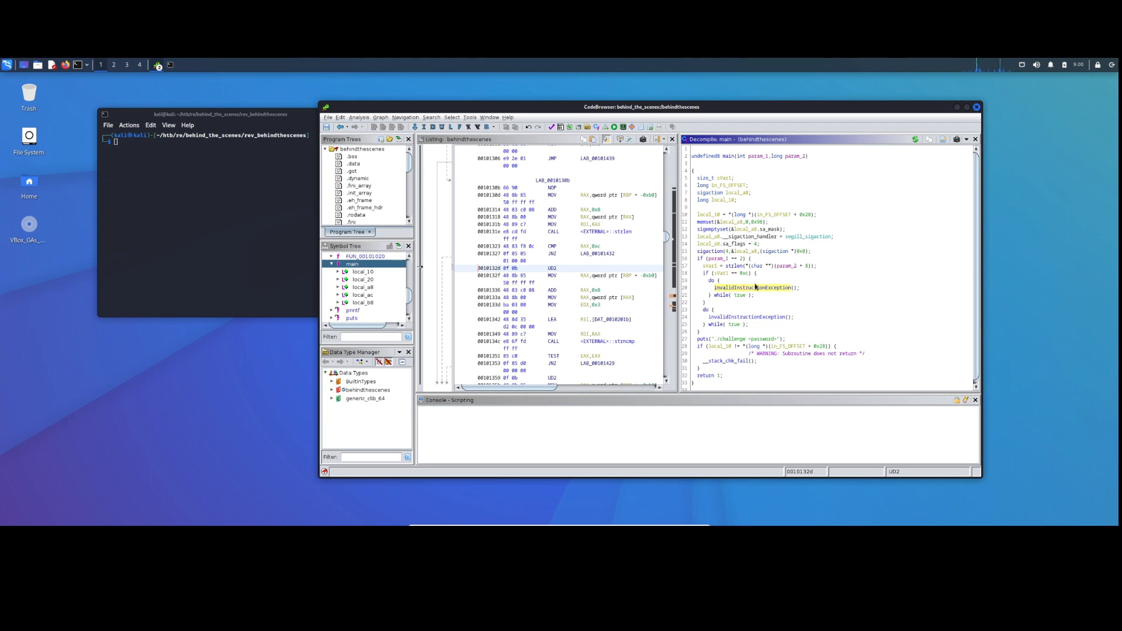
{"action": "mouse_move", "coordinate": [550, 272]}
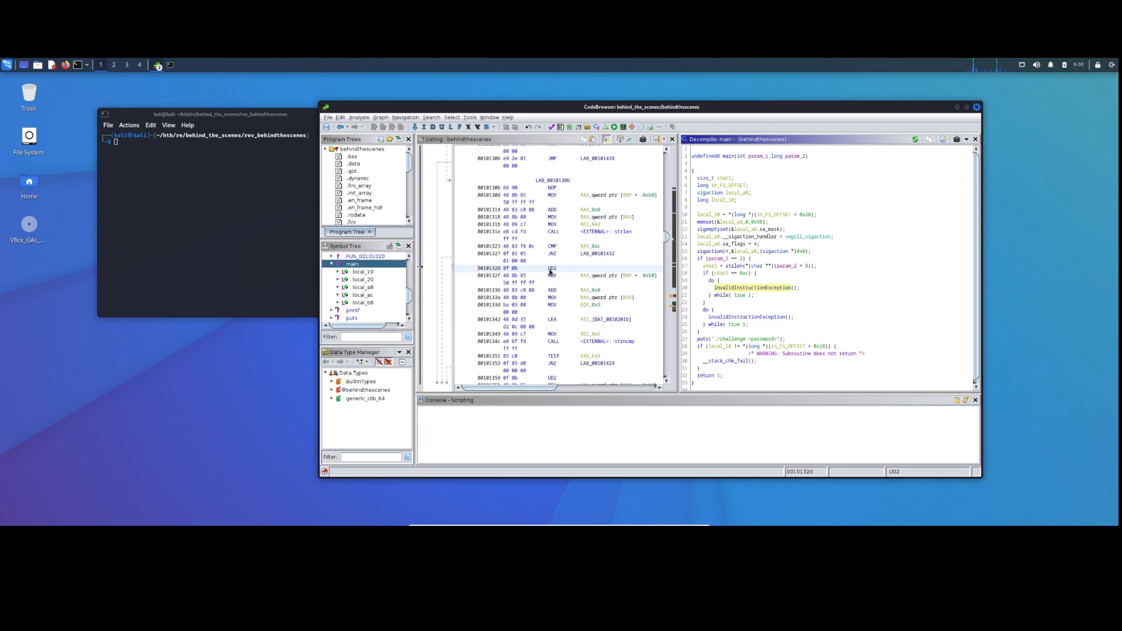
{"action": "left_click", "coordinate": [552, 268]}
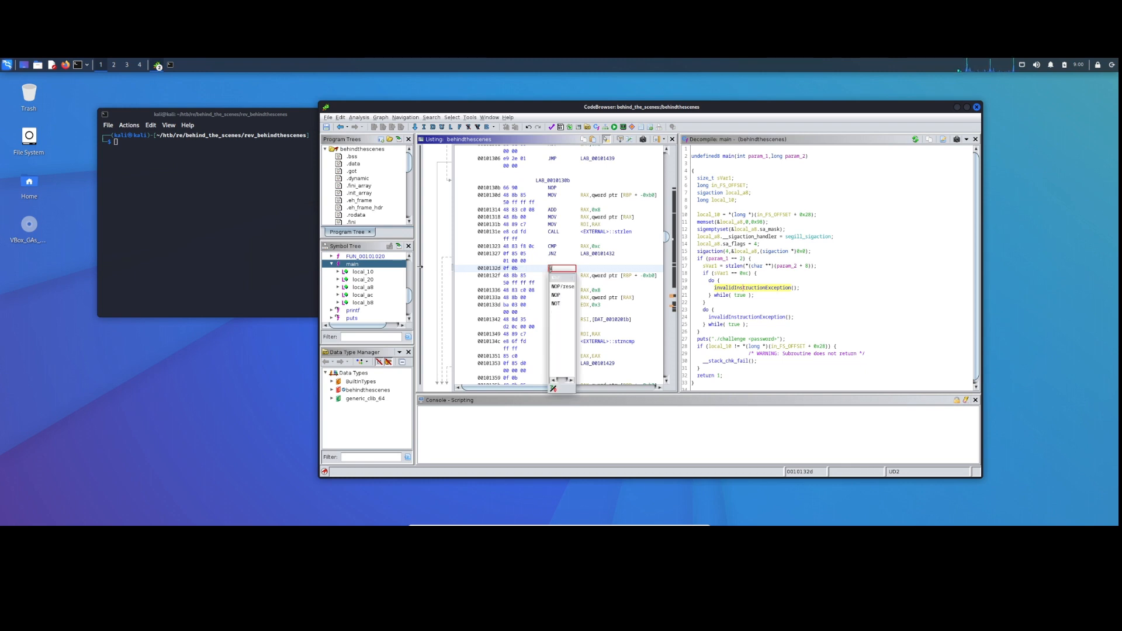
{"action": "left_click", "coordinate": [563, 287]}
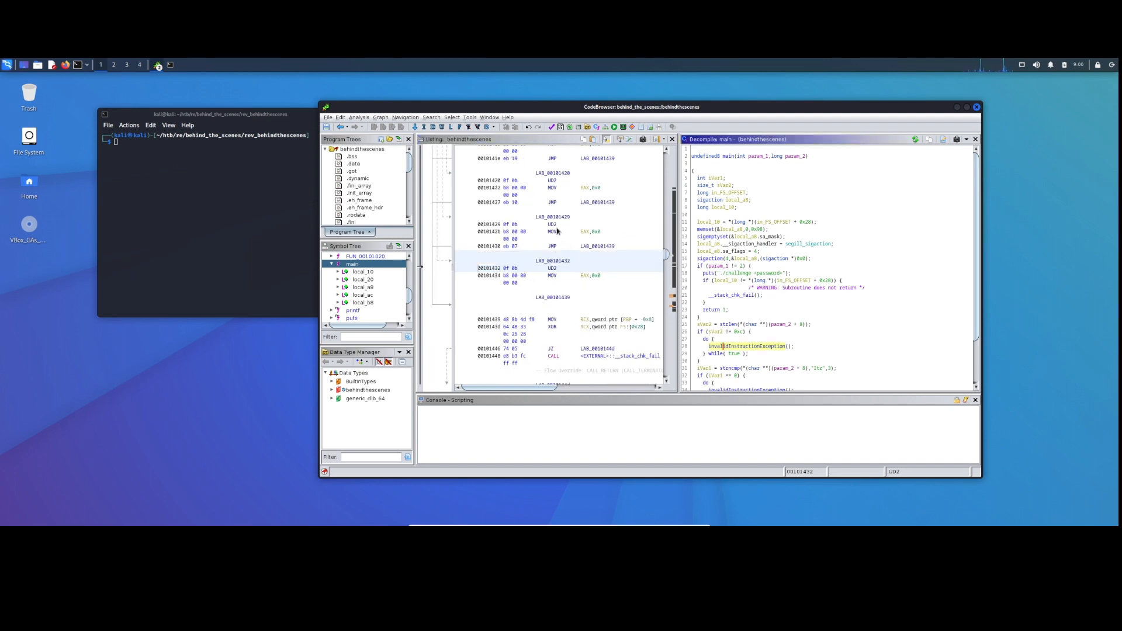
{"action": "mouse_move", "coordinate": [739, 332]}
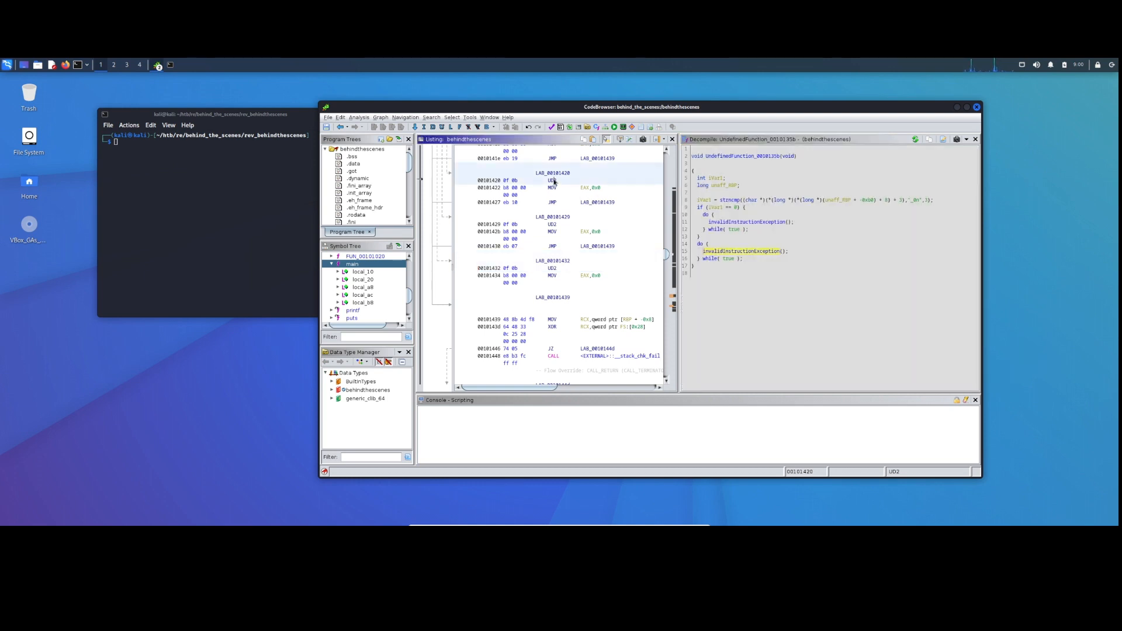
{"action": "left_click", "coordinate": [552, 181]}
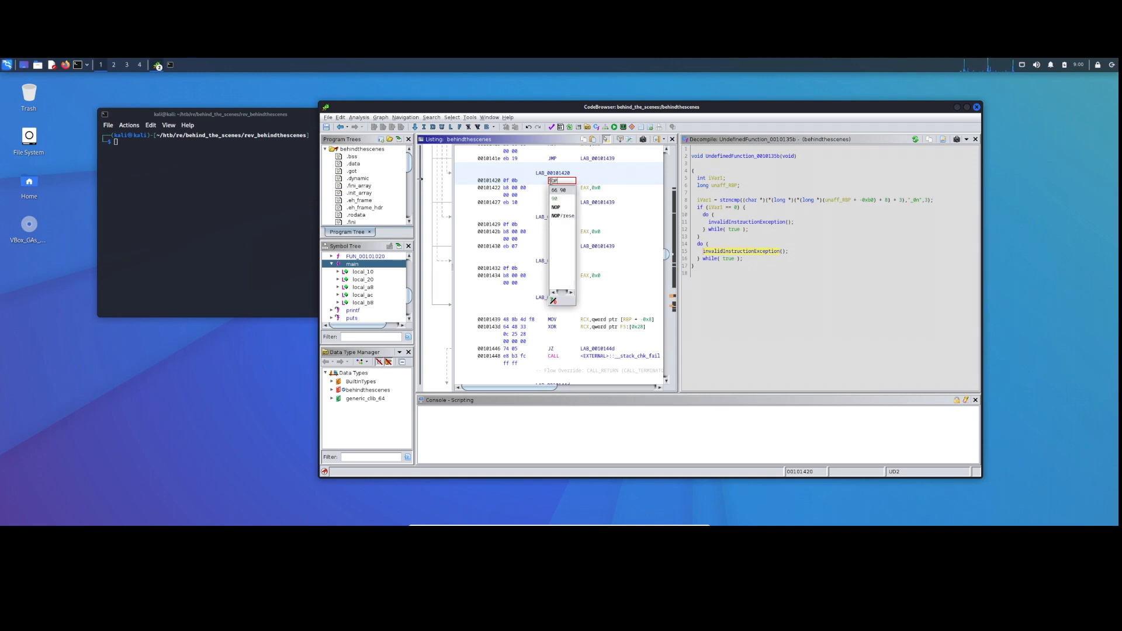
{"action": "left_click", "coordinate": [560, 180]}
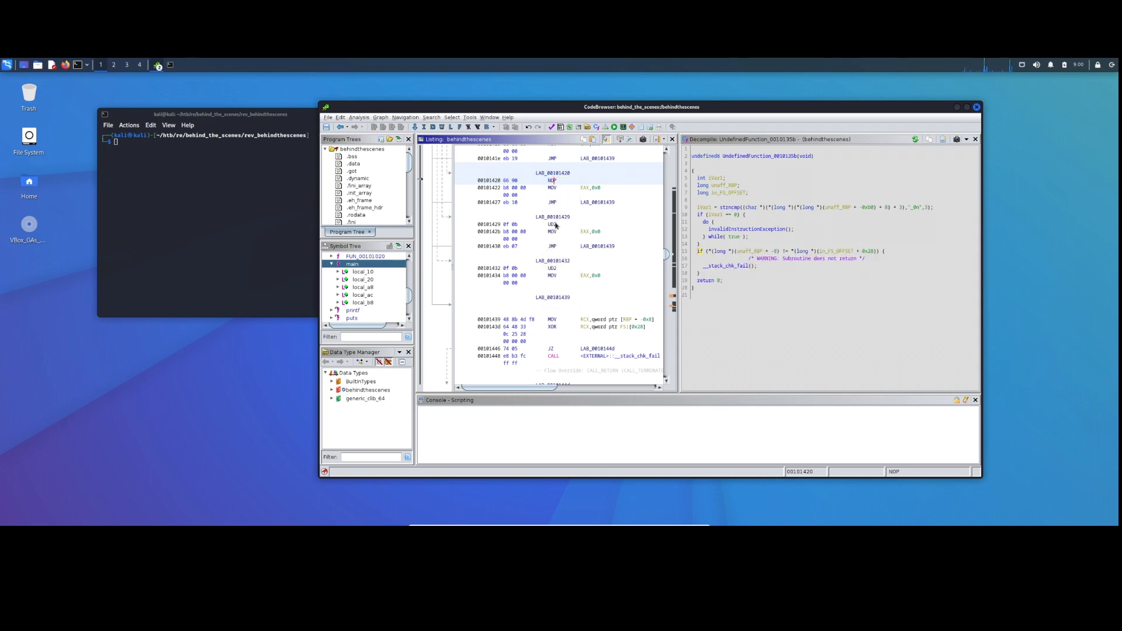
{"action": "double_click", "coordinate": [553, 224]}
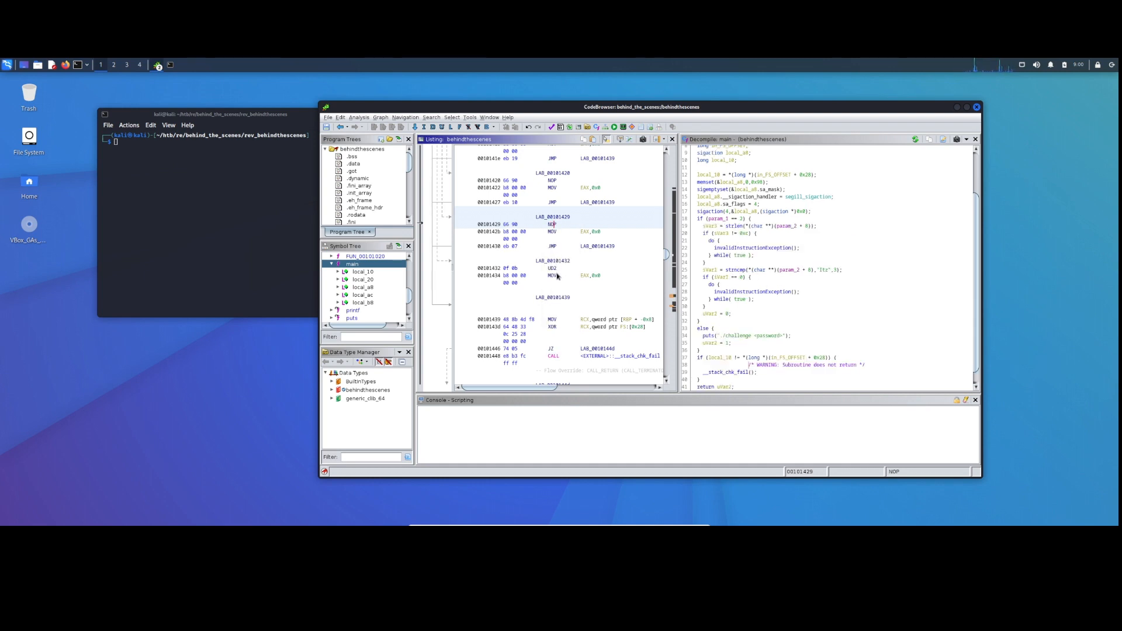
{"action": "left_click", "coordinate": [555, 268]}
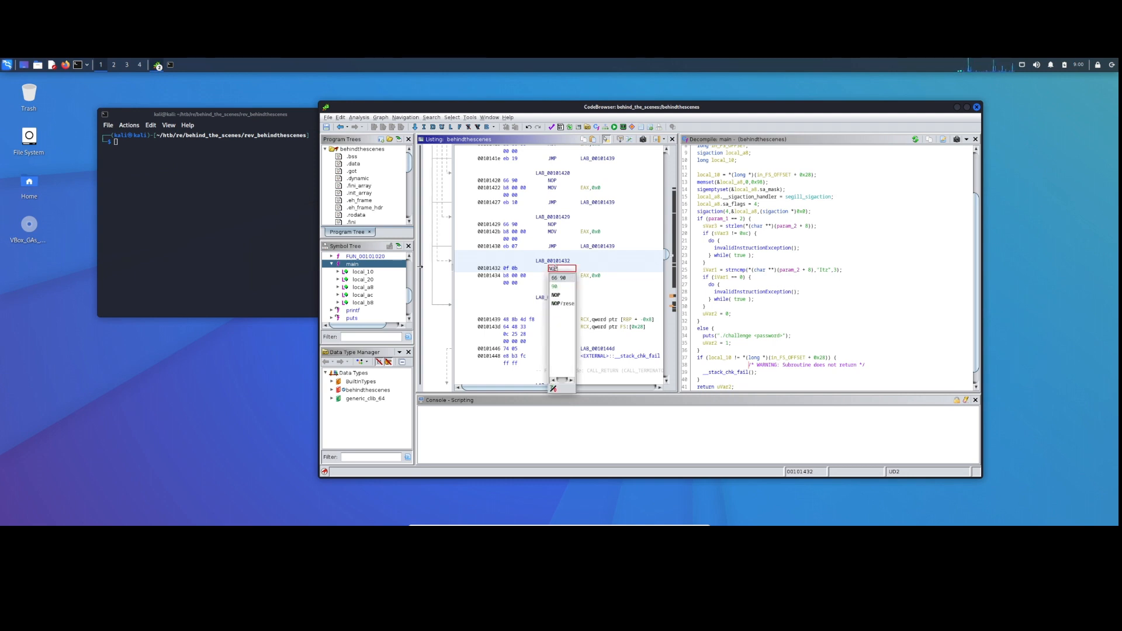
{"action": "left_click", "coordinate": [556, 287]}
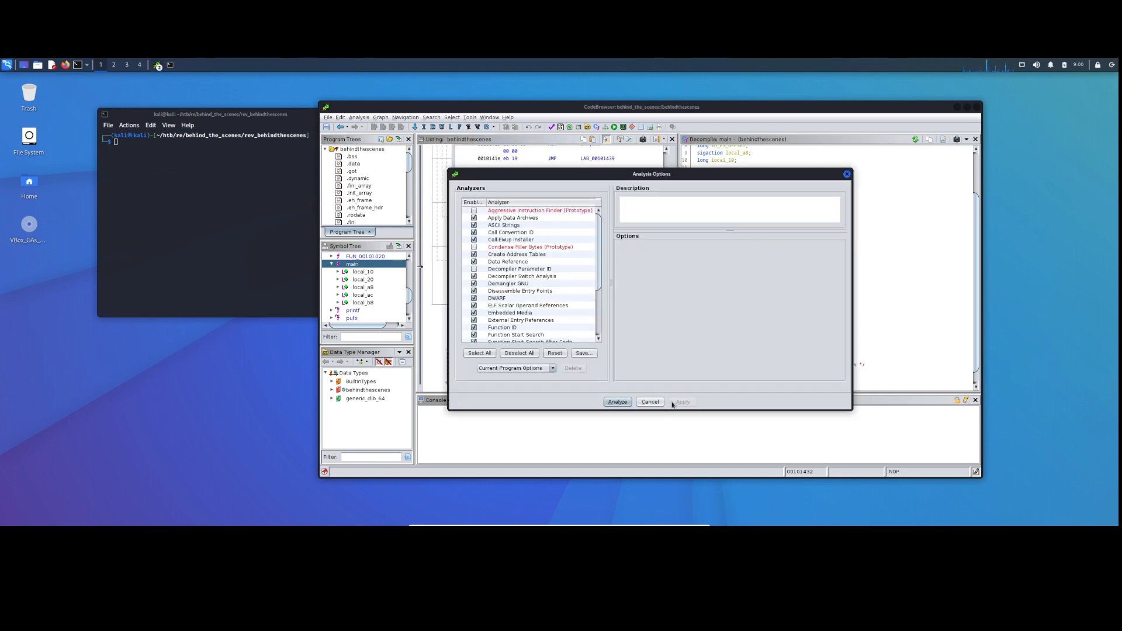
Run Analyze so main decompiles into nested strncmp checks like "Itz" and "UD2"
{"action": "left_click", "coordinate": [616, 401]}
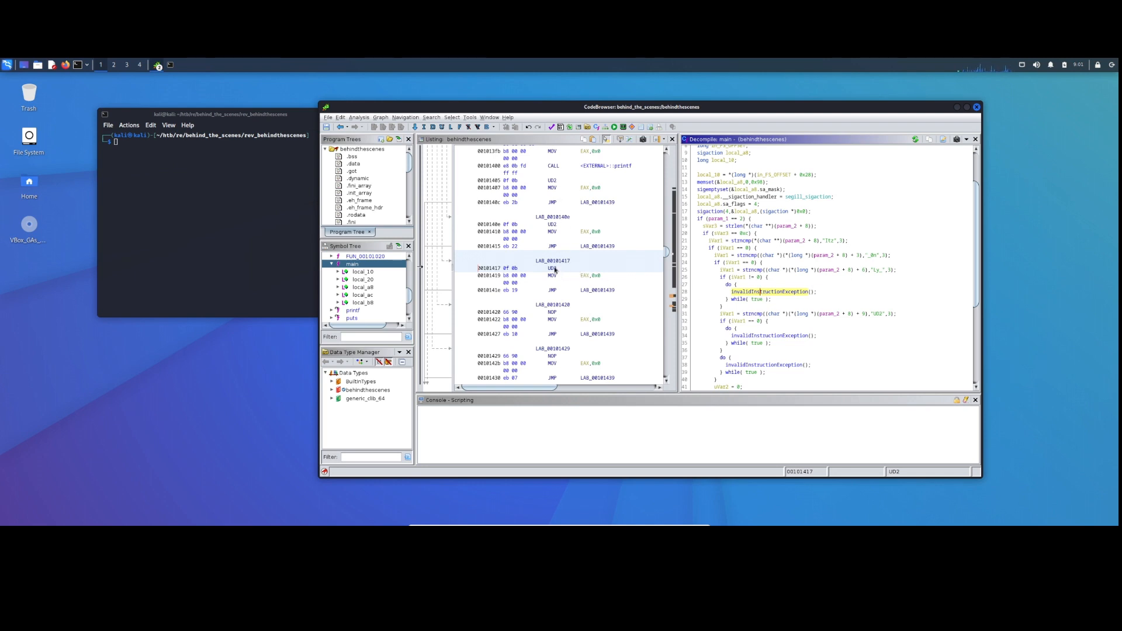
Patch the UD2s at 00101417 and 0010140e to NOP, then return to main
{"action": "double_click", "coordinate": [555, 268]}
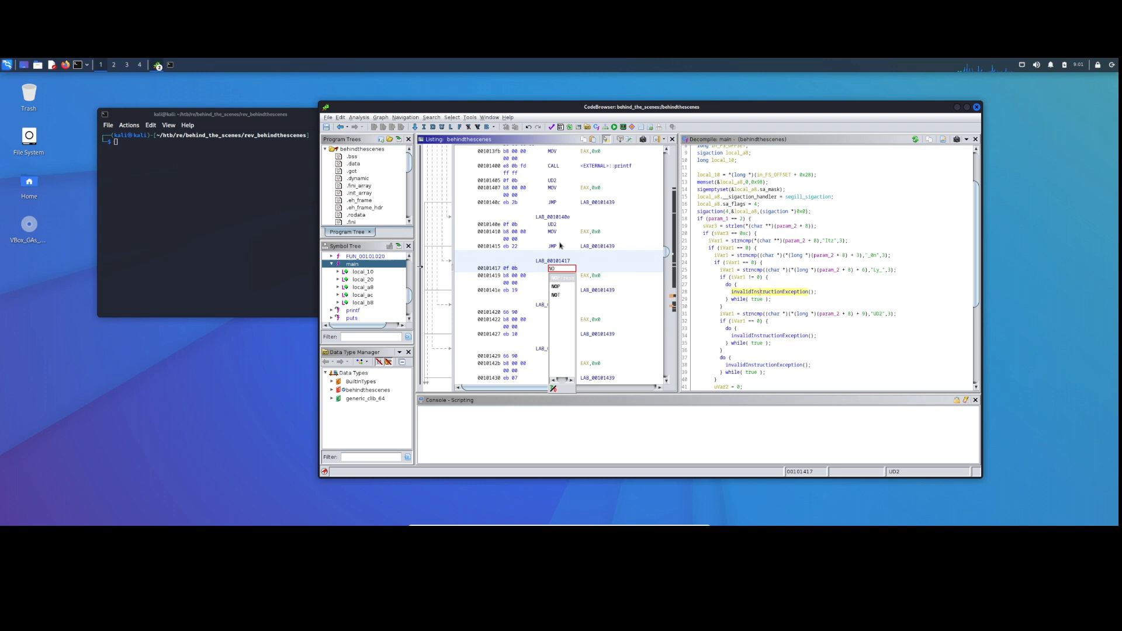
{"action": "left_click", "coordinate": [555, 277]}
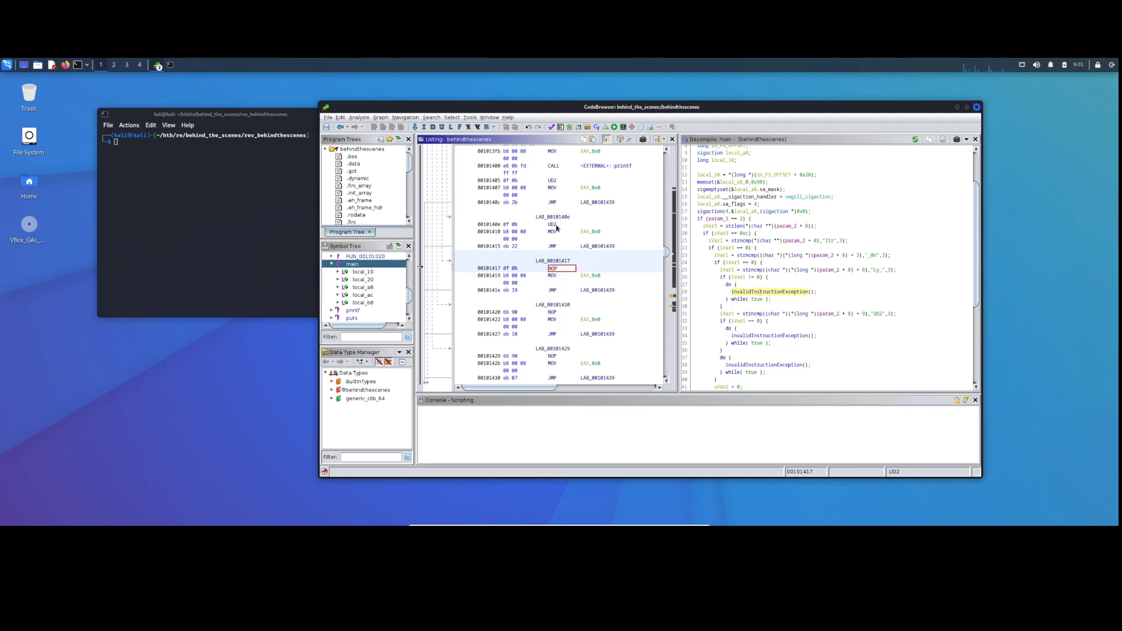
{"action": "left_click", "coordinate": [561, 268]}
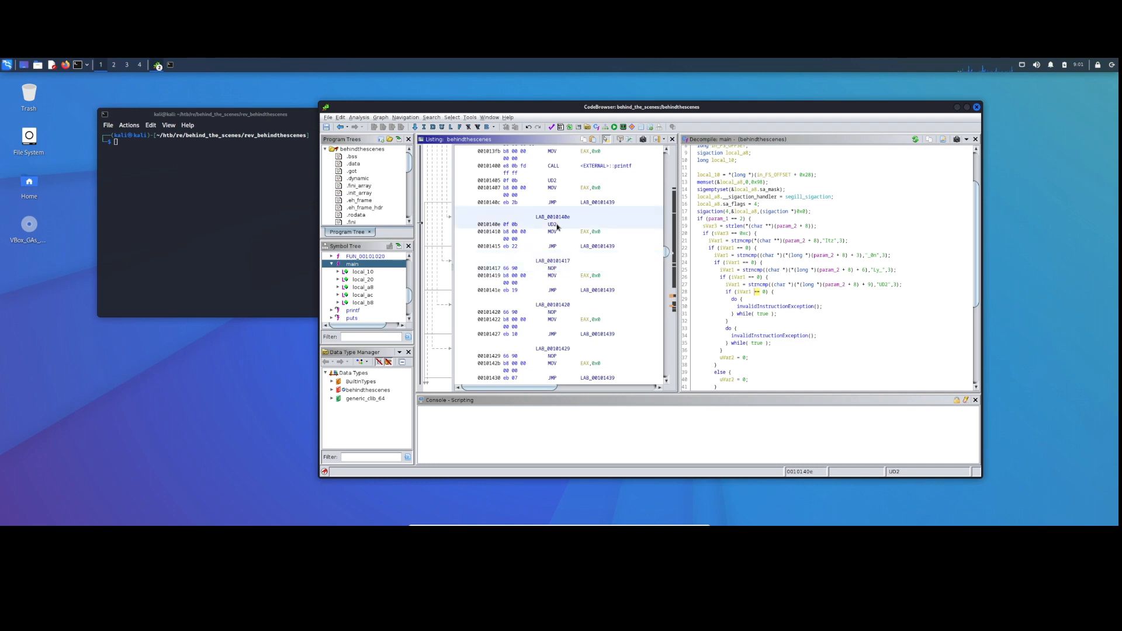
{"action": "double_click", "coordinate": [552, 224]}
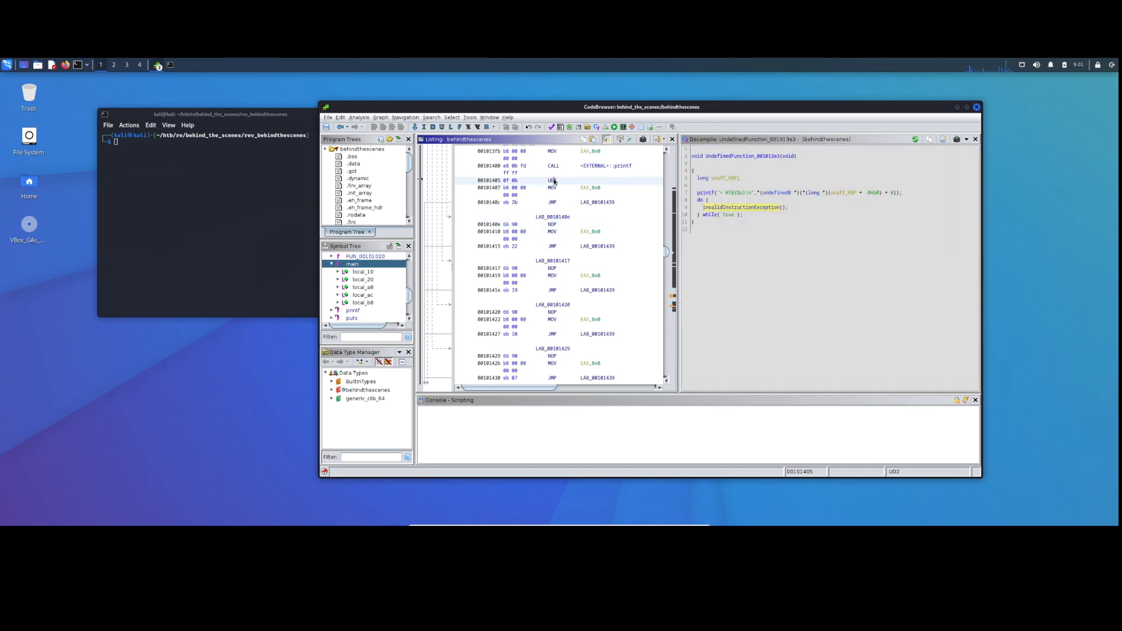
{"action": "double_click", "coordinate": [552, 179]}
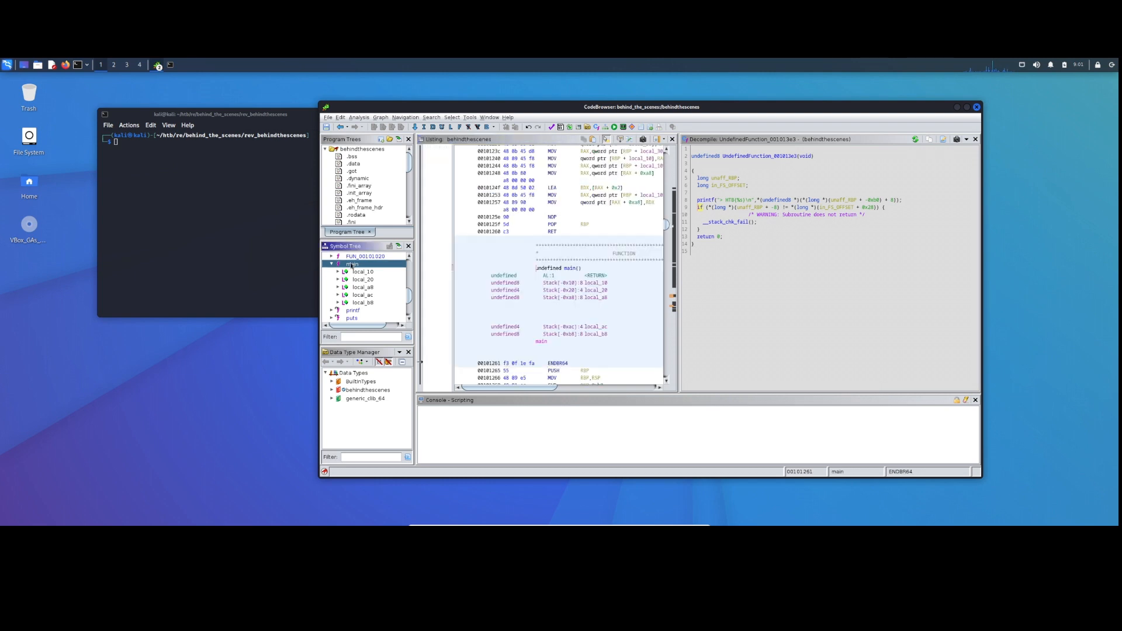
Jump to 001013e1 via invalidInstructionException and patch that UD2 to NOP
{"action": "double_click", "coordinate": [351, 263]}
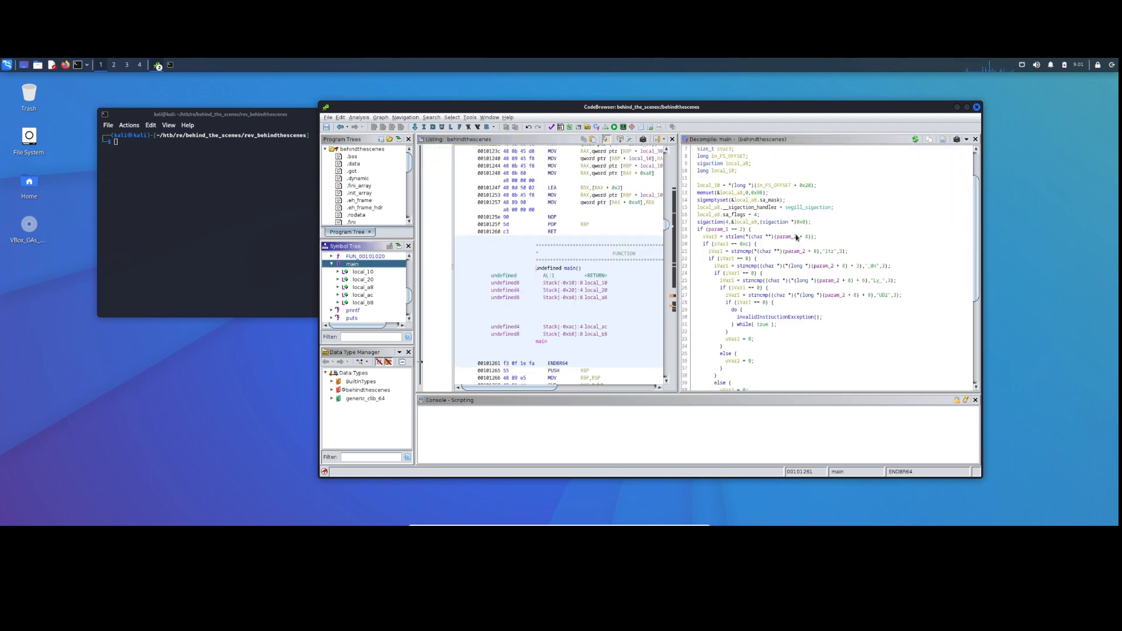
{"action": "scroll", "scroll_direction": "down", "scroll_amount": 3}
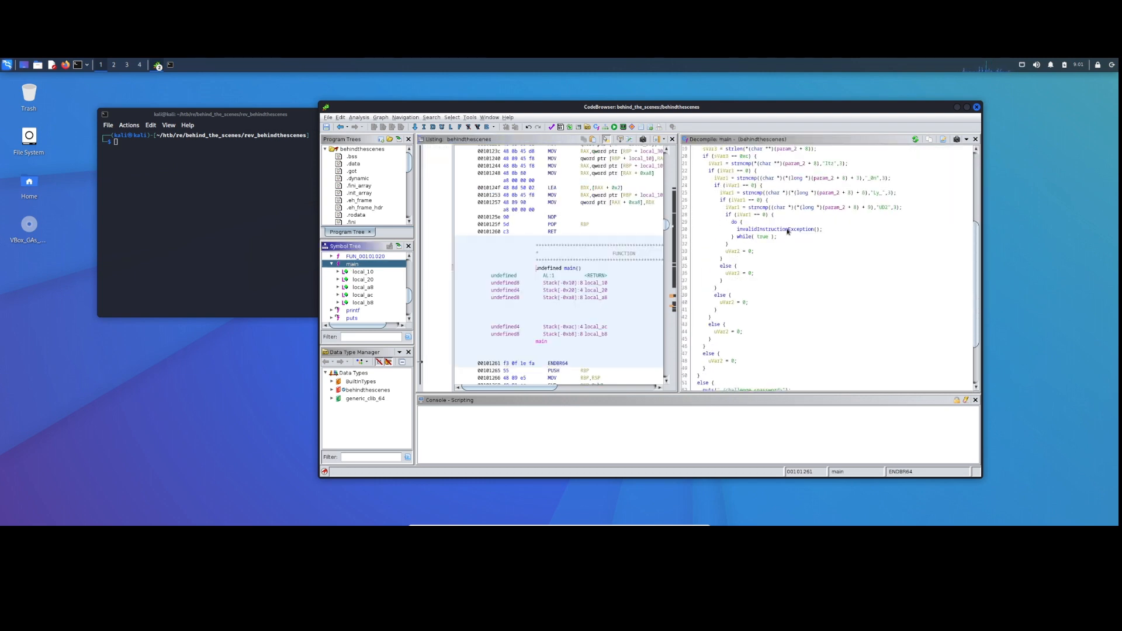
{"action": "left_click", "coordinate": [777, 229]}
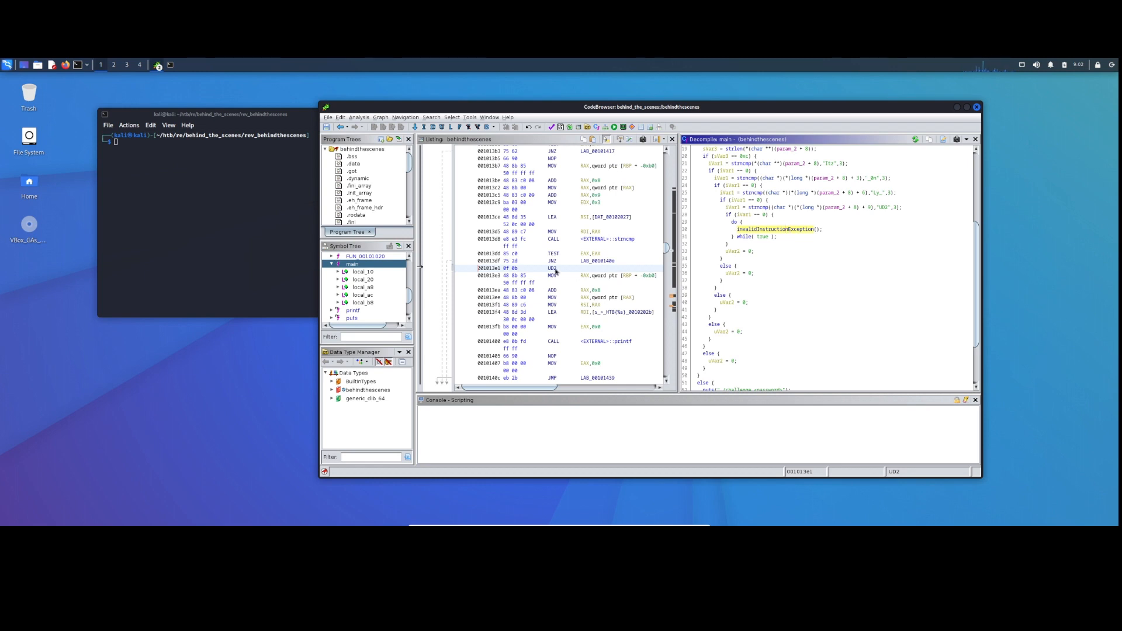
{"action": "double_click", "coordinate": [563, 268]}
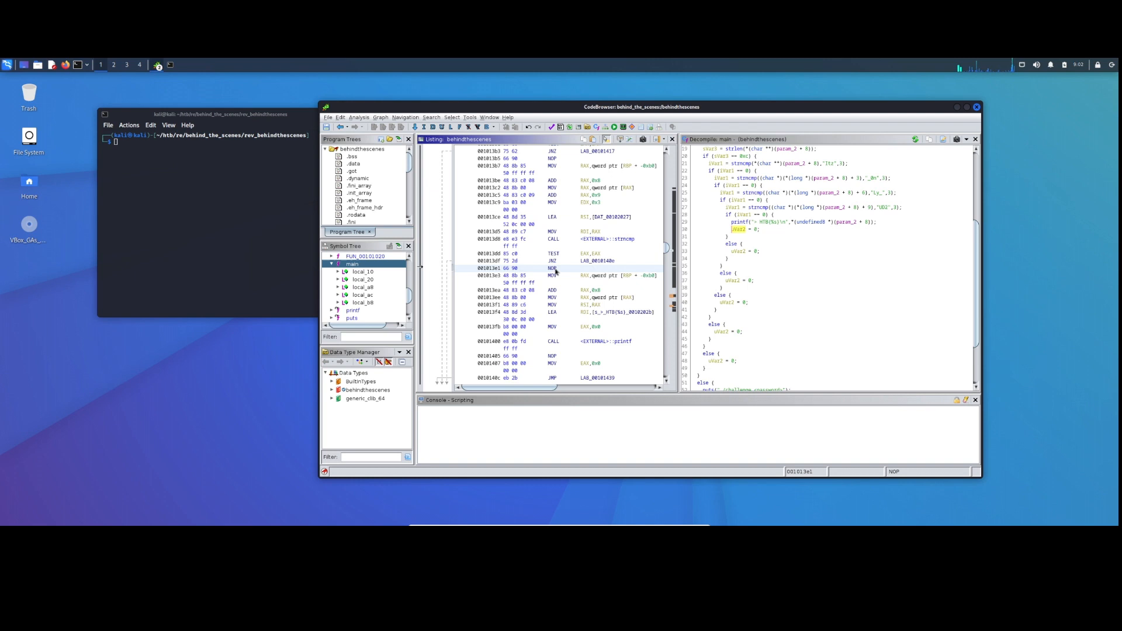
{"action": "scroll", "scroll_direction": "down", "scroll_amount": 3}
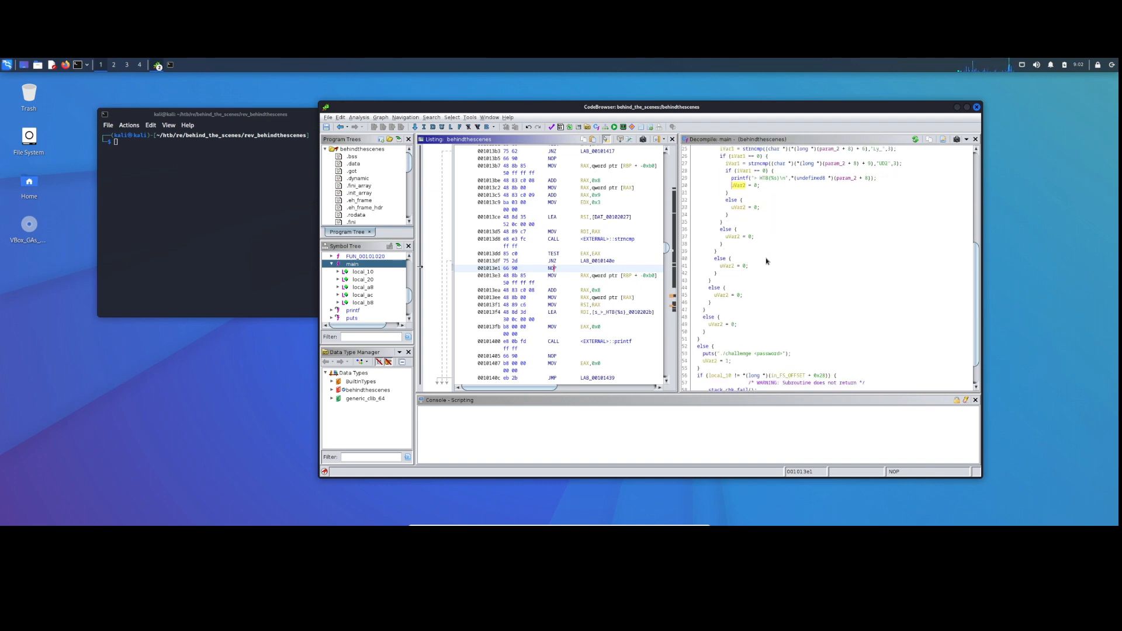
{"action": "scroll", "scroll_direction": "down", "scroll_amount": 3}
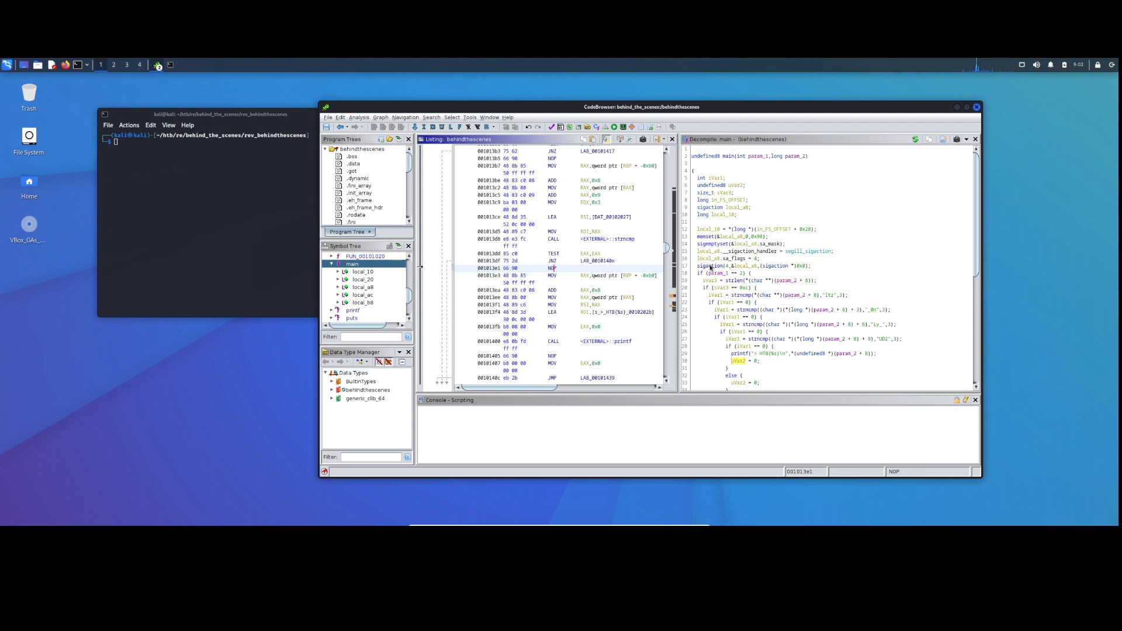
{"action": "mouse_move", "coordinate": [708, 275]}
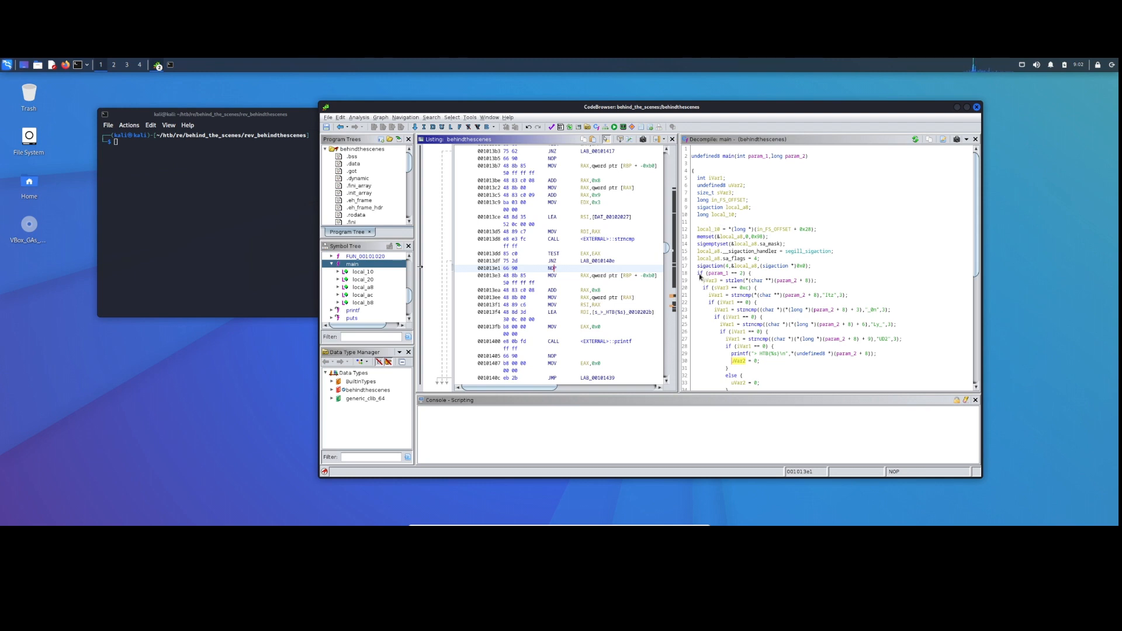
Scroll through main's decompilation to read the nested password checks
{"action": "scroll", "scroll_direction": "down", "scroll_amount": 3}
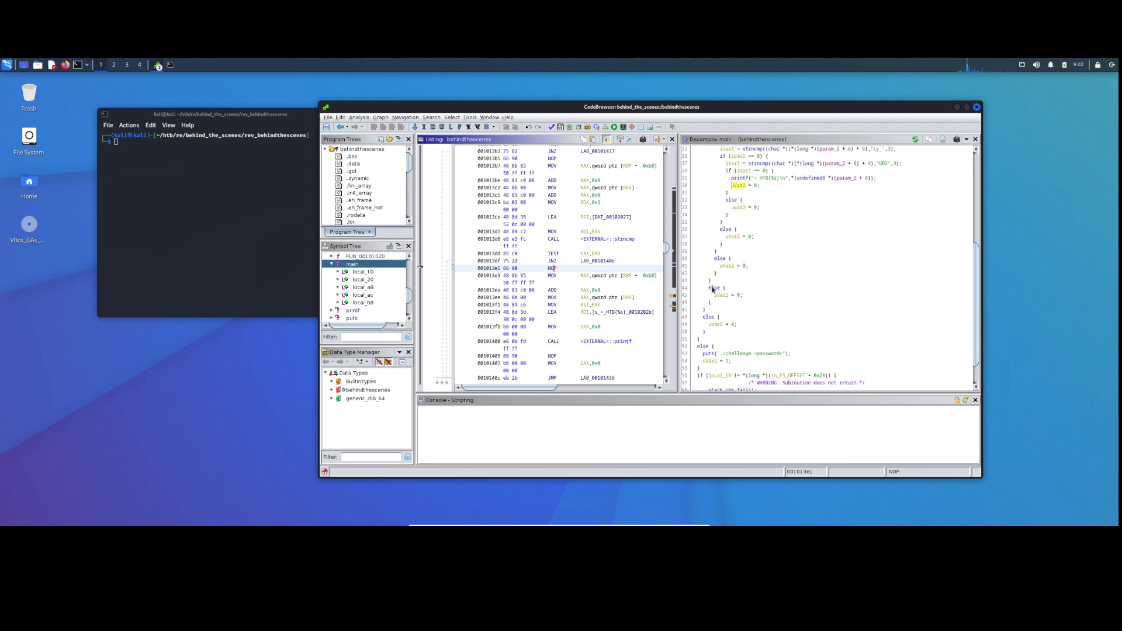
{"action": "scroll", "scroll_direction": "down", "scroll_amount": 3}
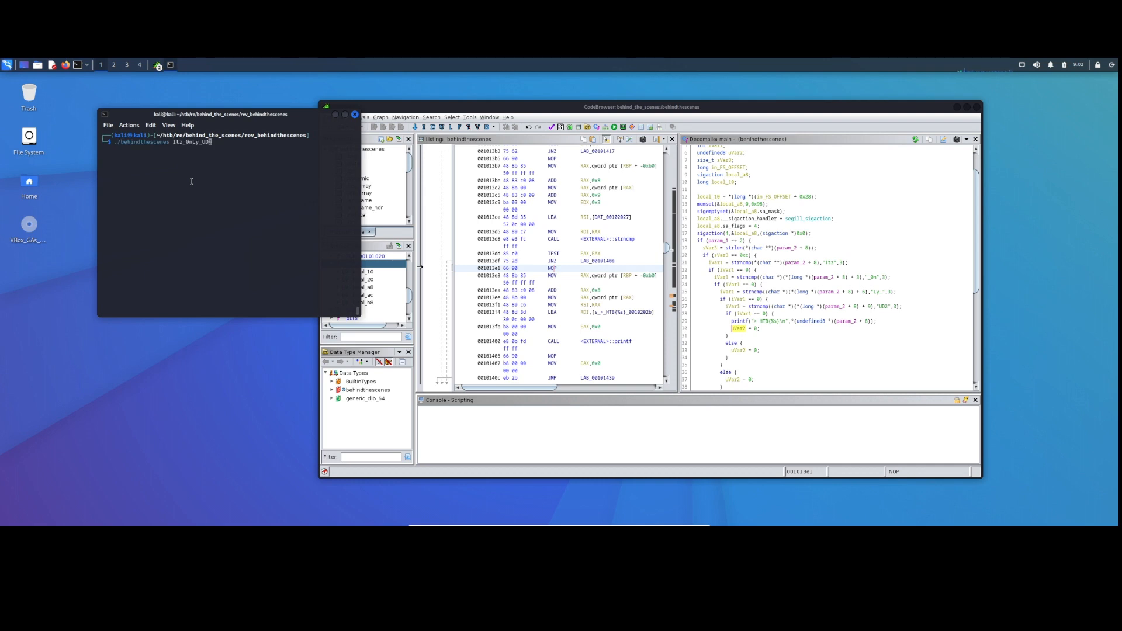
Run ./behindthescenes, which prints the './challenge <password>' usage message
{"action": "key", "text": "Return"}
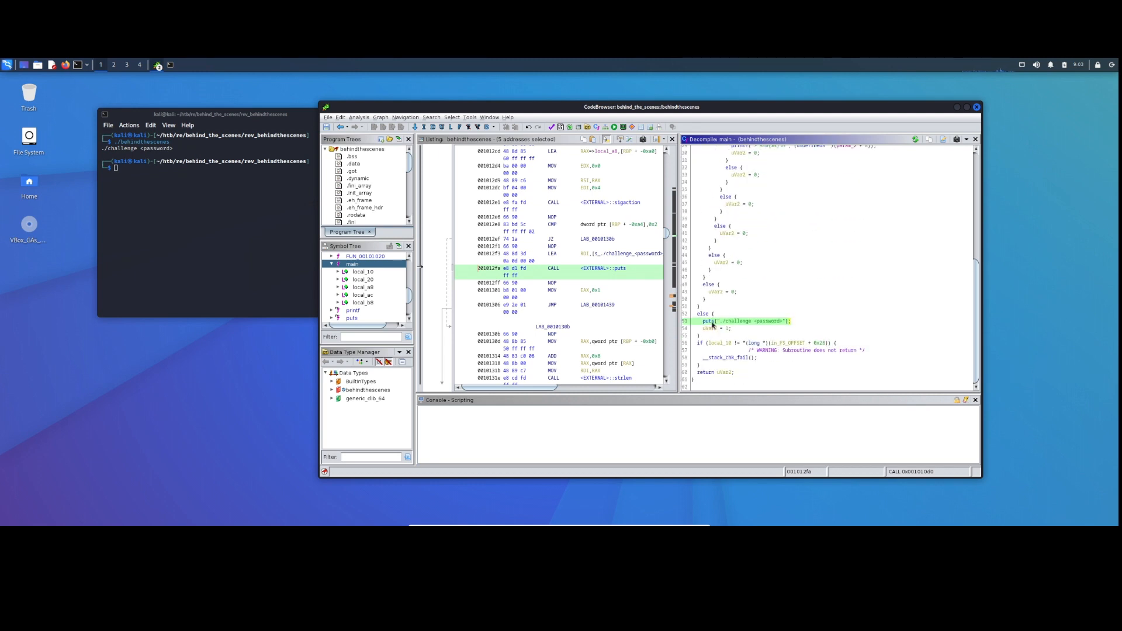
{"action": "mouse_move", "coordinate": [763, 378]}
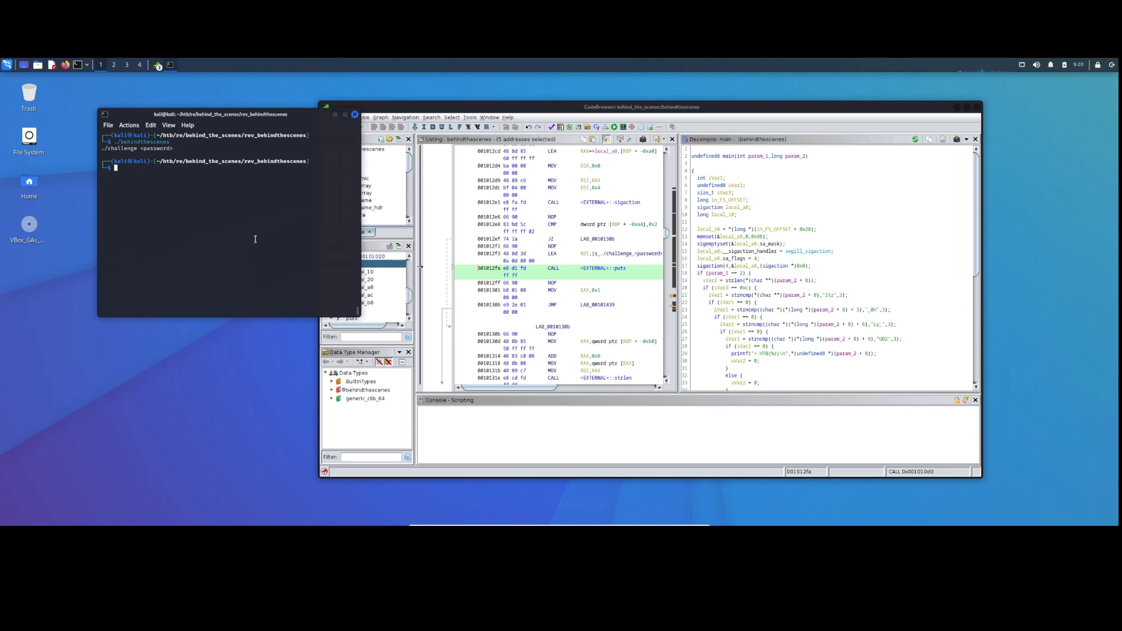
Enter ./behindthescenes in the terminal and scroll main toward the HTB flag printf
{"action": "type", "text": "./behindthescenes test"}
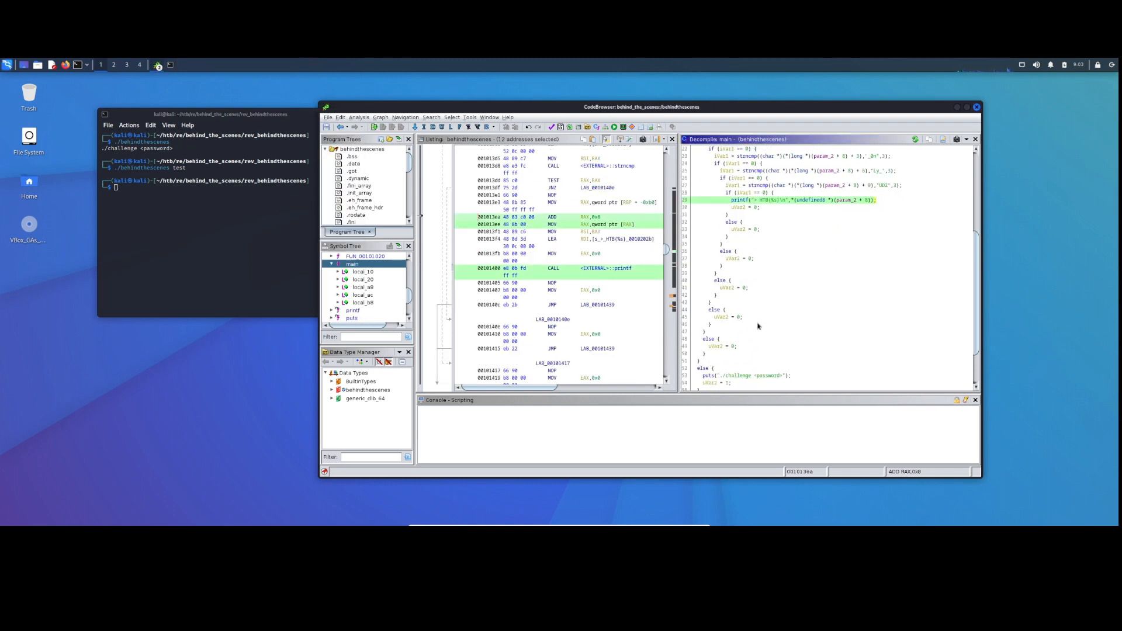
{"action": "scroll", "scroll_direction": "down", "scroll_amount": 3}
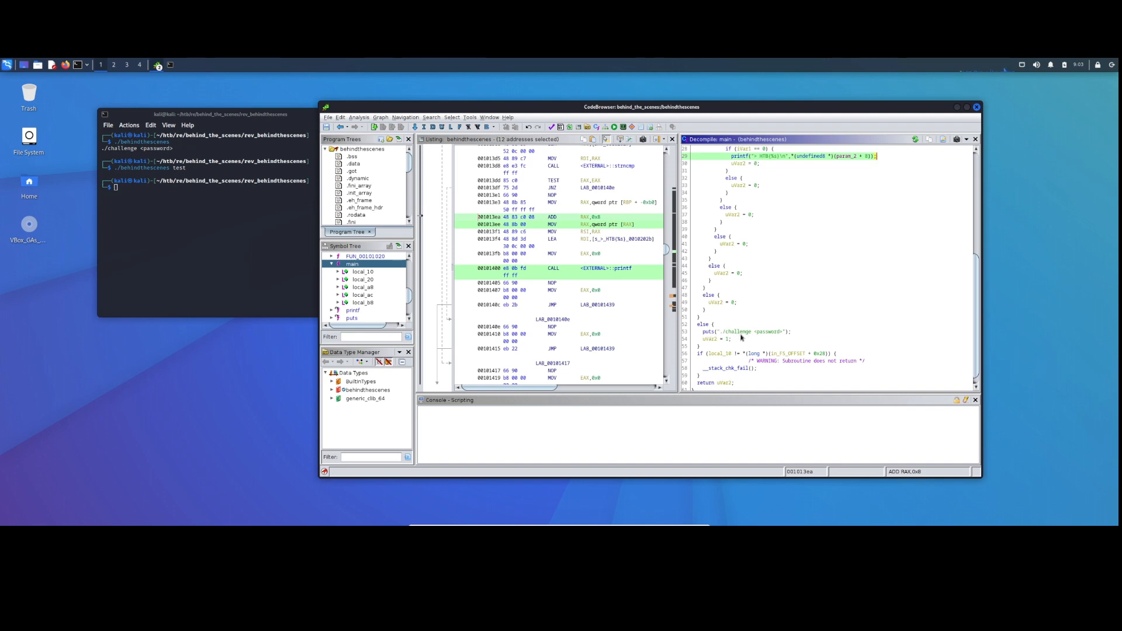
{"action": "mouse_move", "coordinate": [778, 337]}
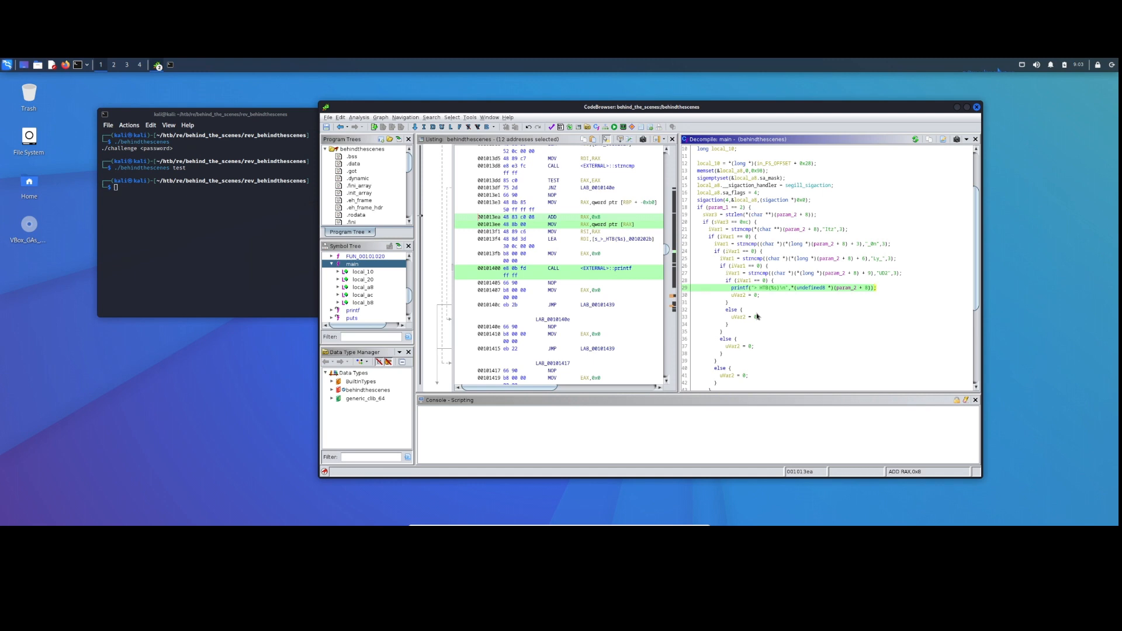
{"action": "mouse_move", "coordinate": [720, 209]}
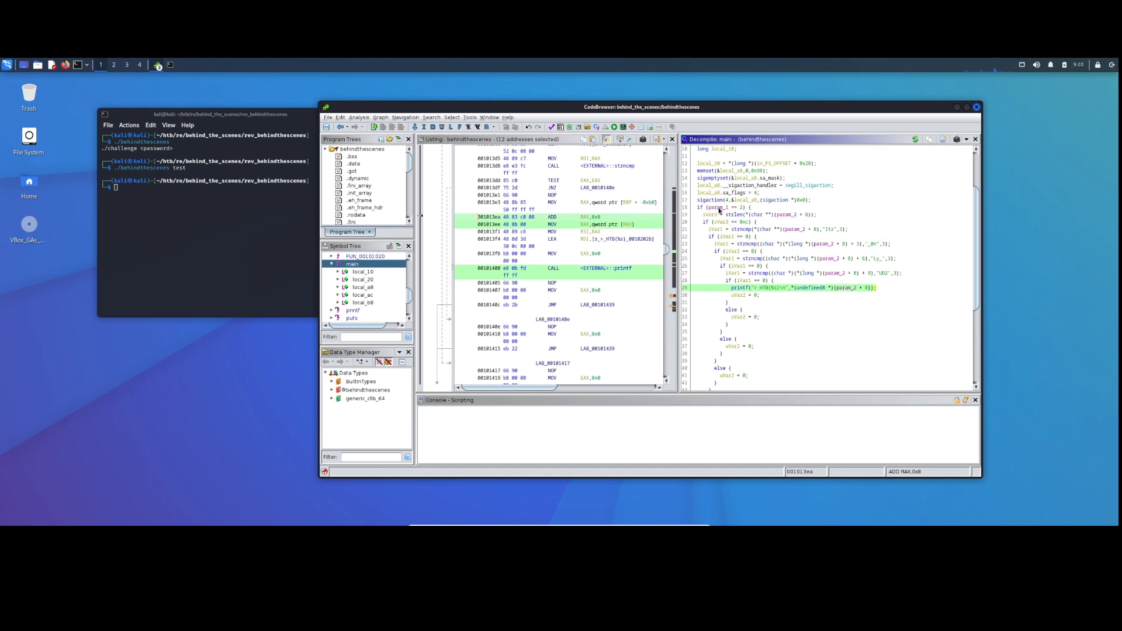
{"action": "mouse_move", "coordinate": [828, 233]}
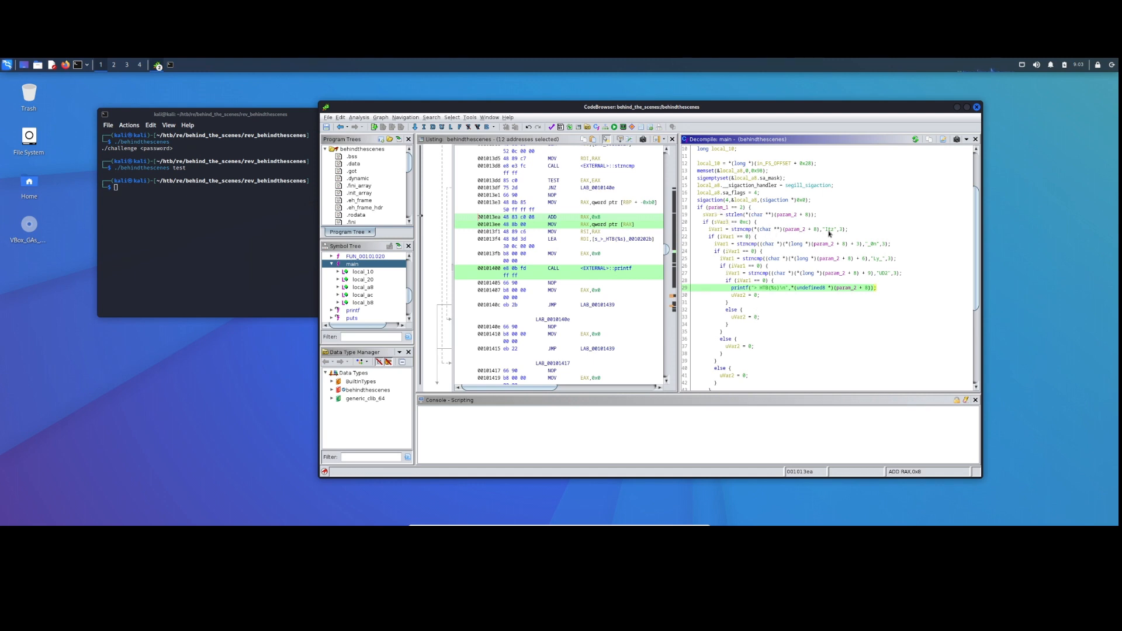
{"action": "mouse_move", "coordinate": [880, 267]}
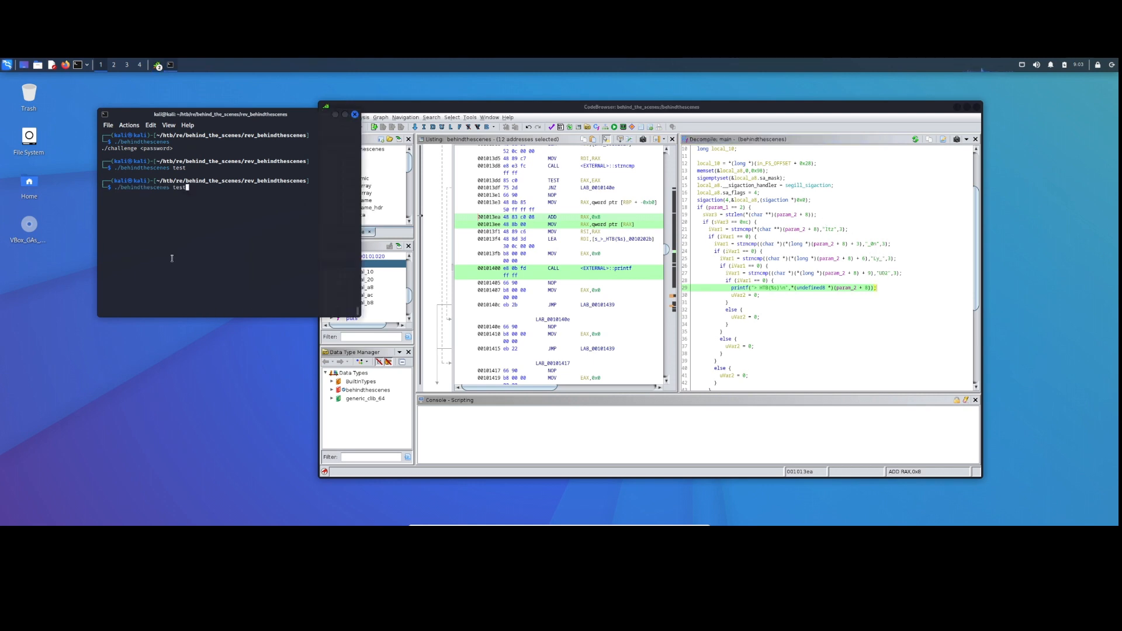
{"action": "type", "text": "rm -rf behind_the_scenes."}
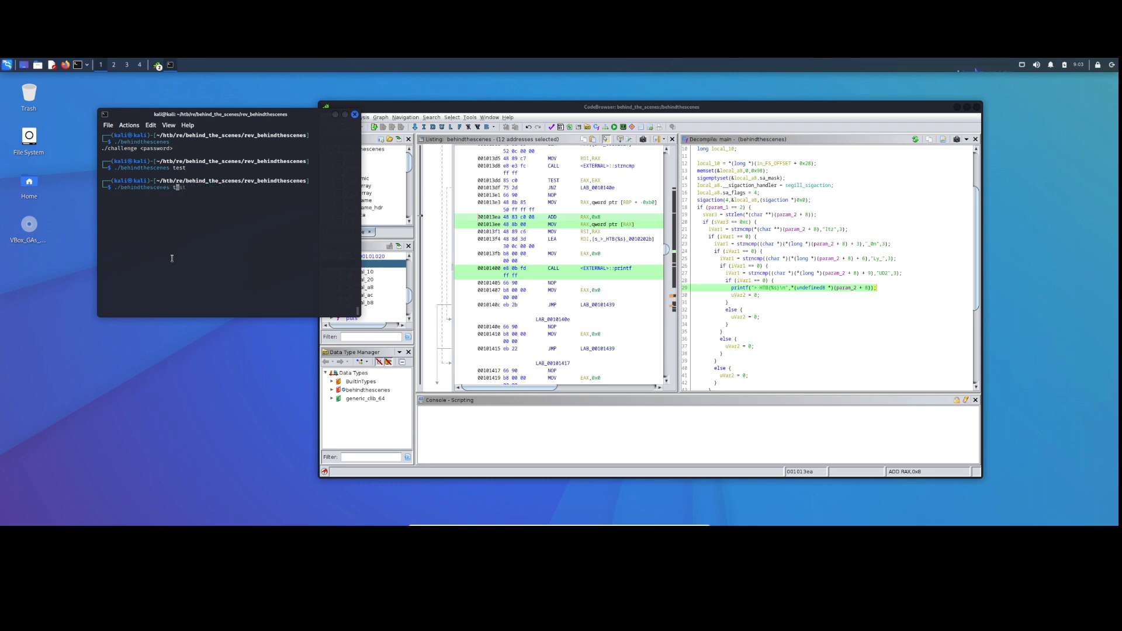
{"action": "type", "text": "Itz_0nLy_UD2"}
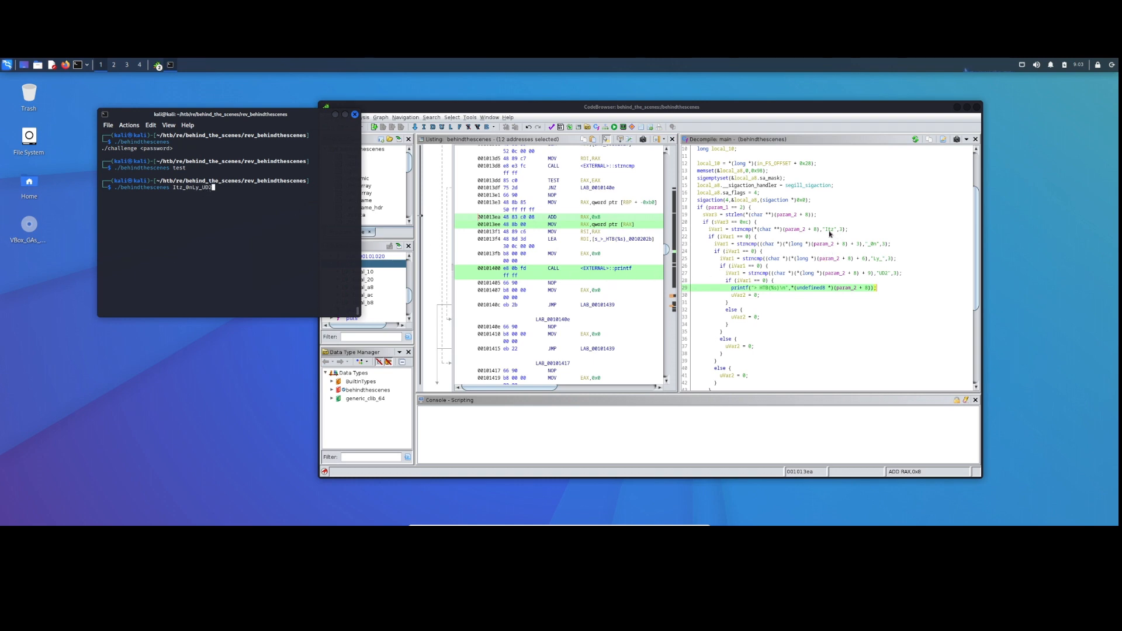
{"action": "mouse_move", "coordinate": [876, 265]}
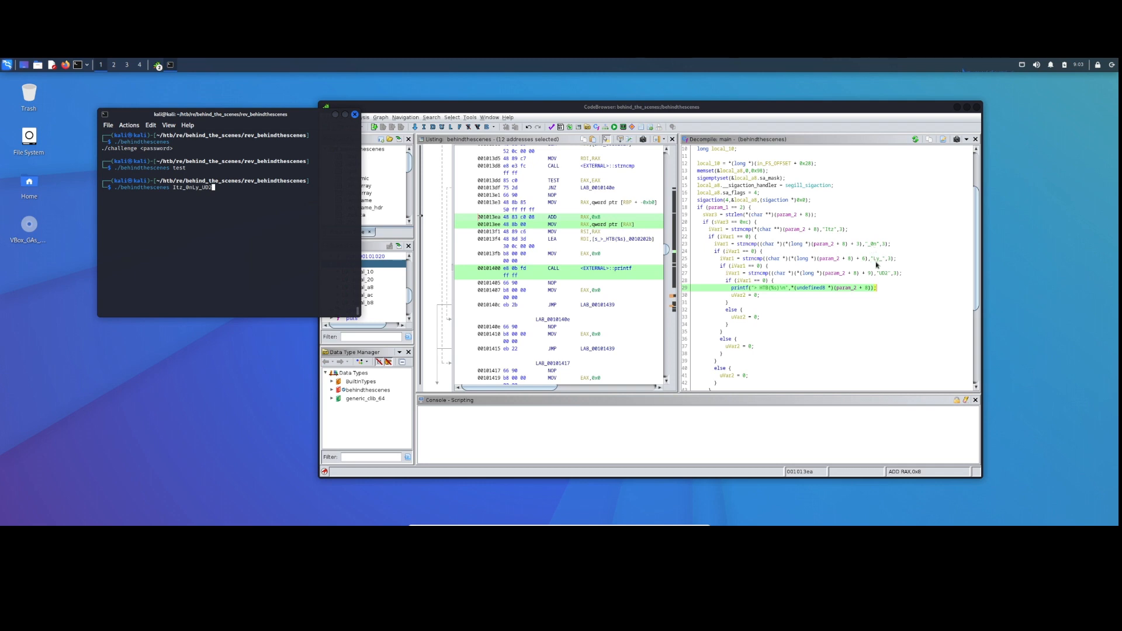
{"action": "mouse_move", "coordinate": [484, 383]}
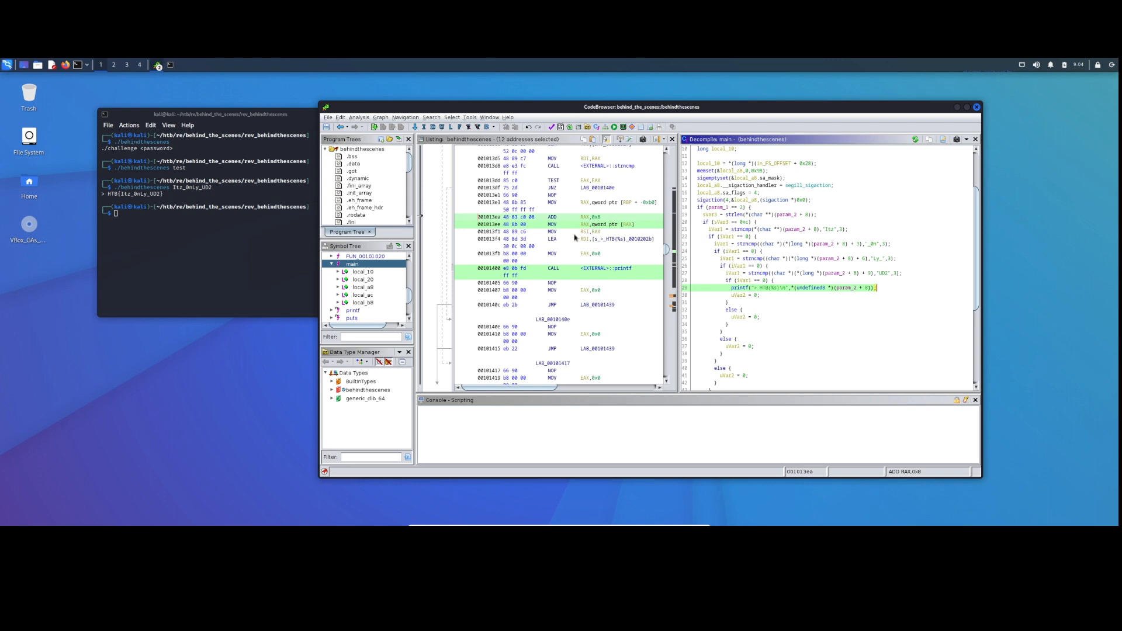
{"action": "mouse_move", "coordinate": [539, 255]}
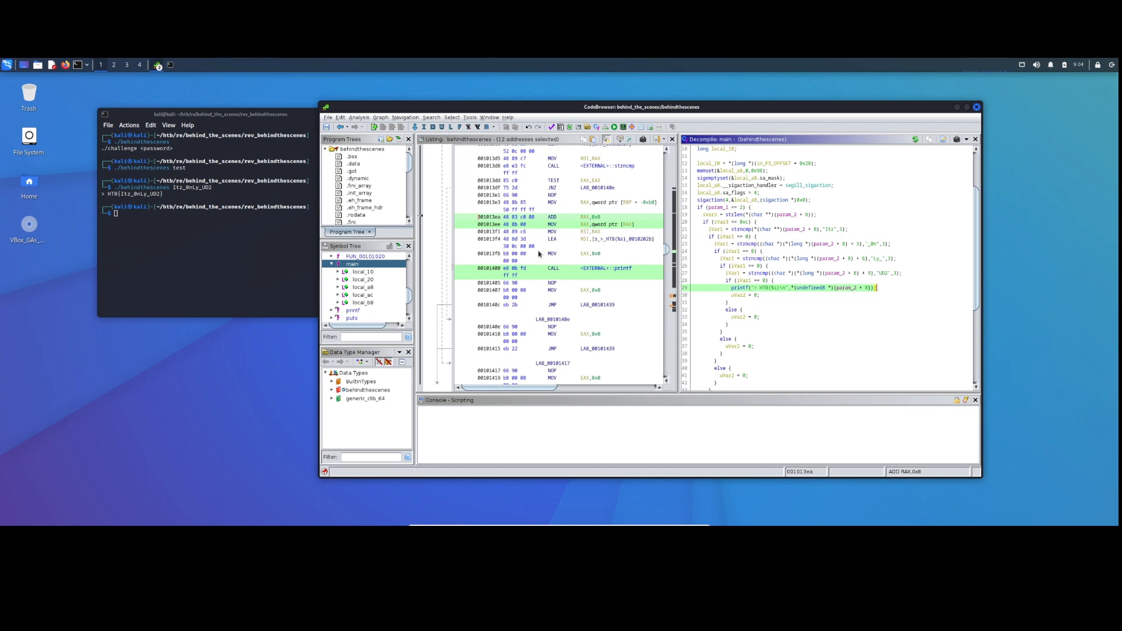
{"action": "mouse_move", "coordinate": [571, 321]}
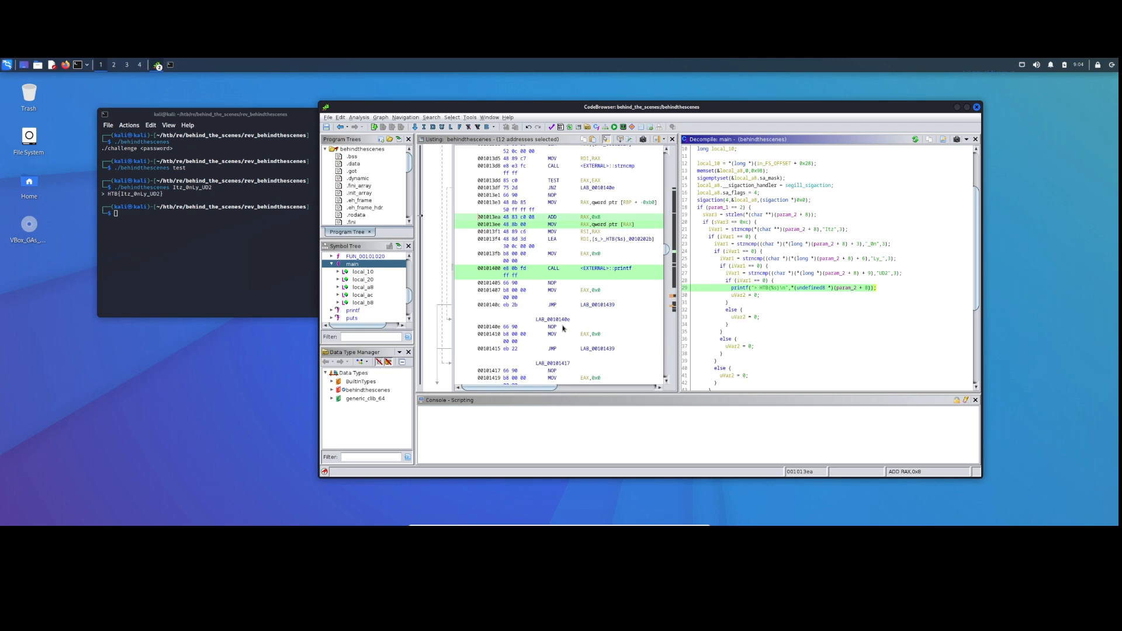
{"action": "mouse_move", "coordinate": [563, 328]}
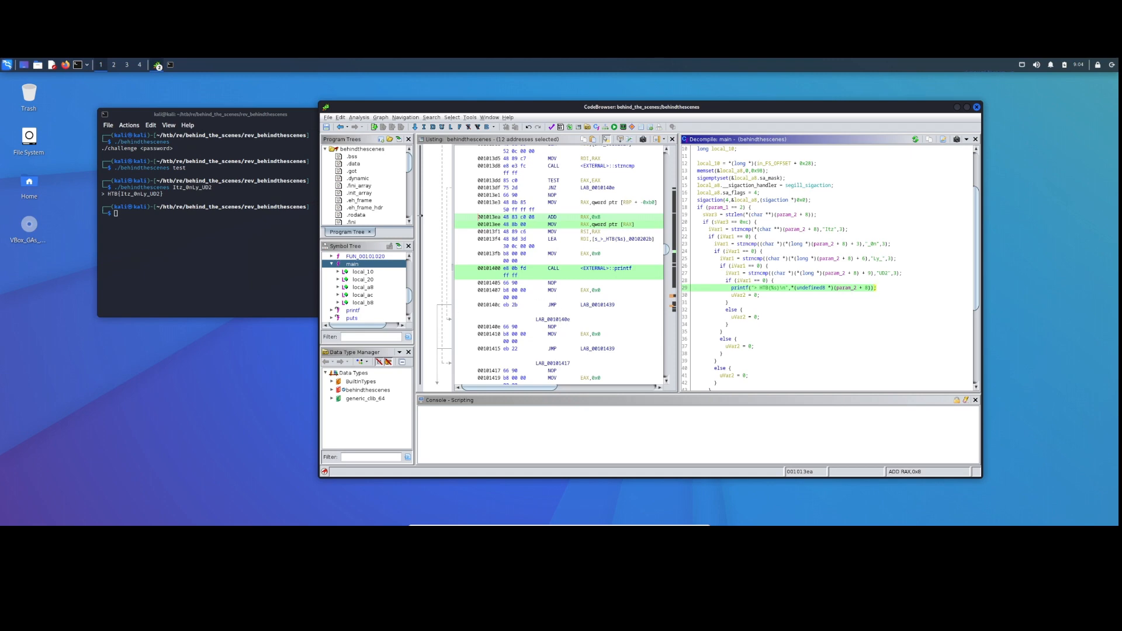